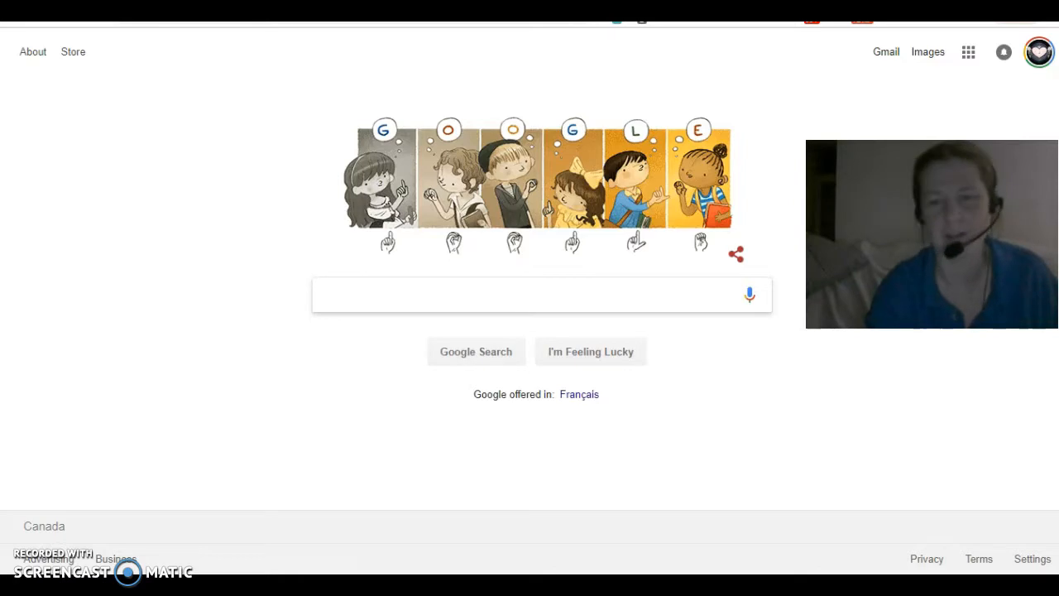
Search Google for 'notepad++' via the autocomplete suggestion to list its download links.
click(538, 295)
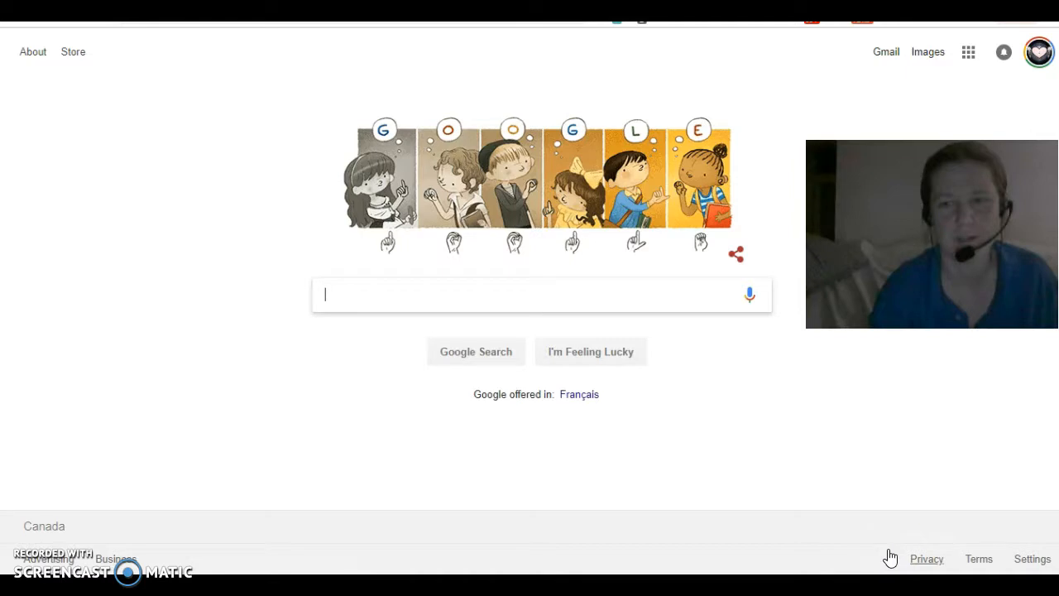
mouse_move(540, 295)
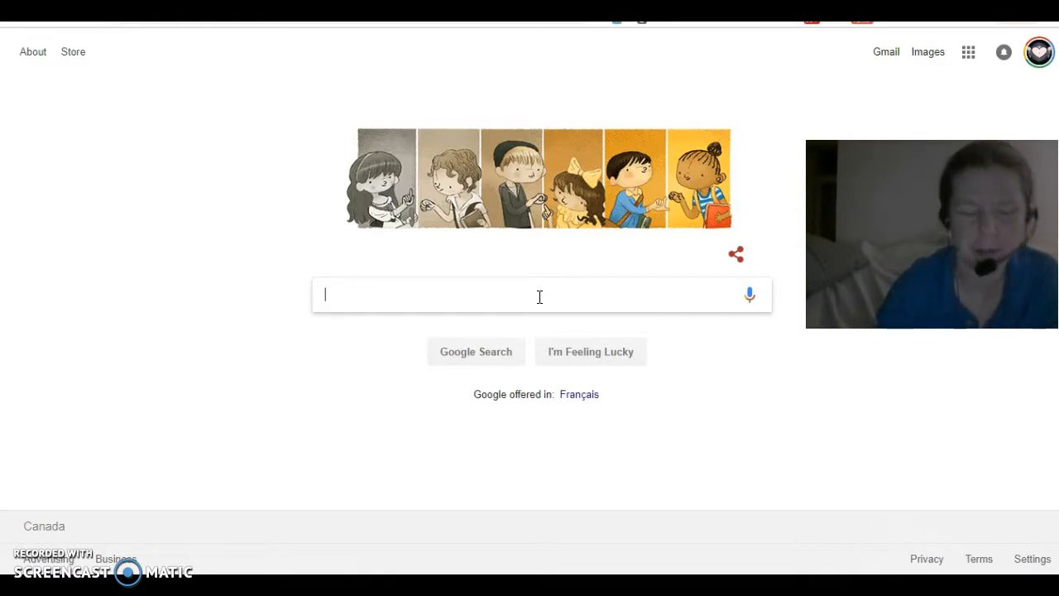
mouse_move(384, 191)
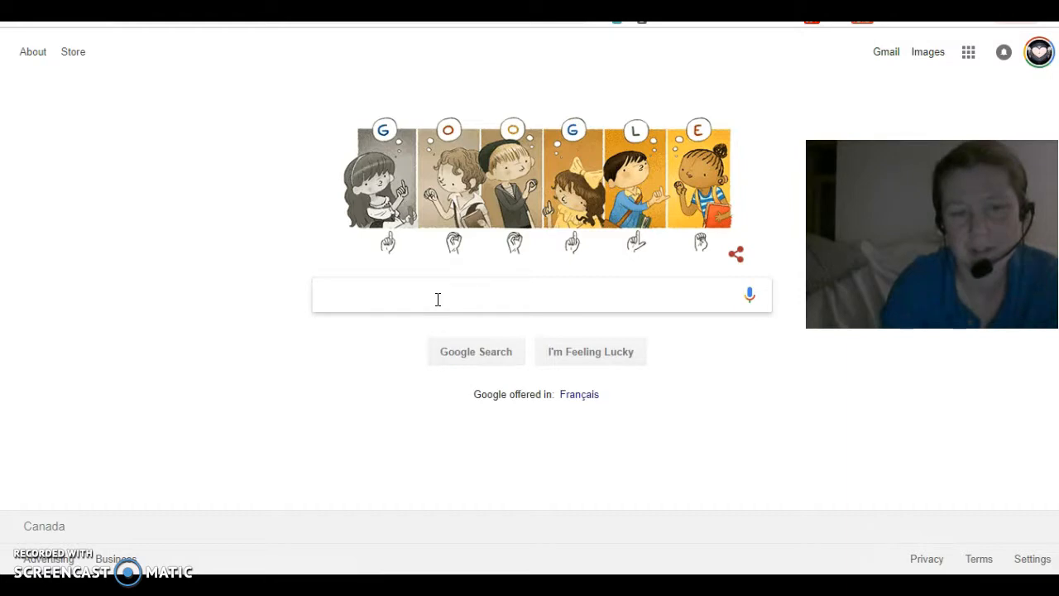
text(notepadd)
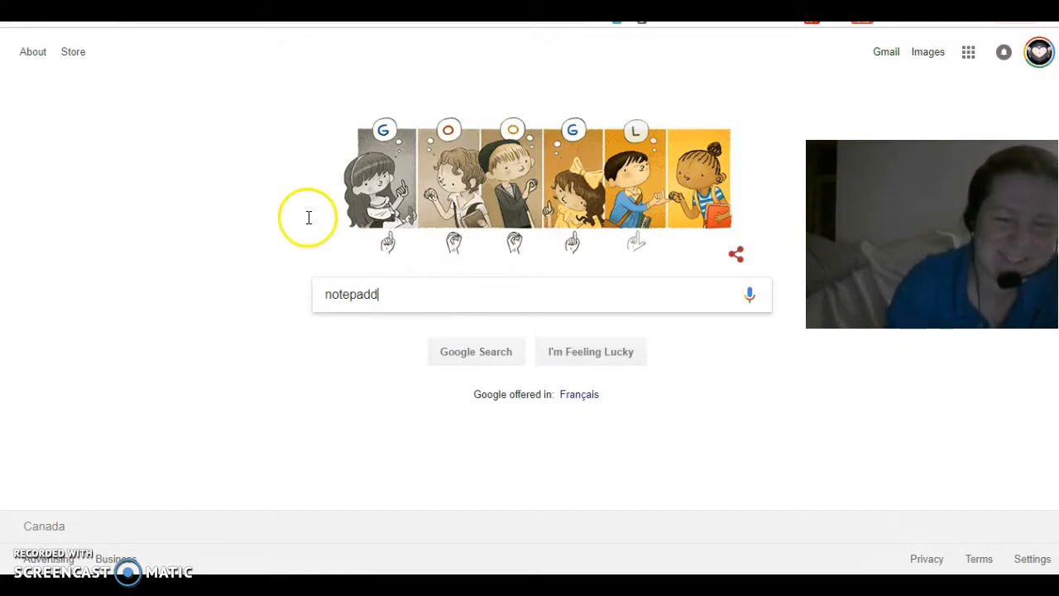
mouse_move(384, 298)
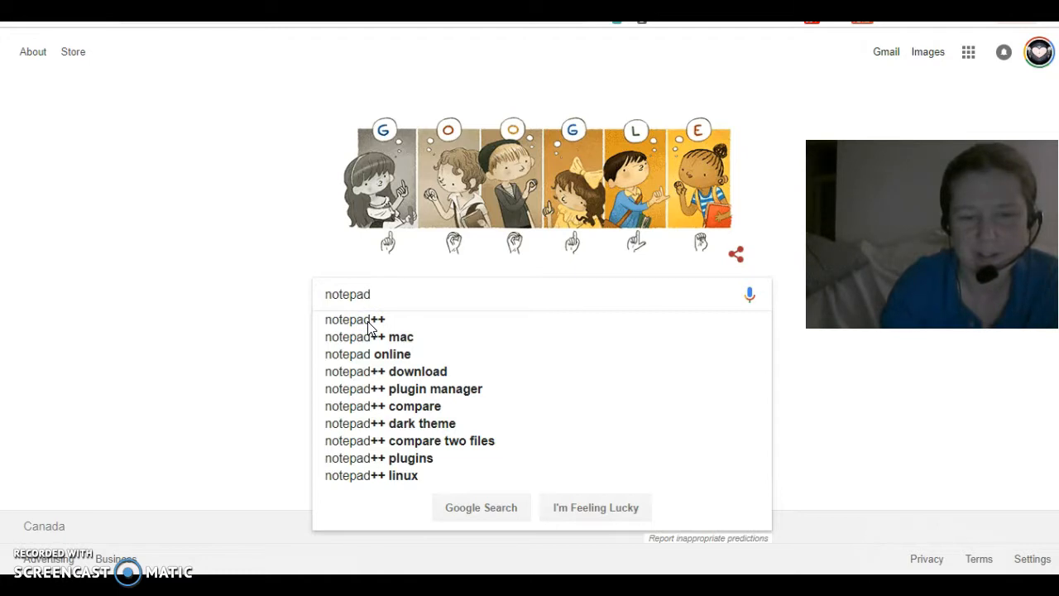
click(355, 318)
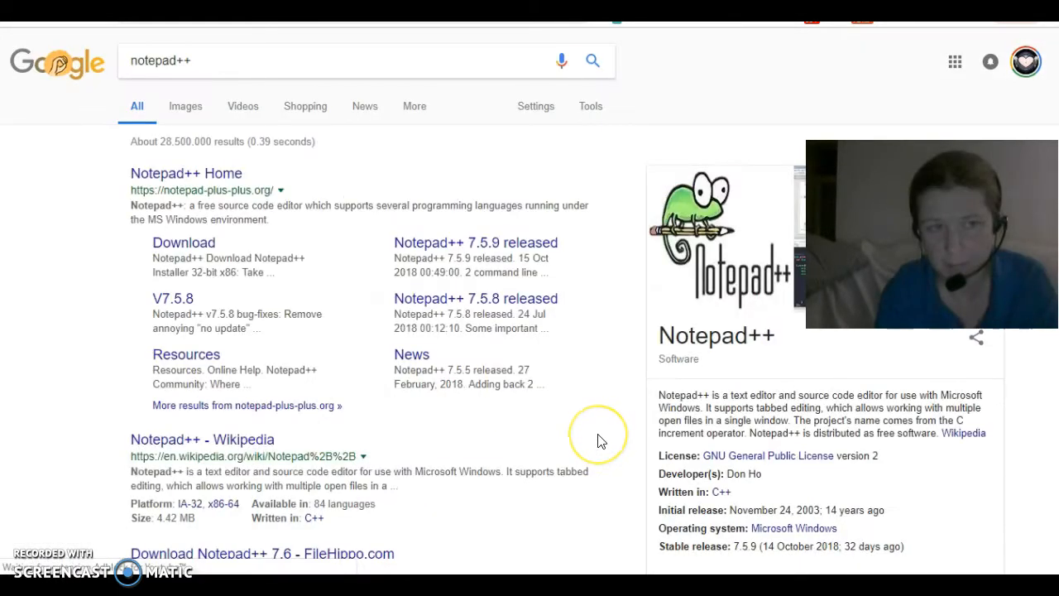
mouse_move(599, 439)
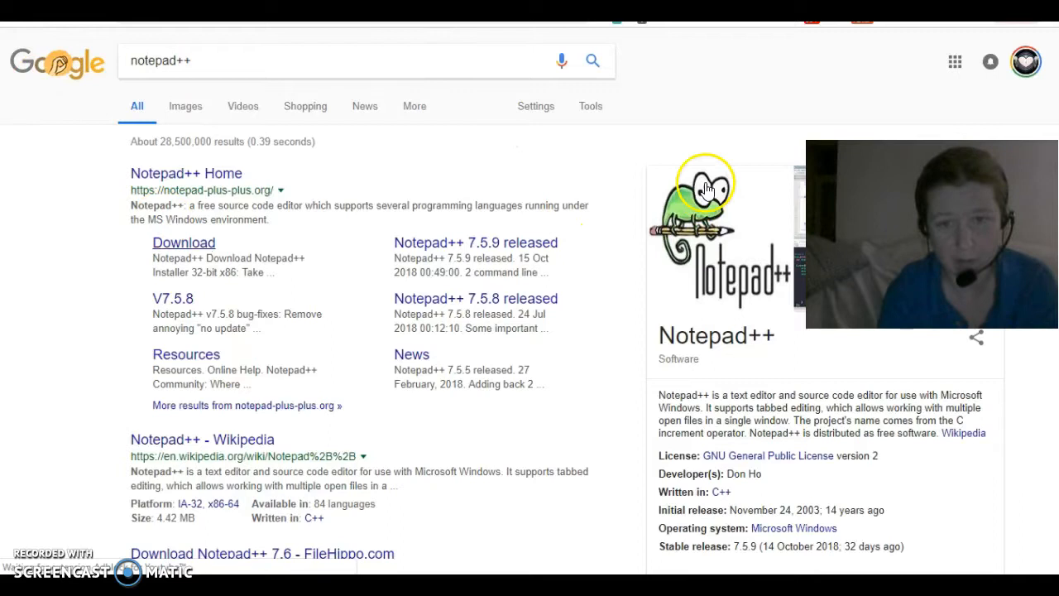
mouse_move(727, 263)
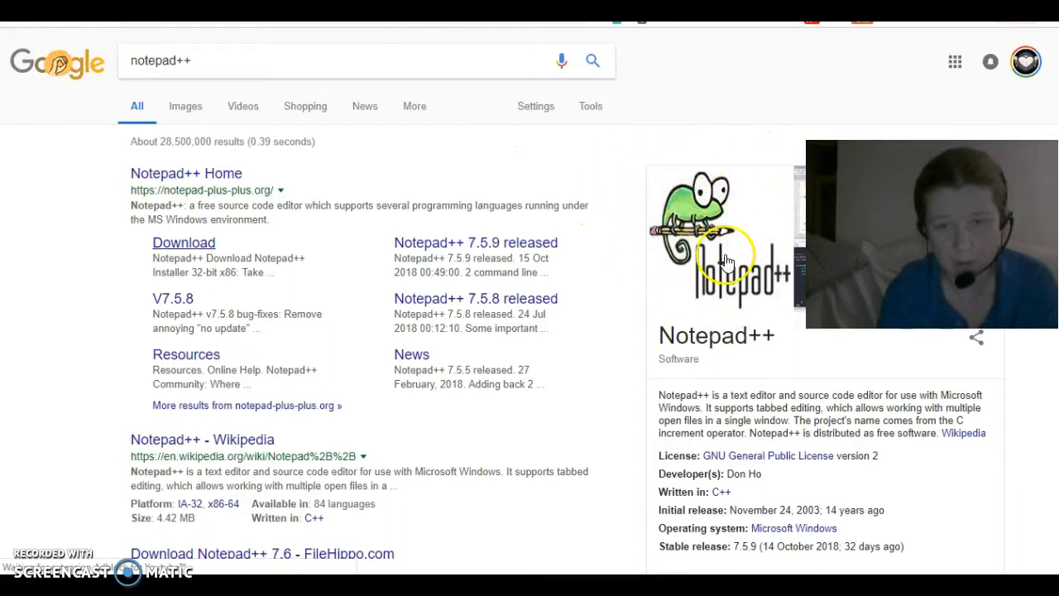
mouse_move(222, 86)
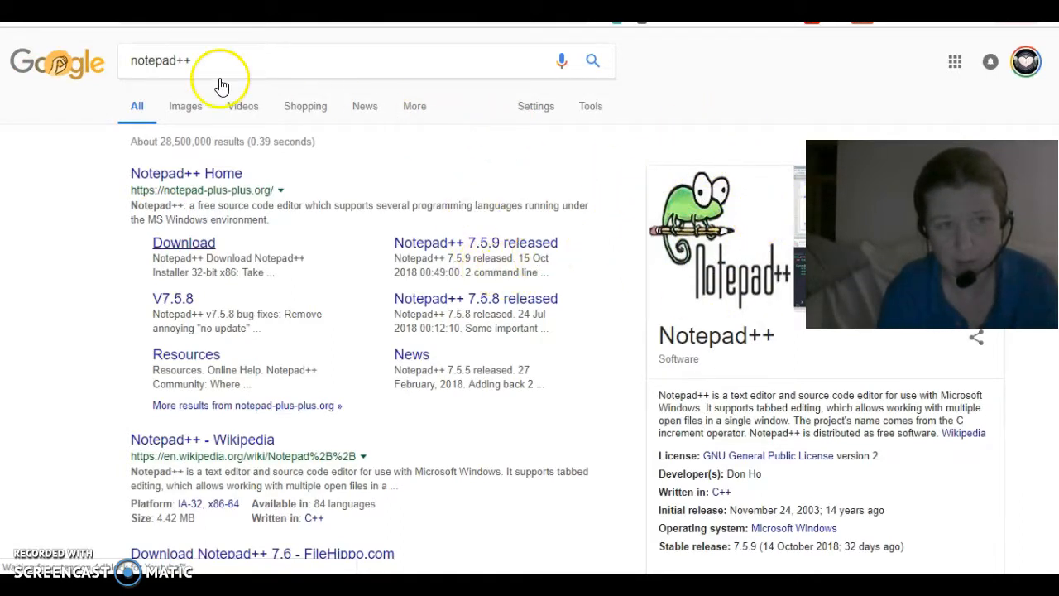
mouse_move(222, 197)
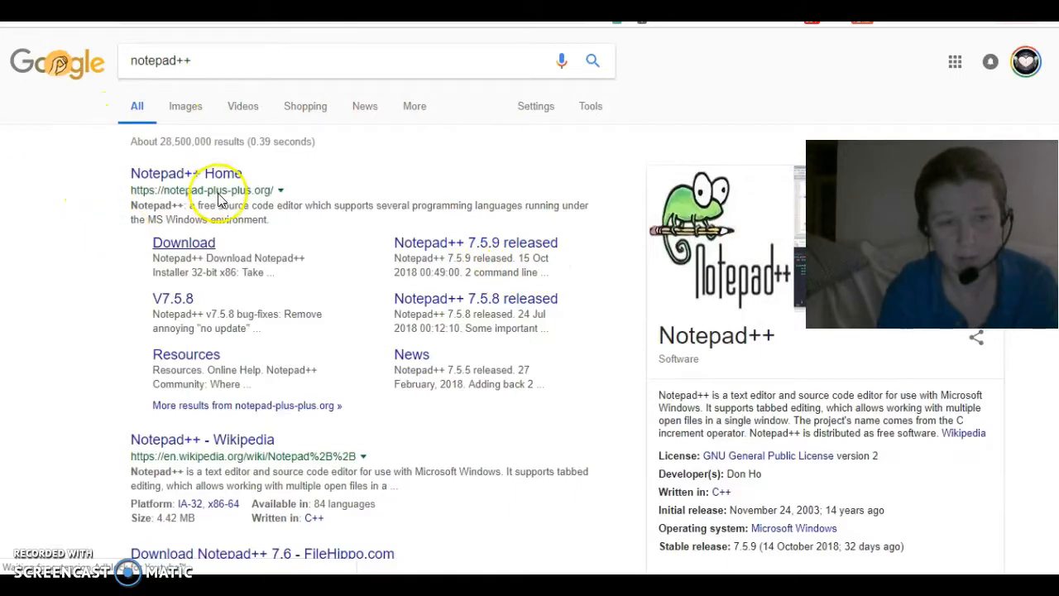
mouse_move(367, 219)
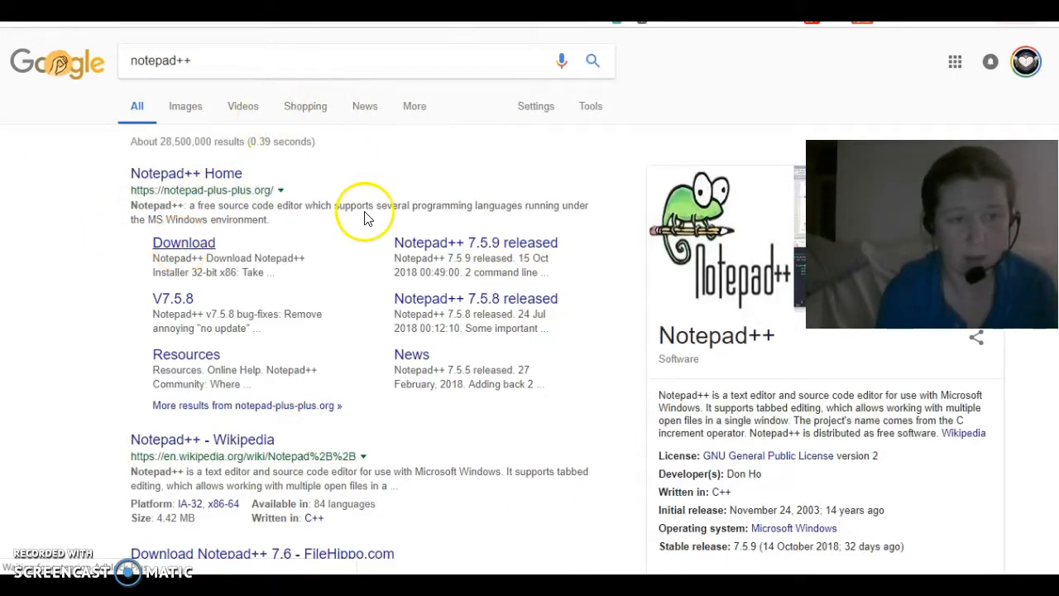
mouse_move(323, 288)
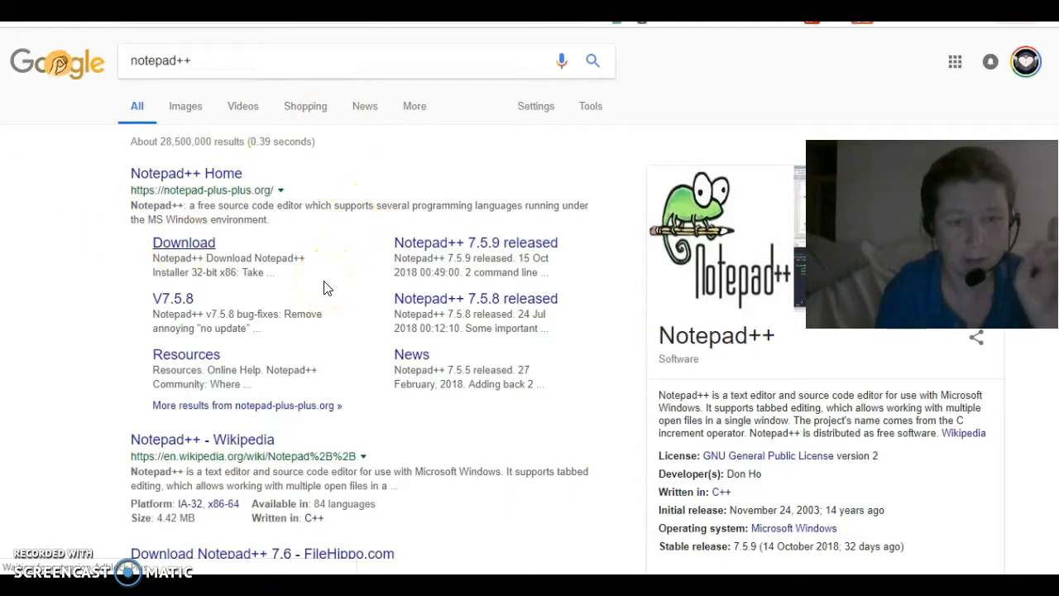
scroll(down, 3)
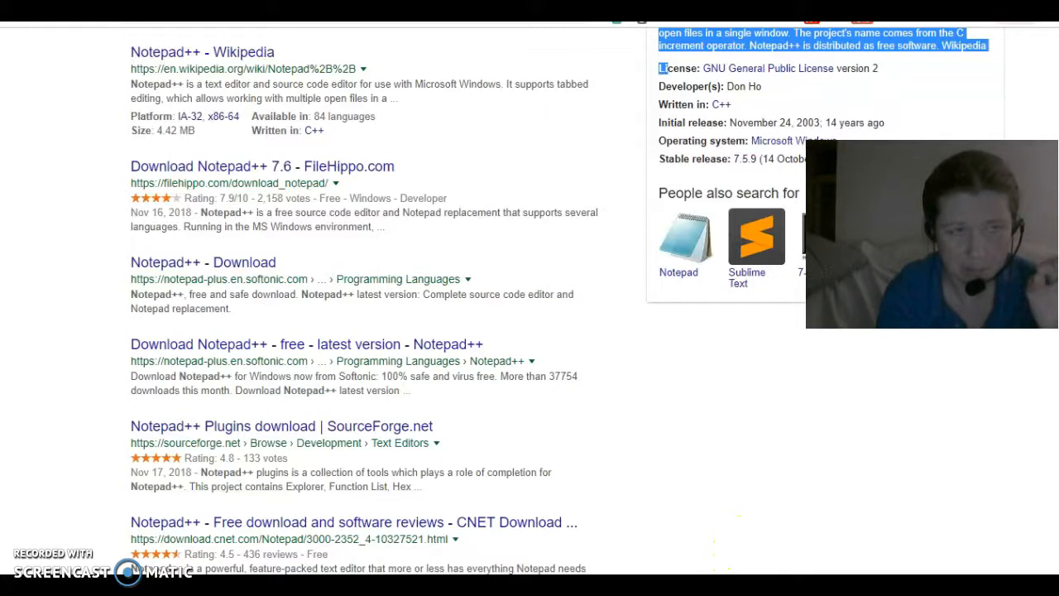
mouse_move(900, 409)
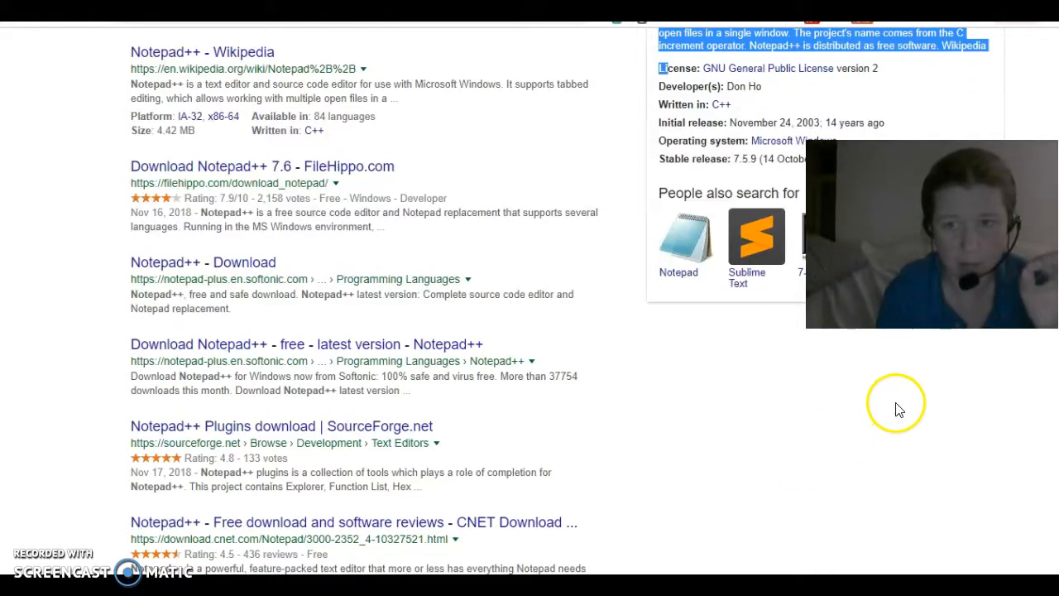
mouse_move(824, 504)
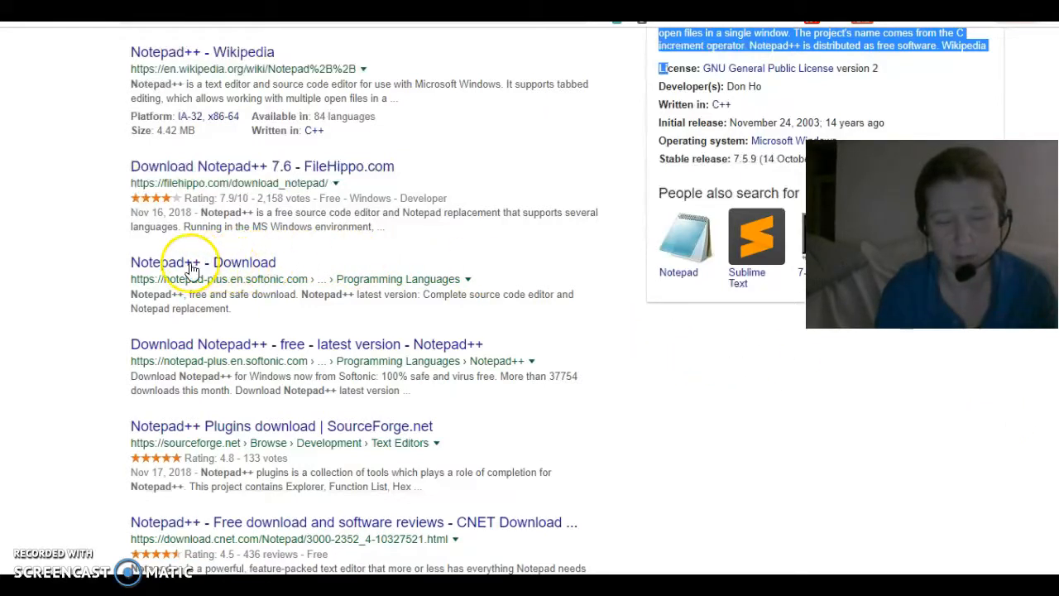
mouse_move(275, 289)
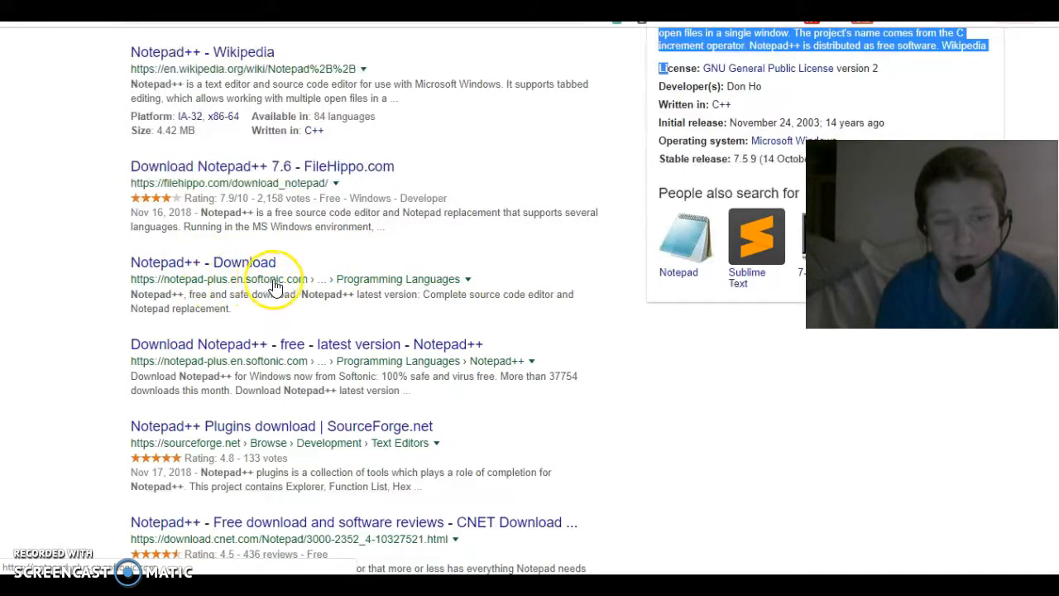
mouse_move(265, 314)
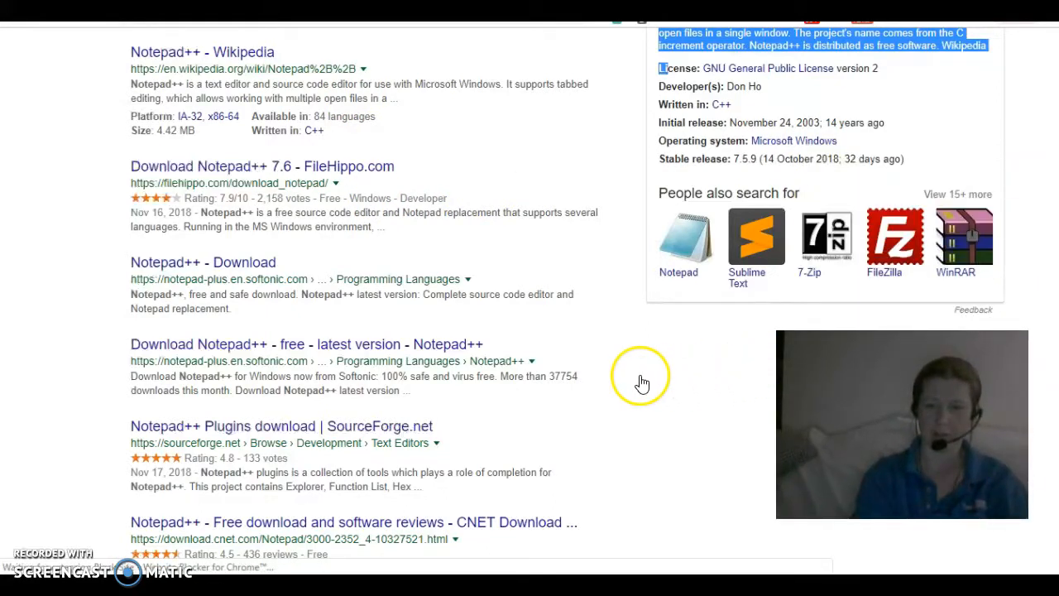
mouse_move(950, 282)
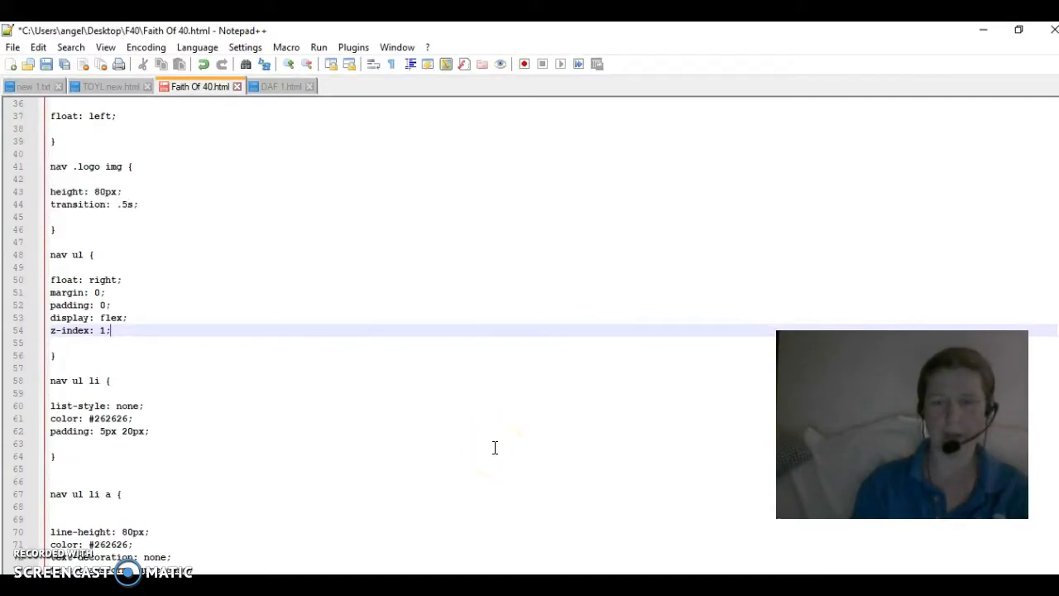
mouse_move(363, 318)
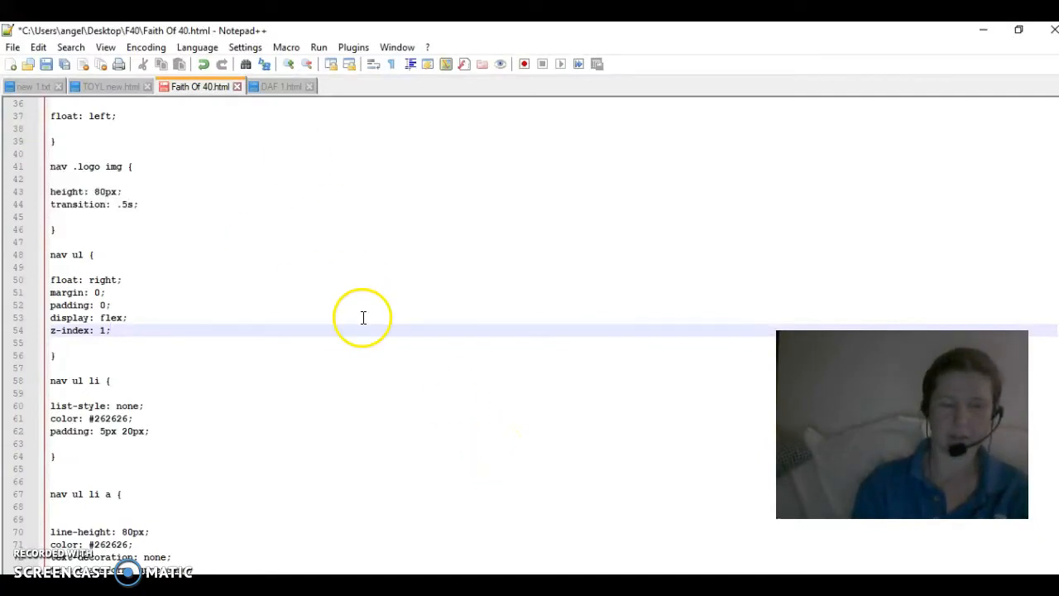
mouse_move(281, 272)
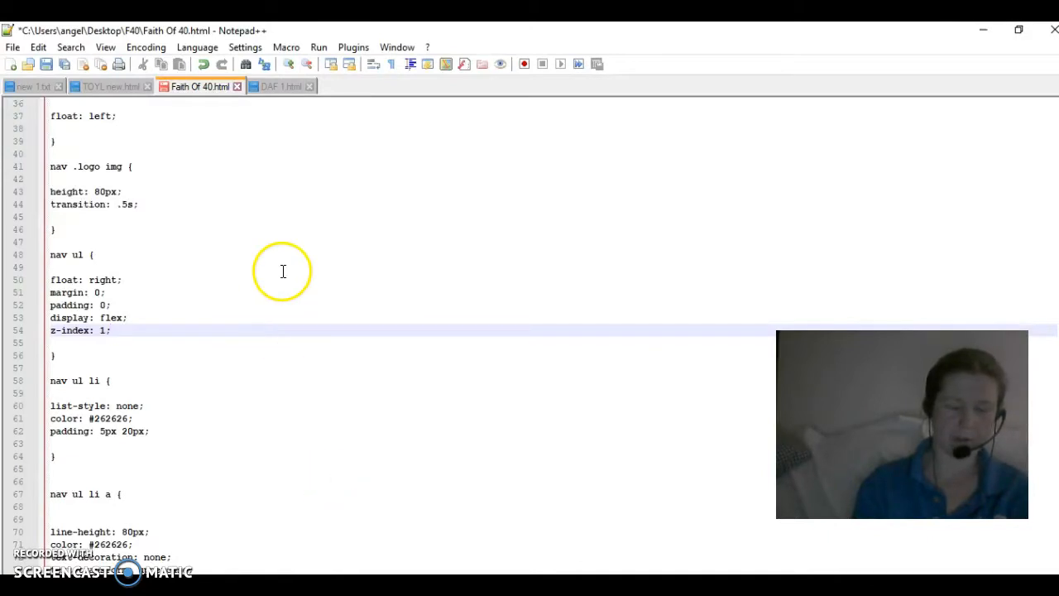
mouse_move(13, 53)
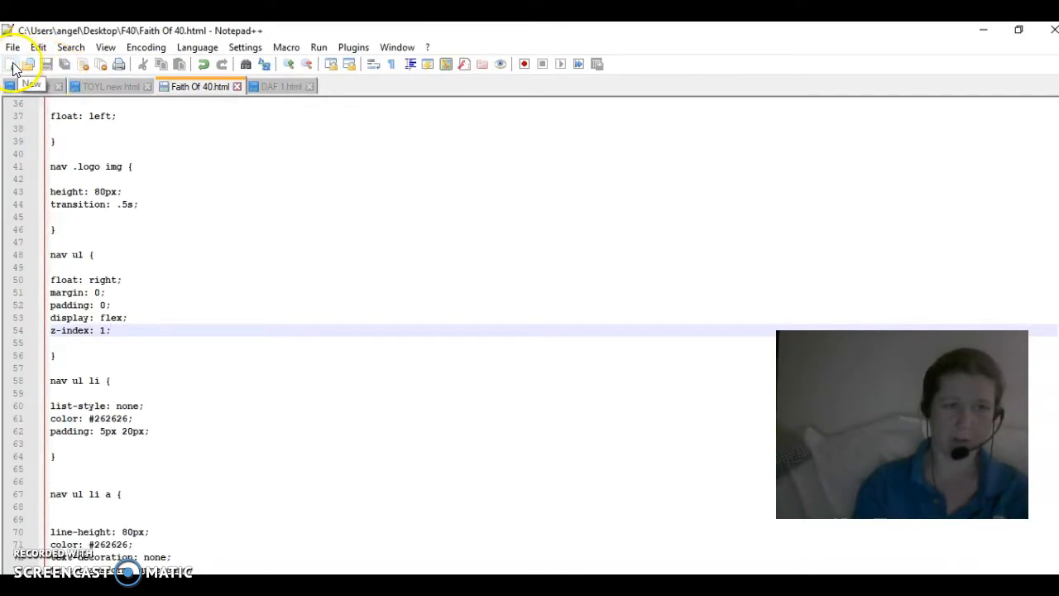
mouse_move(13, 68)
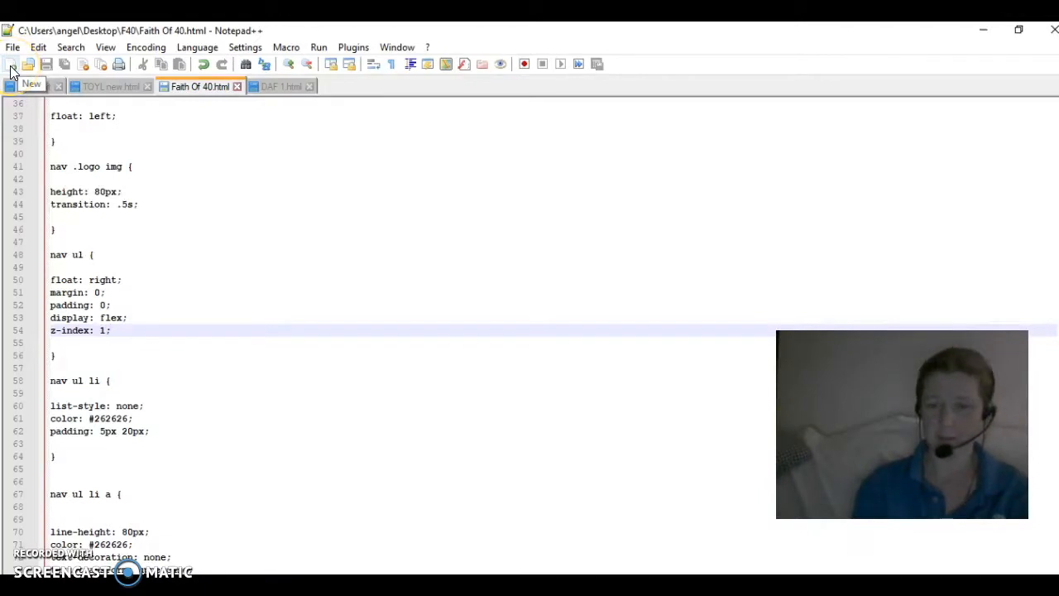
Start a new blank 'new 1' document from the toolbar.
click(12, 63)
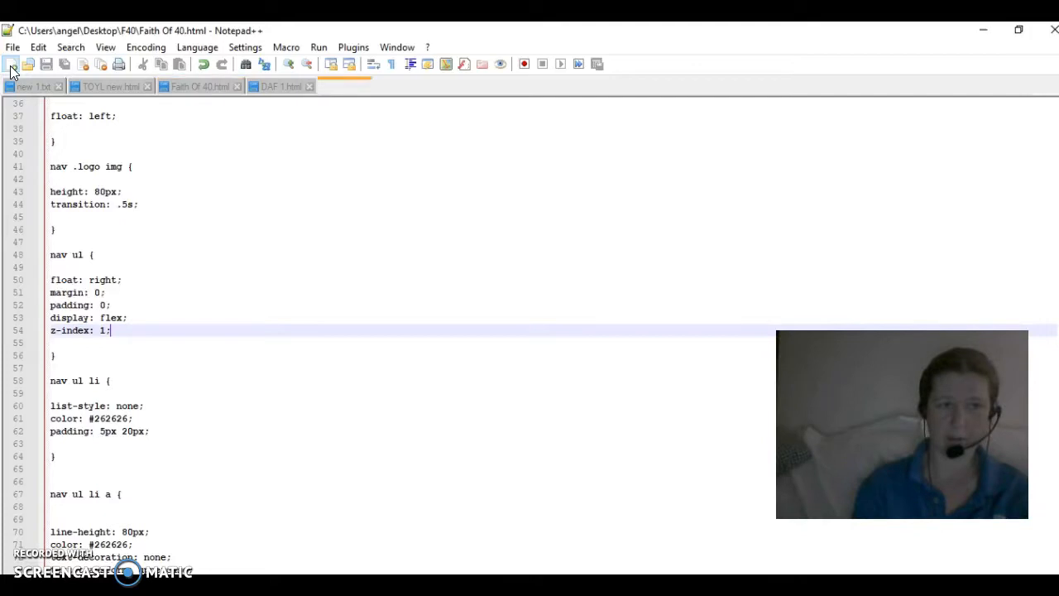
click(12, 63)
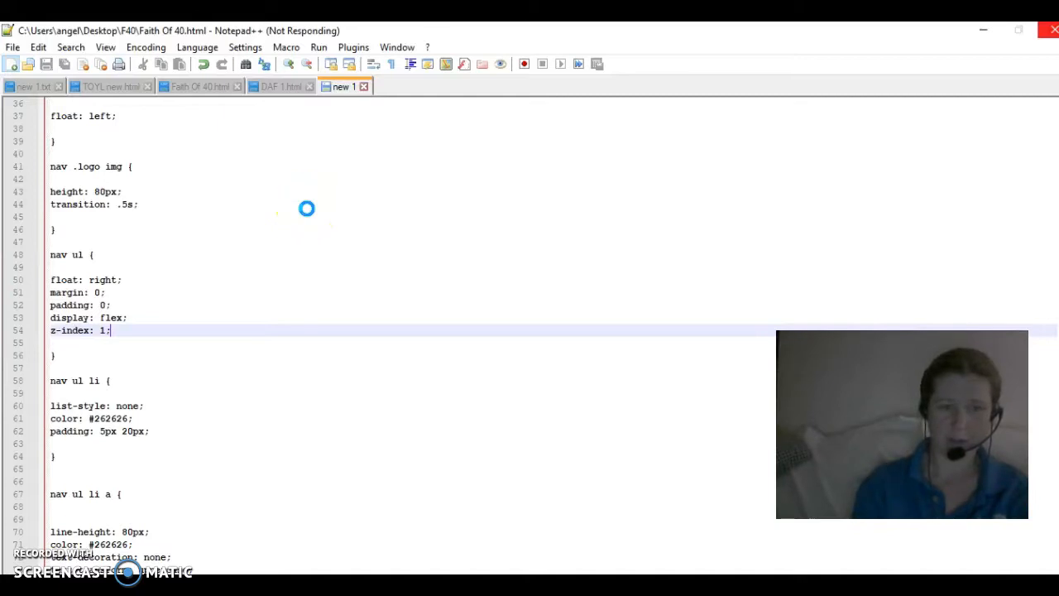
Write the opening <html> tag followed by blank lines.
click(341, 86)
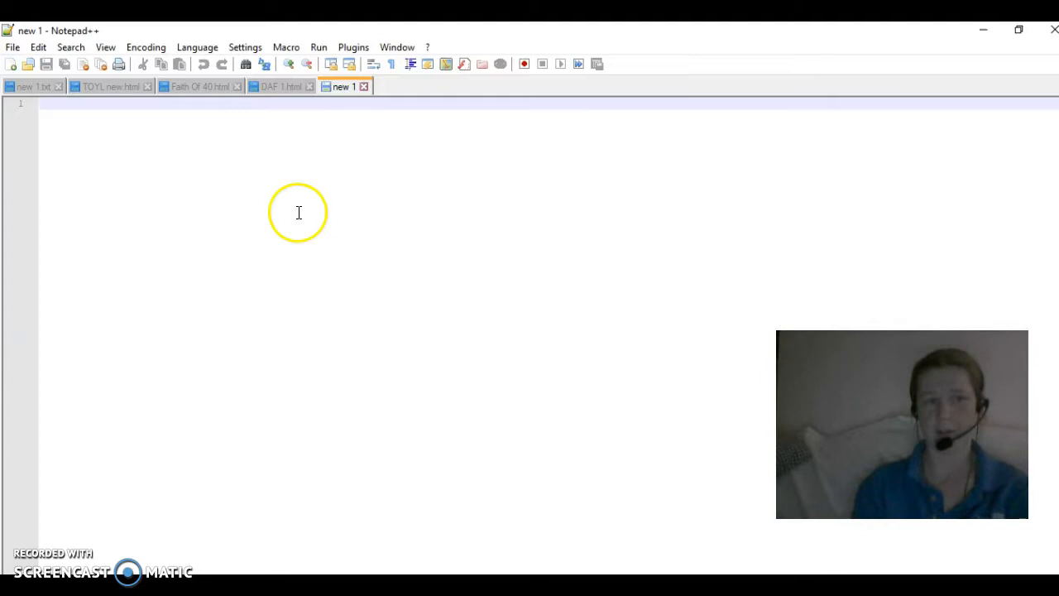
mouse_move(315, 368)
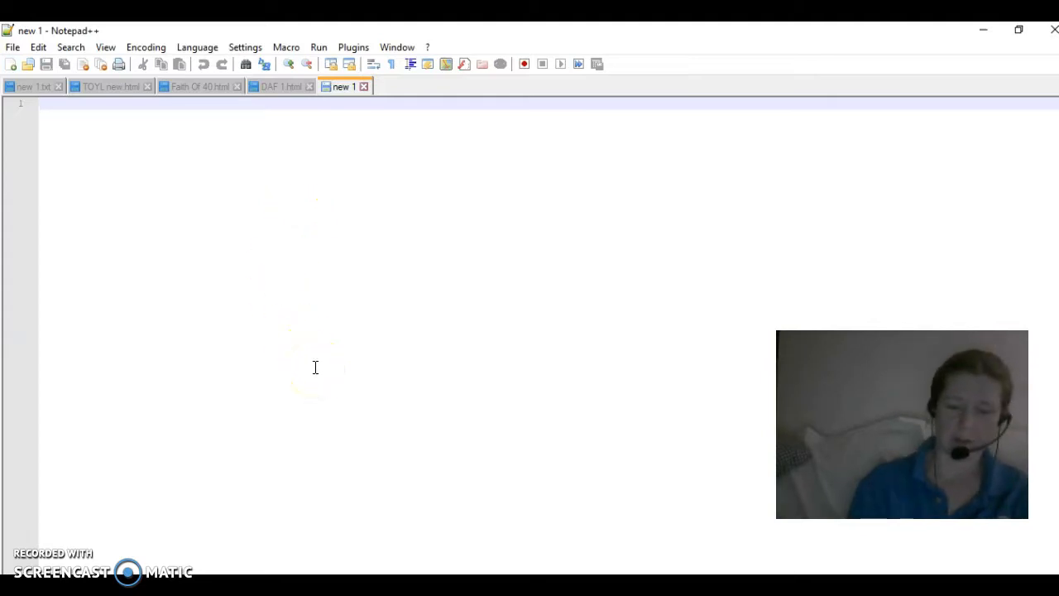
text(<)
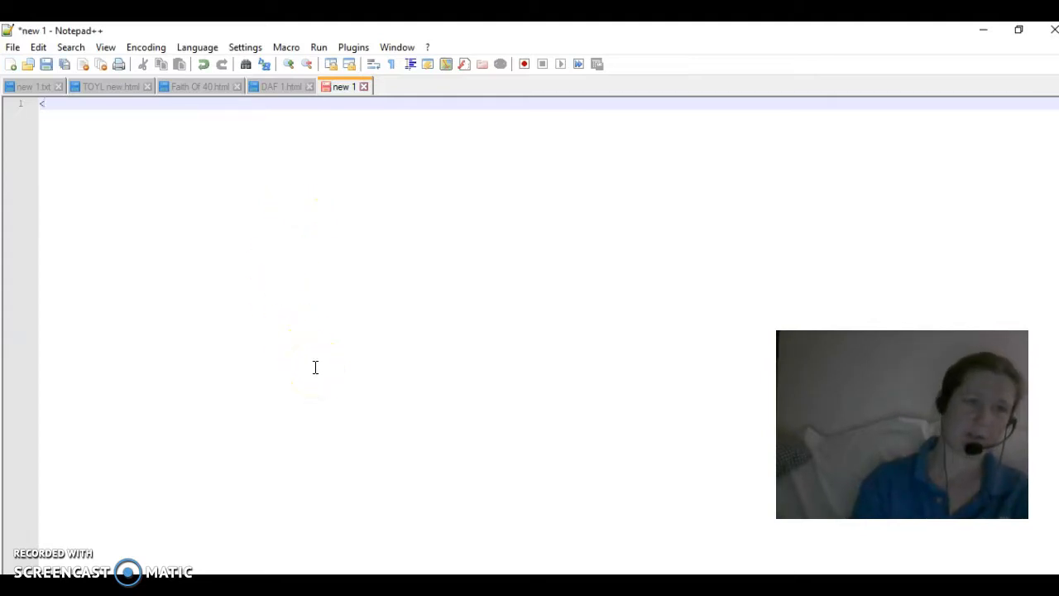
text(h)
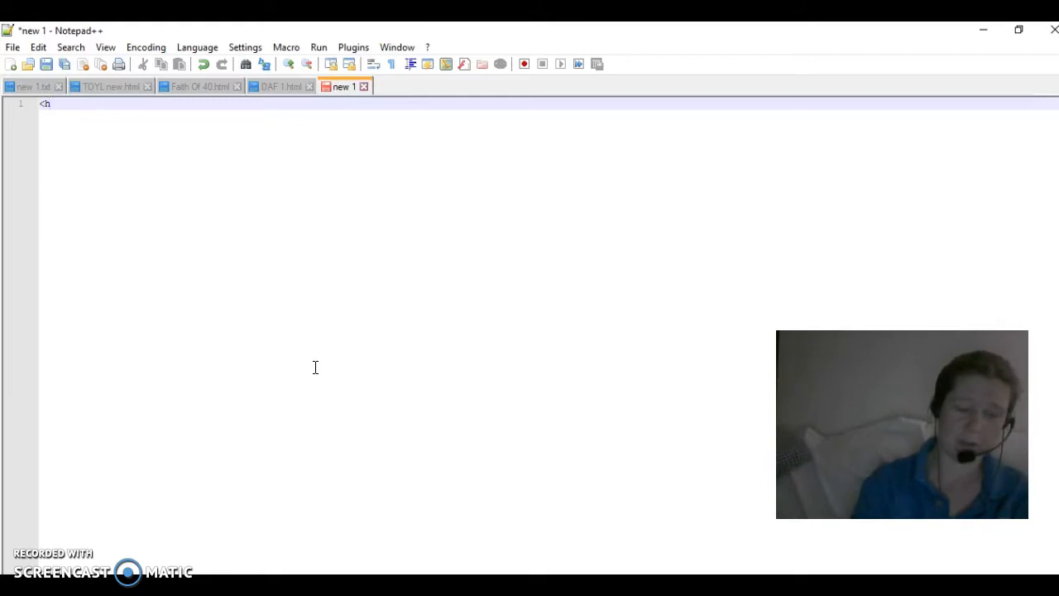
text(tml)
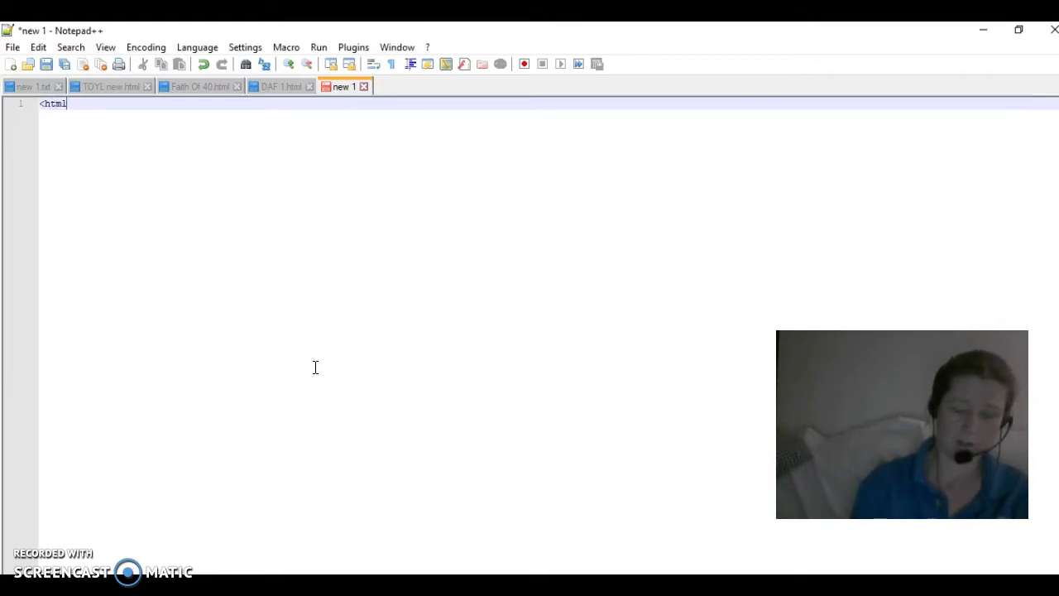
text(>)
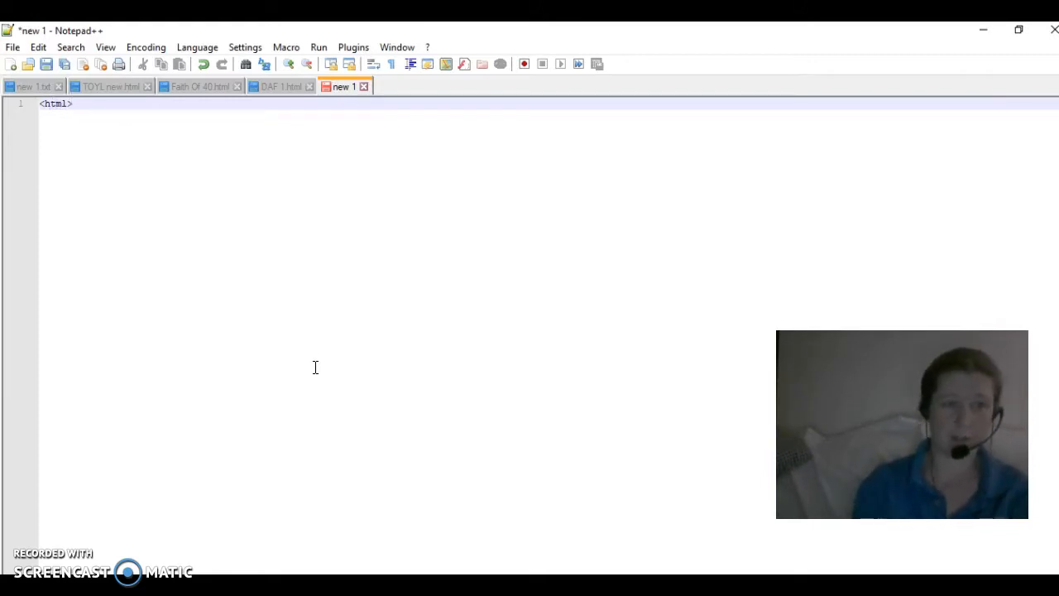
key(Enter)
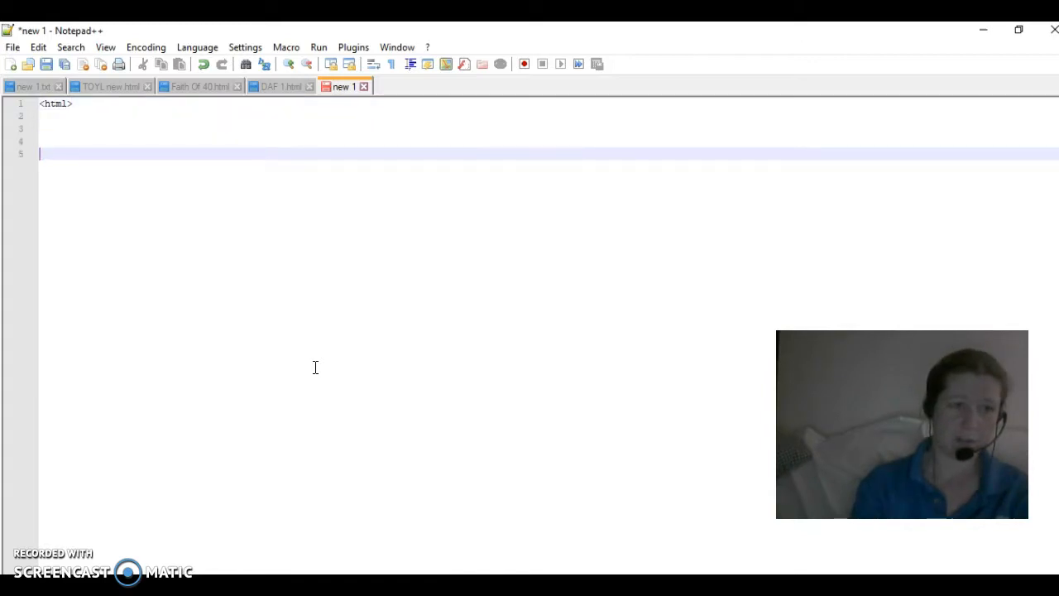
key(Enter)
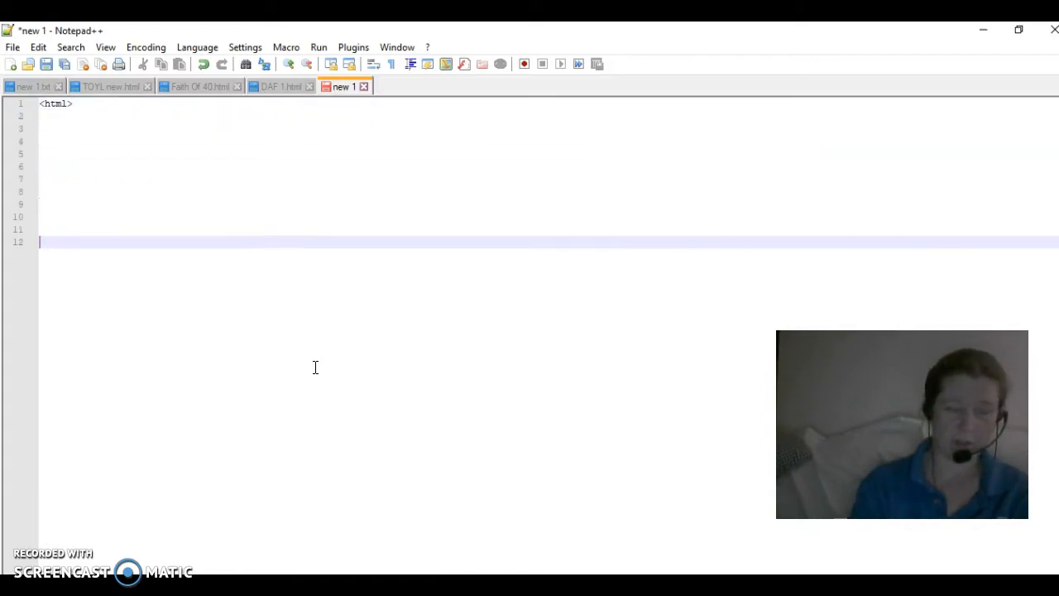
Write the closing </html> tag on the last line.
text(<)
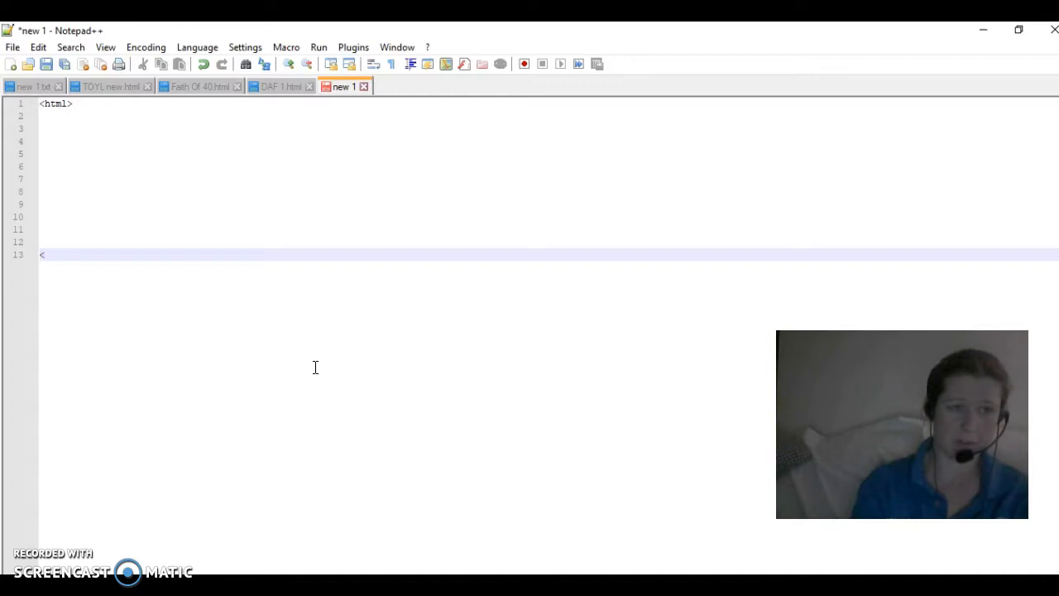
text(/)
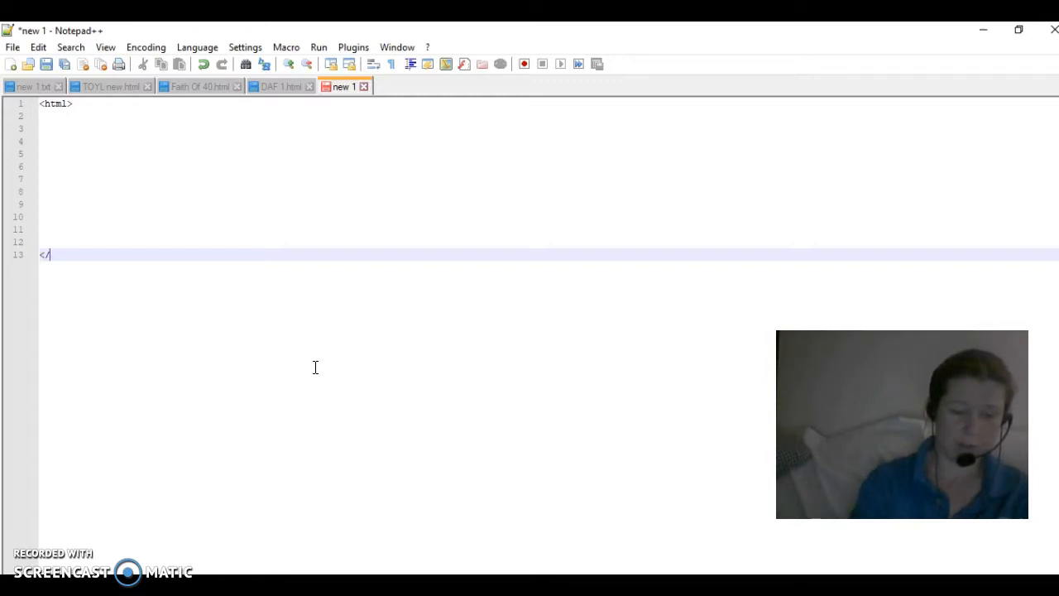
text(html>)
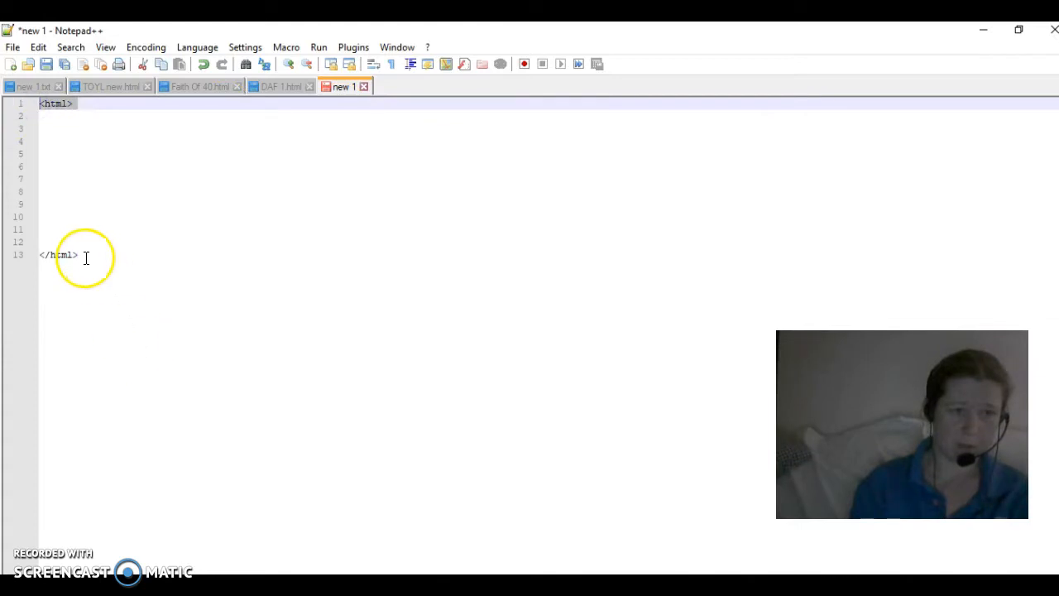
click(46, 255)
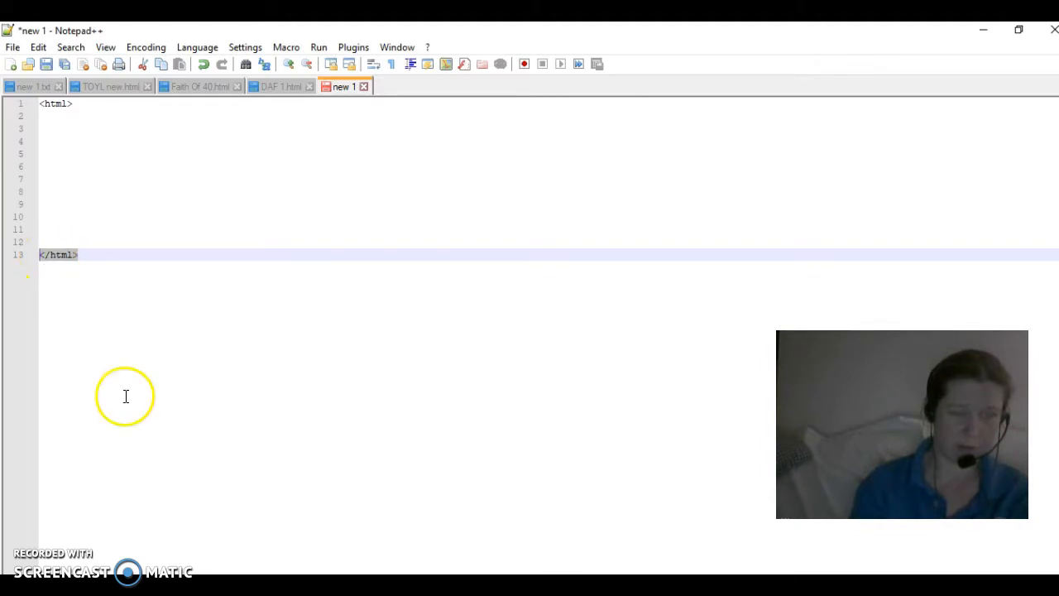
click(91, 255)
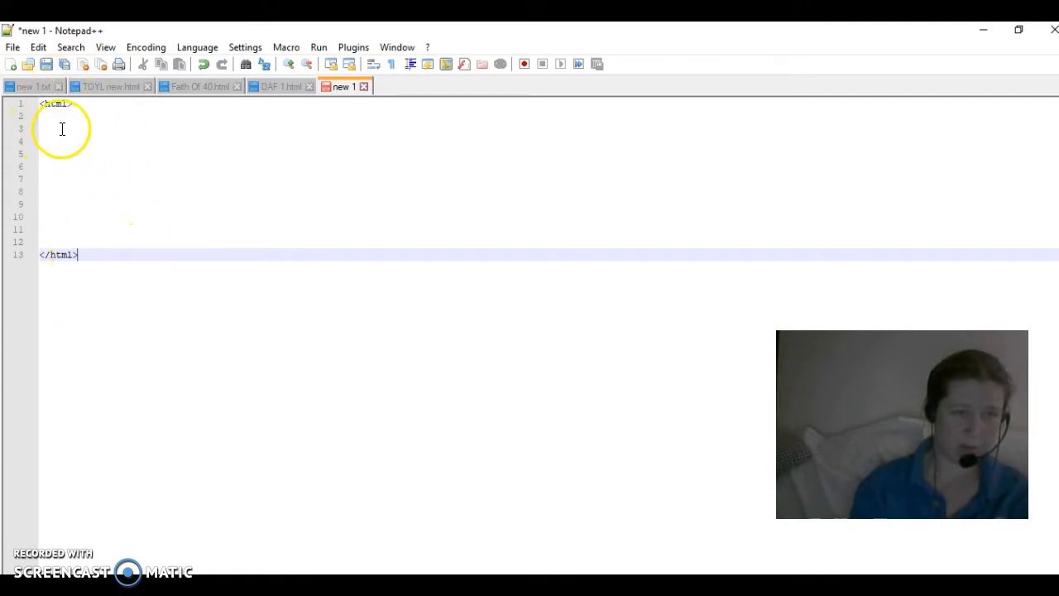
Write <head> and </head> tags on line 3 inside the html tags.
click(59, 129)
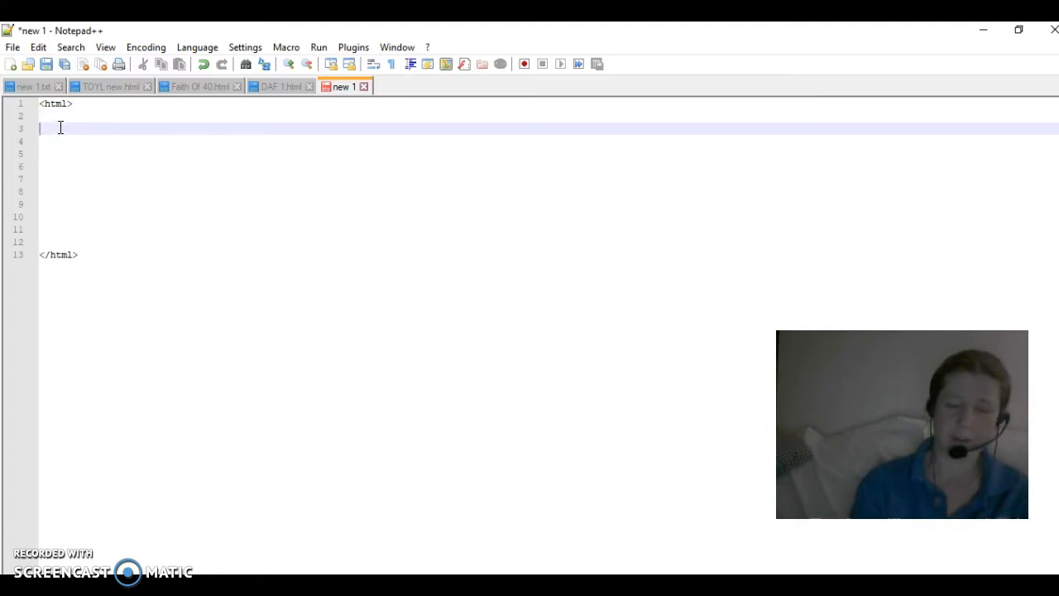
text(<)
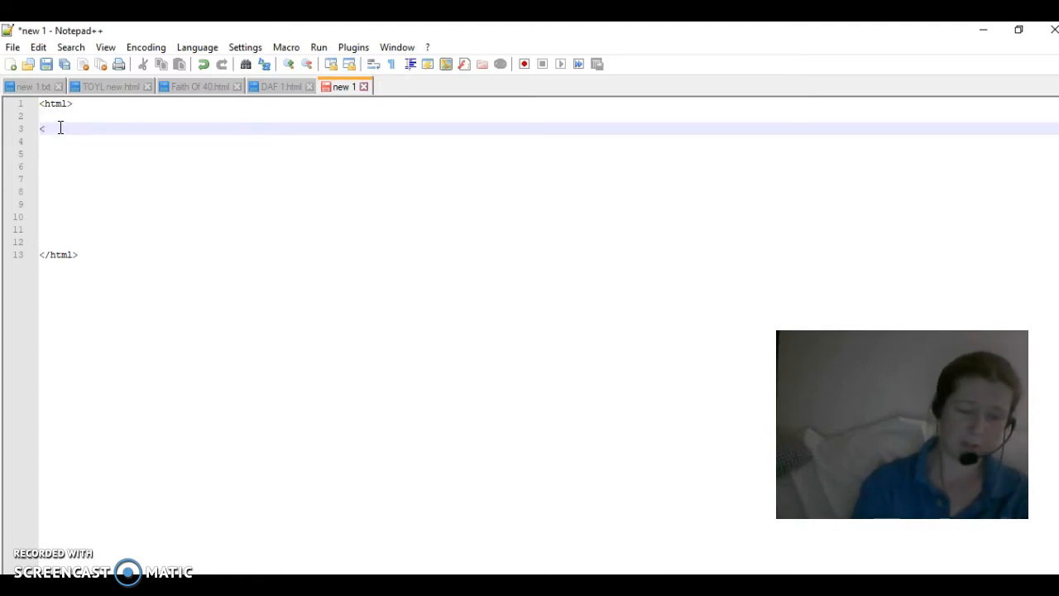
text(head>)
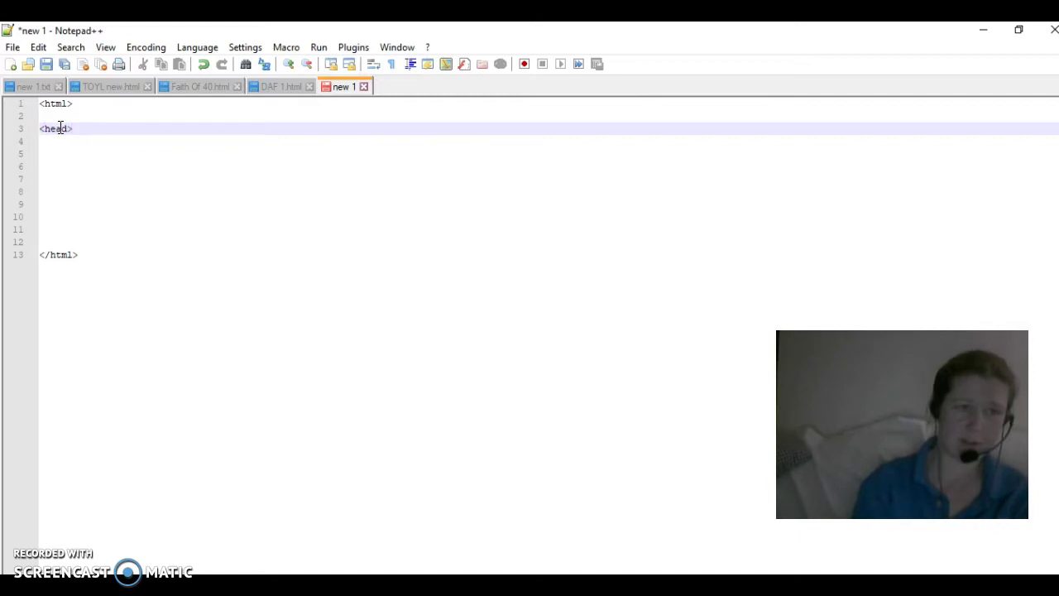
text(</)
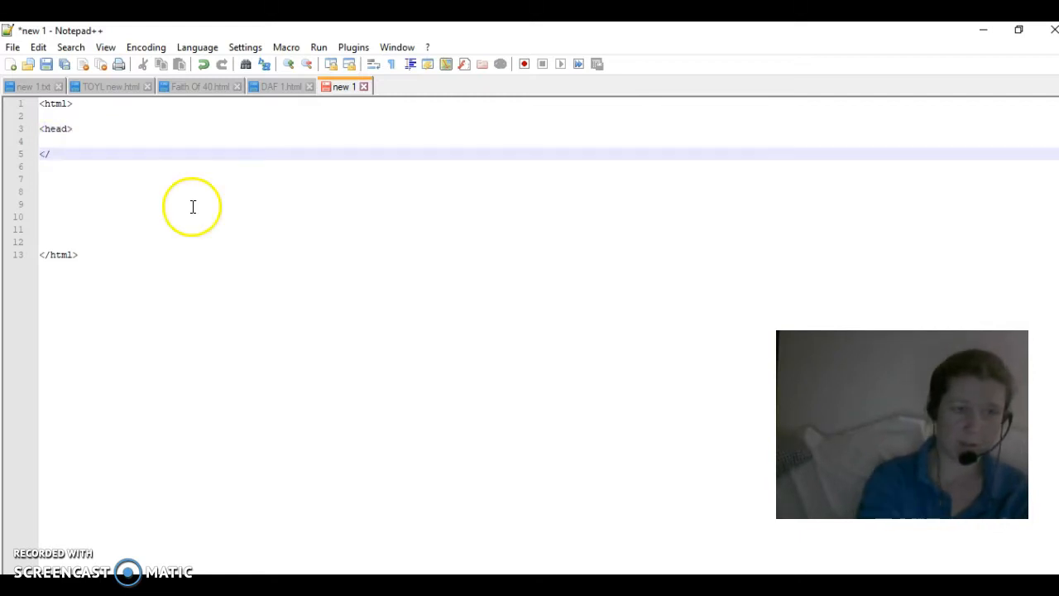
text(head>)
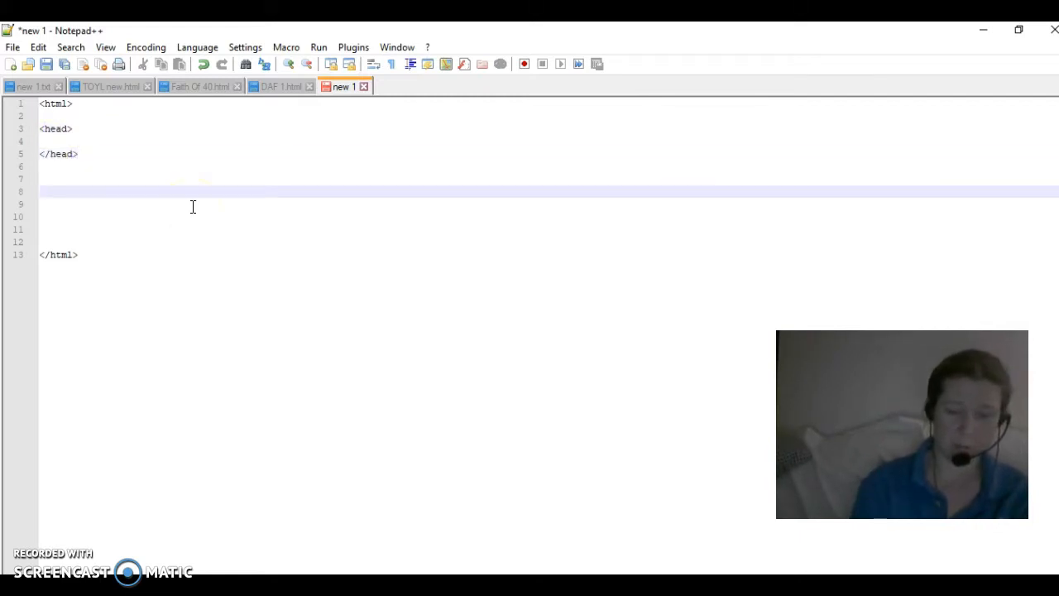
Write <body> and </body> tags below the head section.
text(<bo)
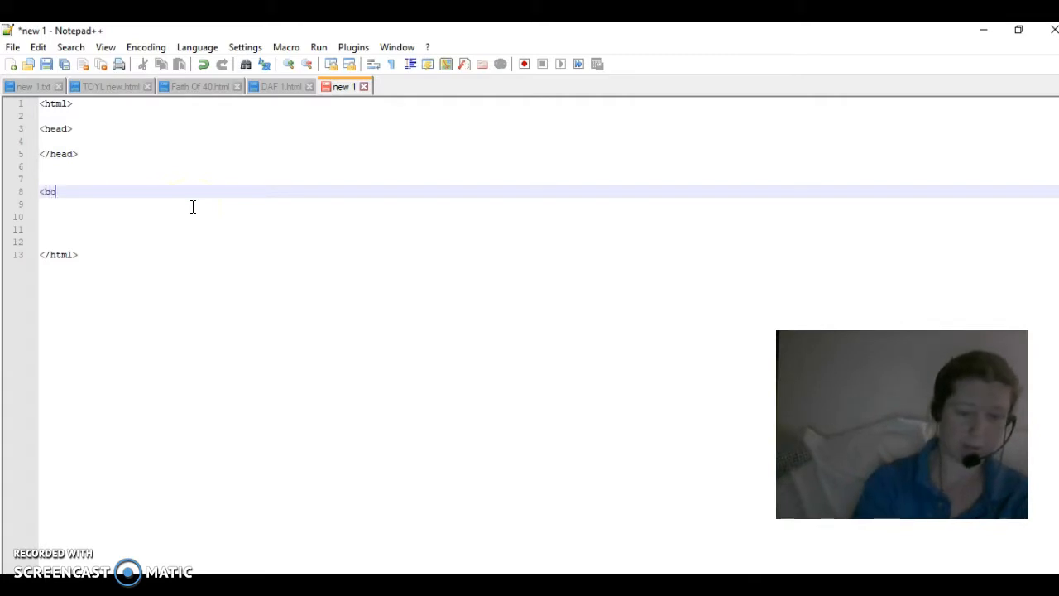
text(dy>)
click(550, 242)
text(<)
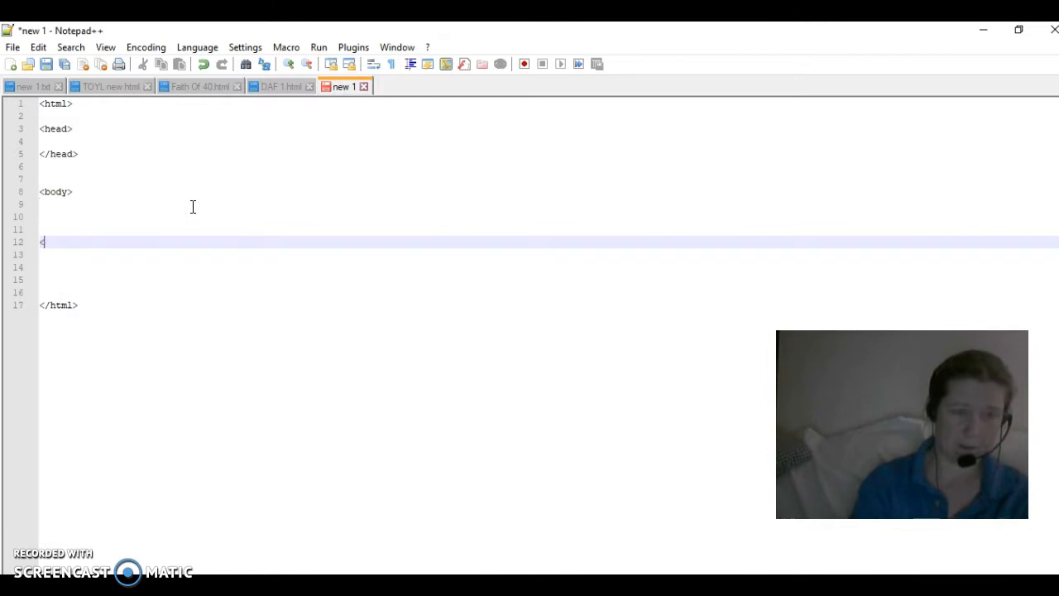
text(/)
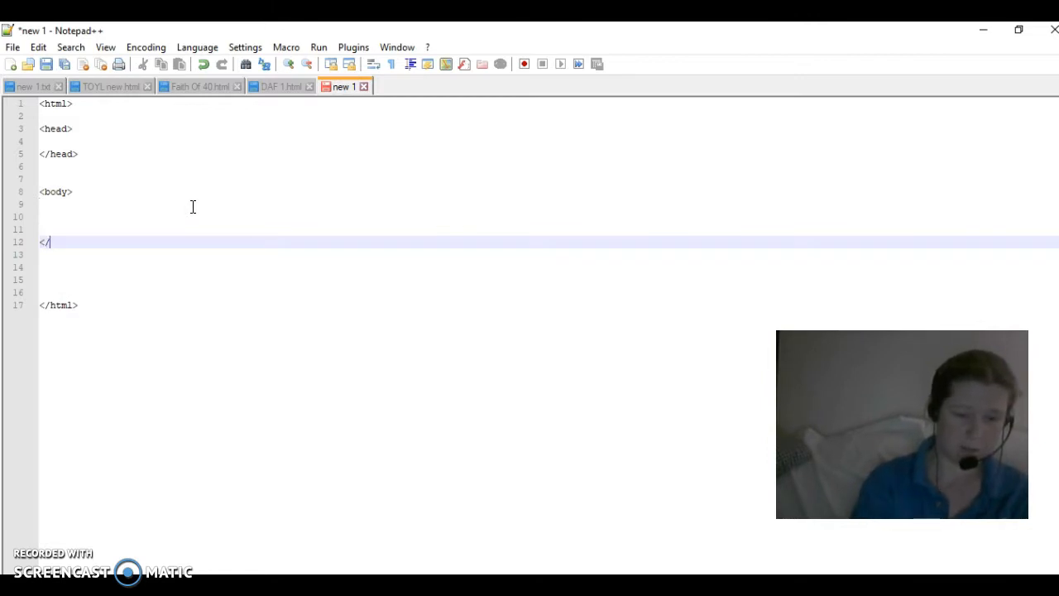
text(body>)
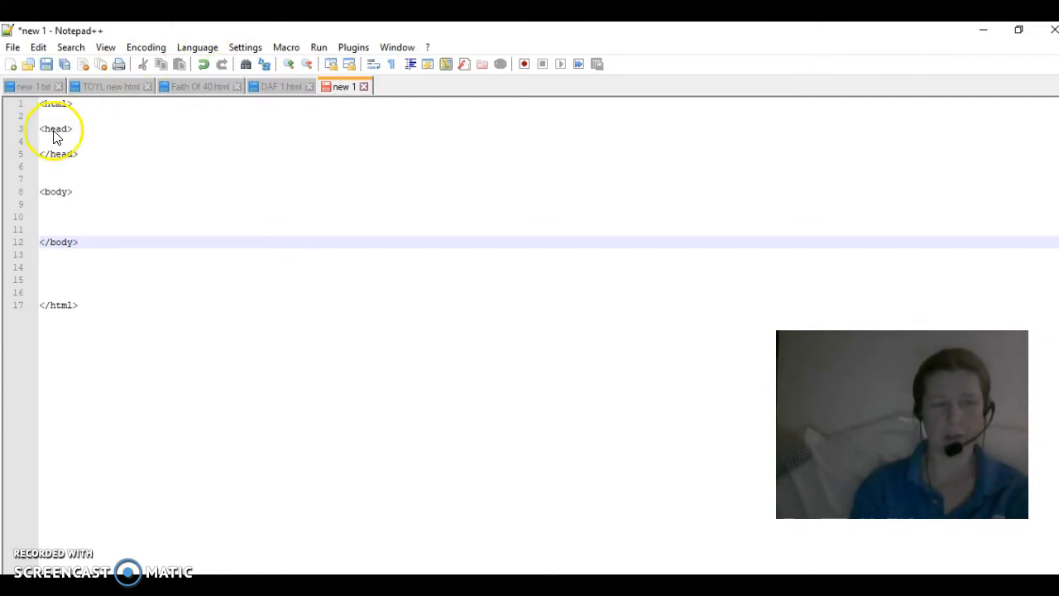
mouse_move(140, 368)
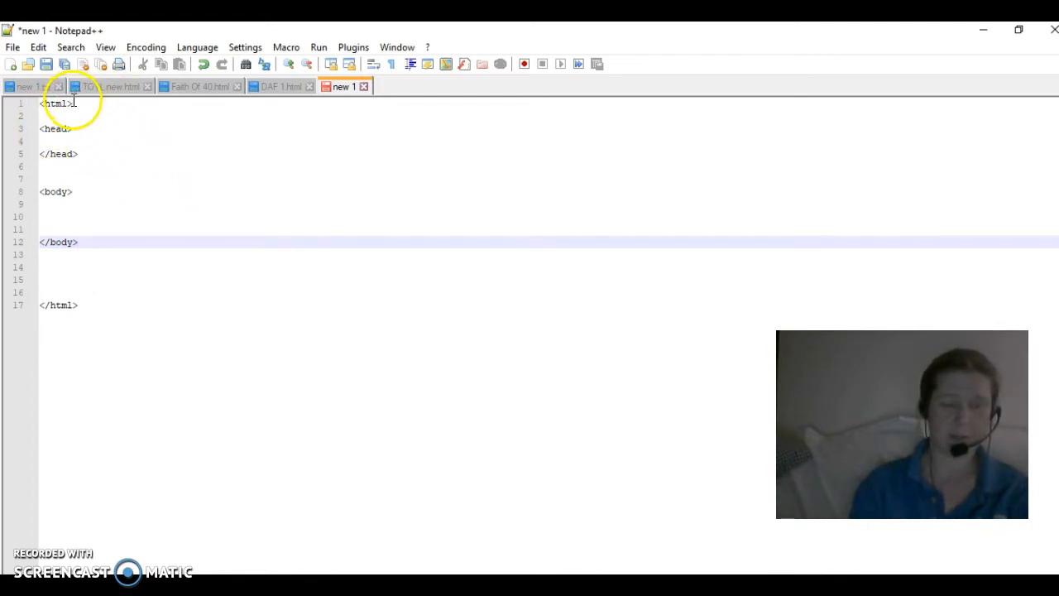
mouse_move(169, 322)
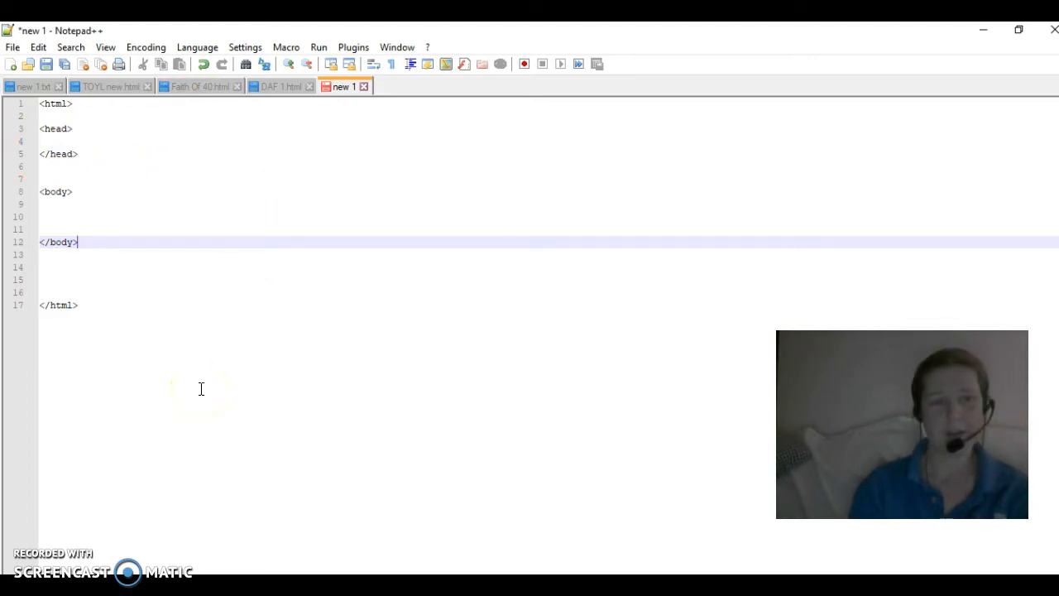
mouse_move(189, 447)
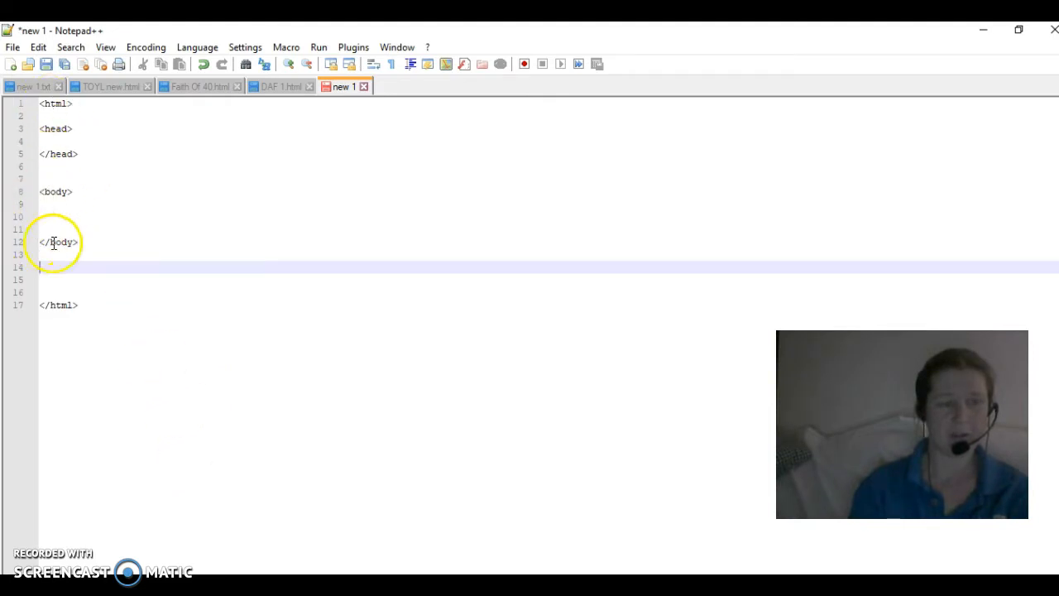
Write <h1> Hello World! </h1> between the body tags.
click(50, 212)
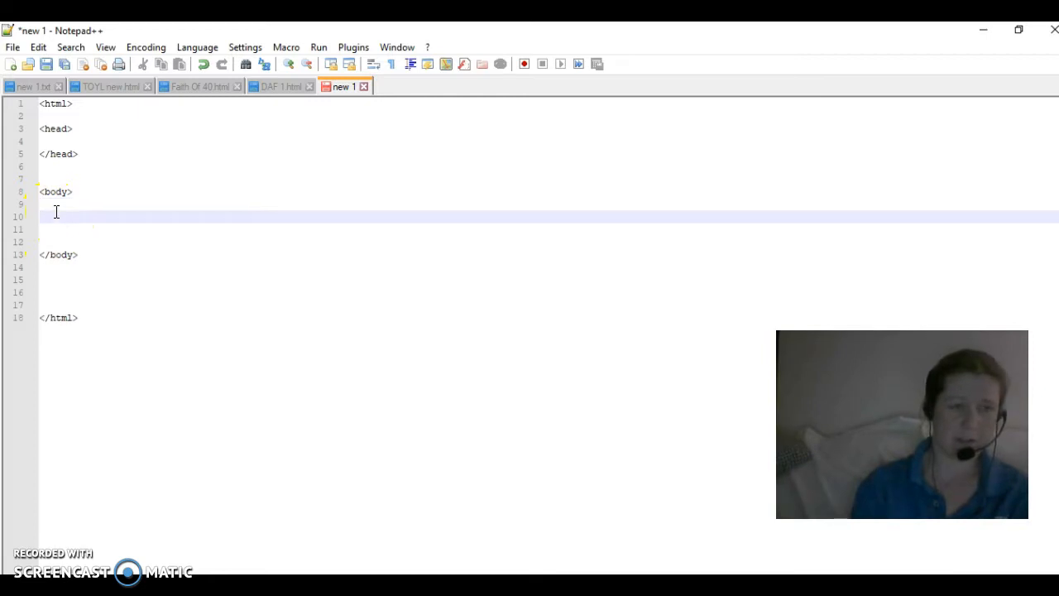
text(<)
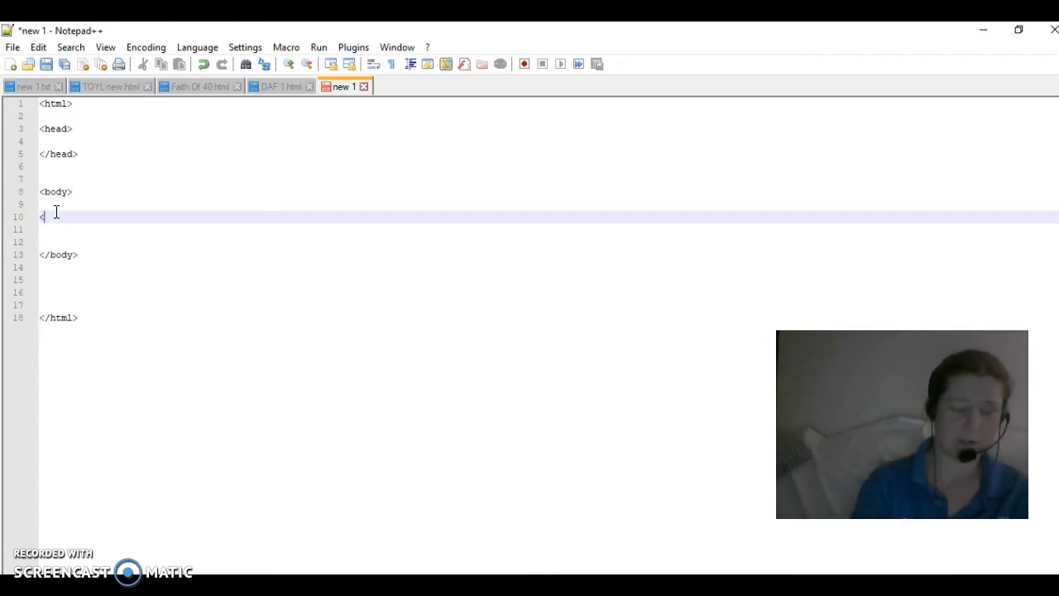
text(h1> </h1>)
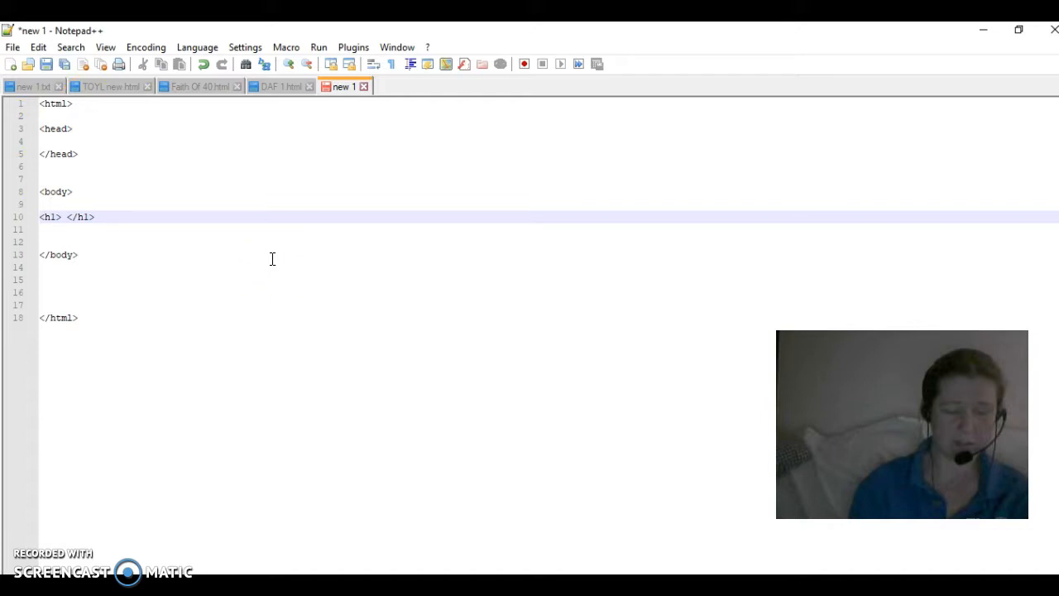
click(67, 215)
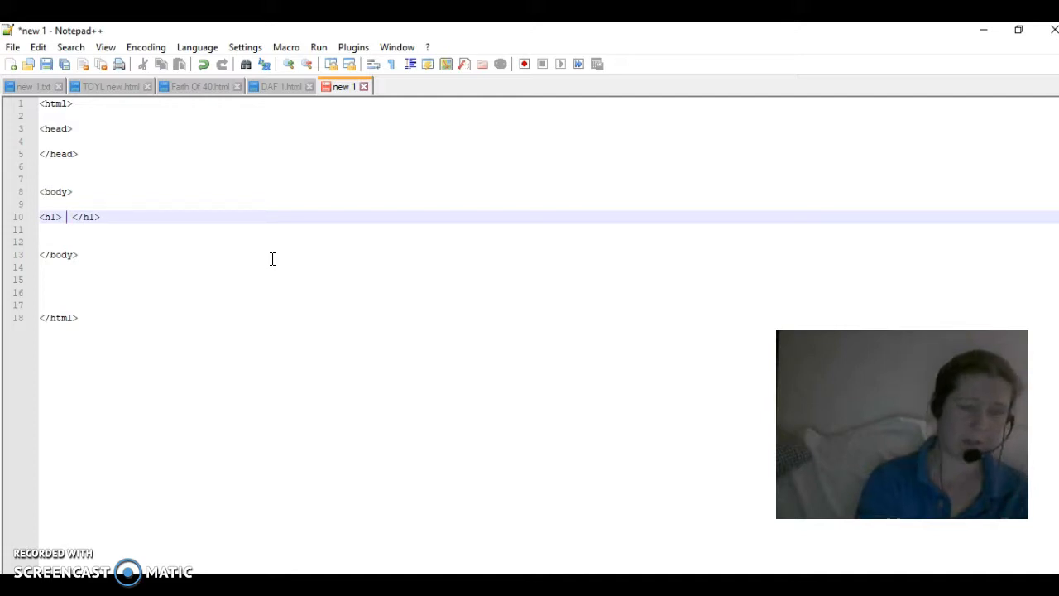
text(Hel)
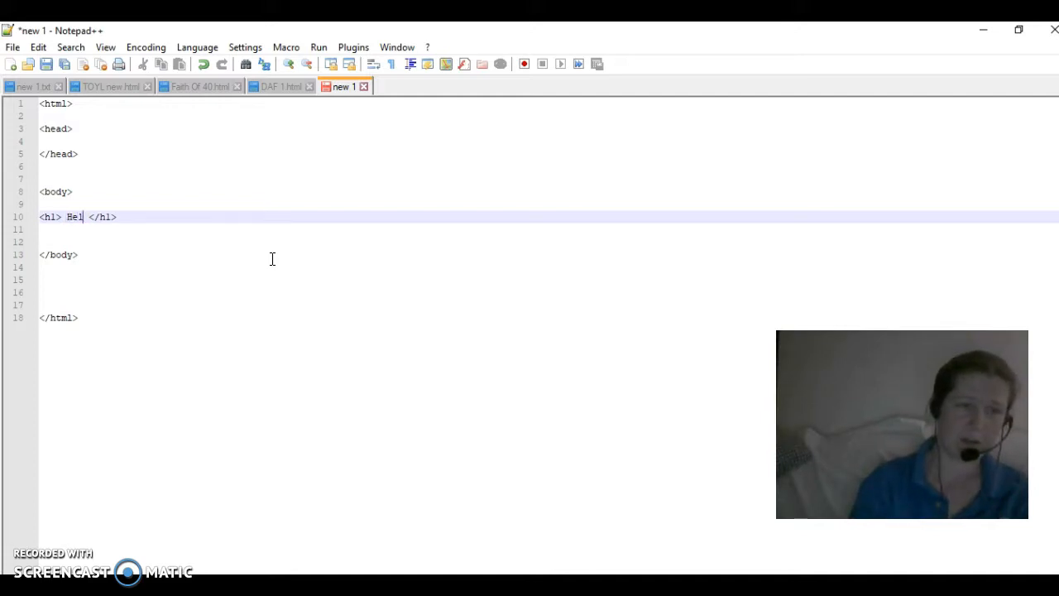
text(lo)
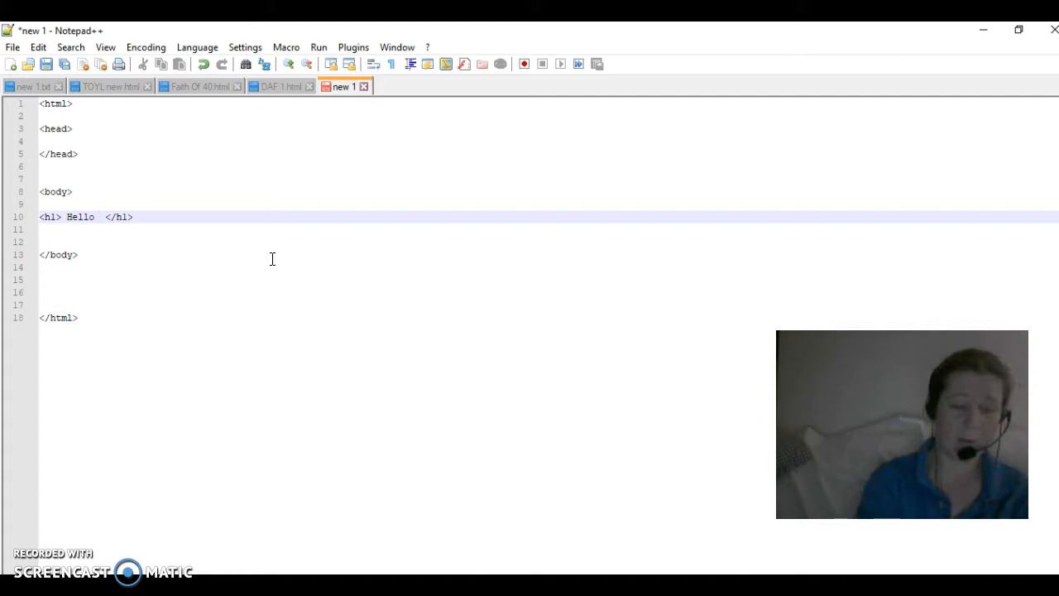
text(World)
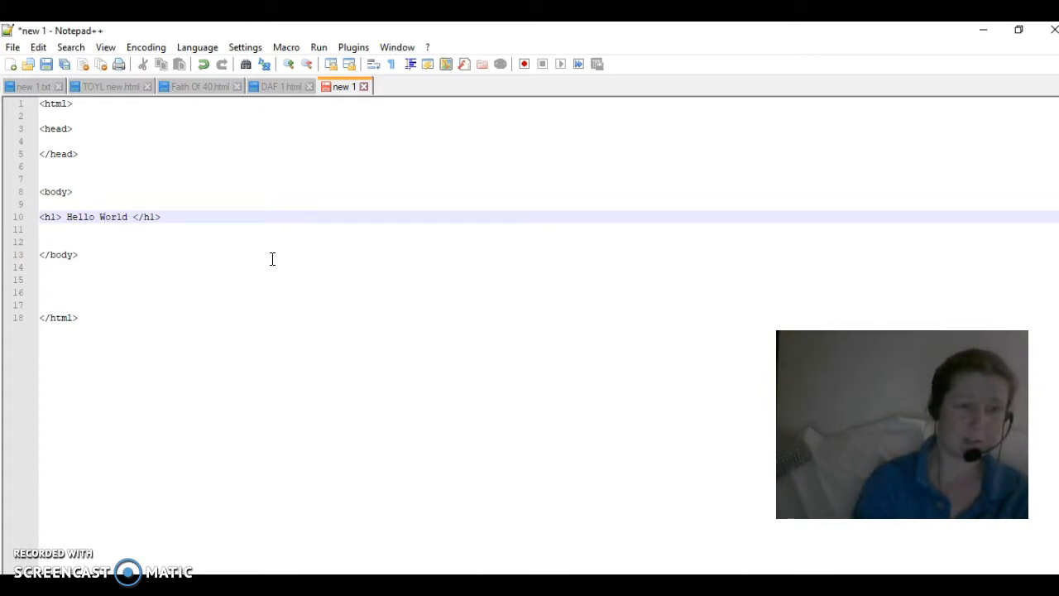
text(!)
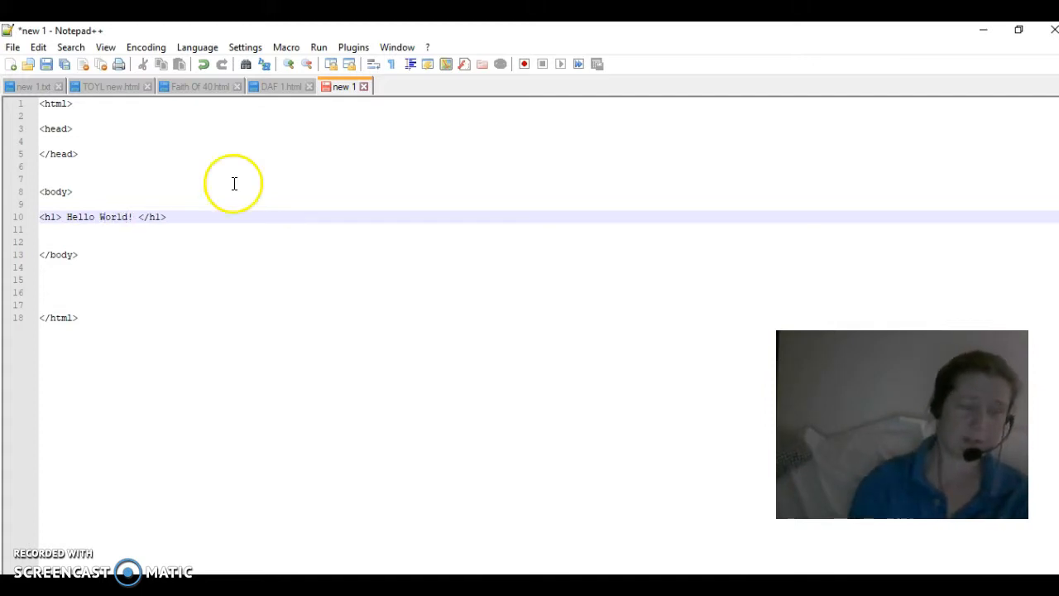
mouse_move(154, 288)
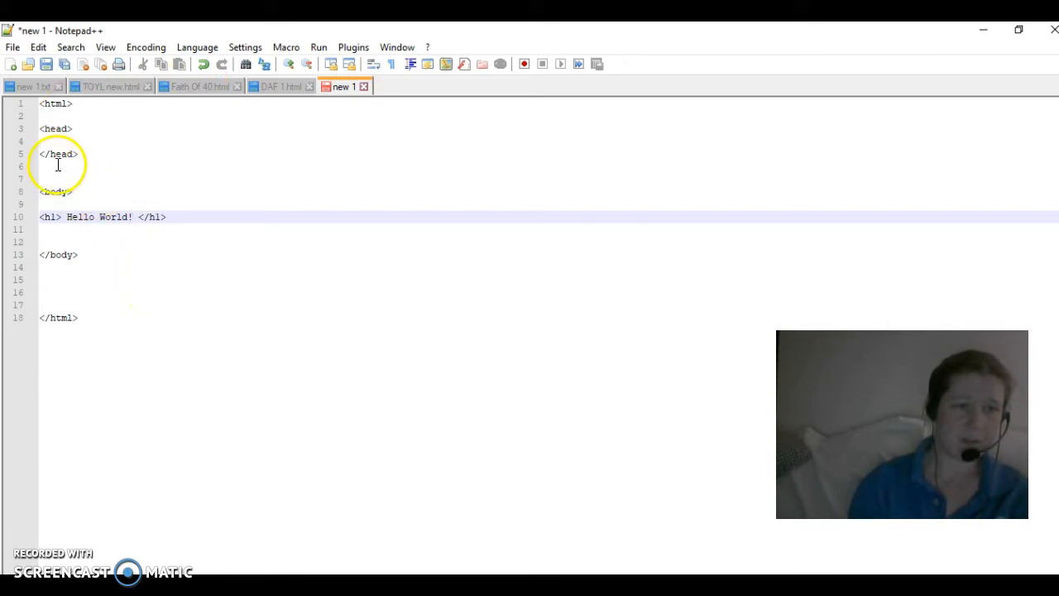
Write <style> and </style> tags with blank lines between inside the head.
click(84, 131)
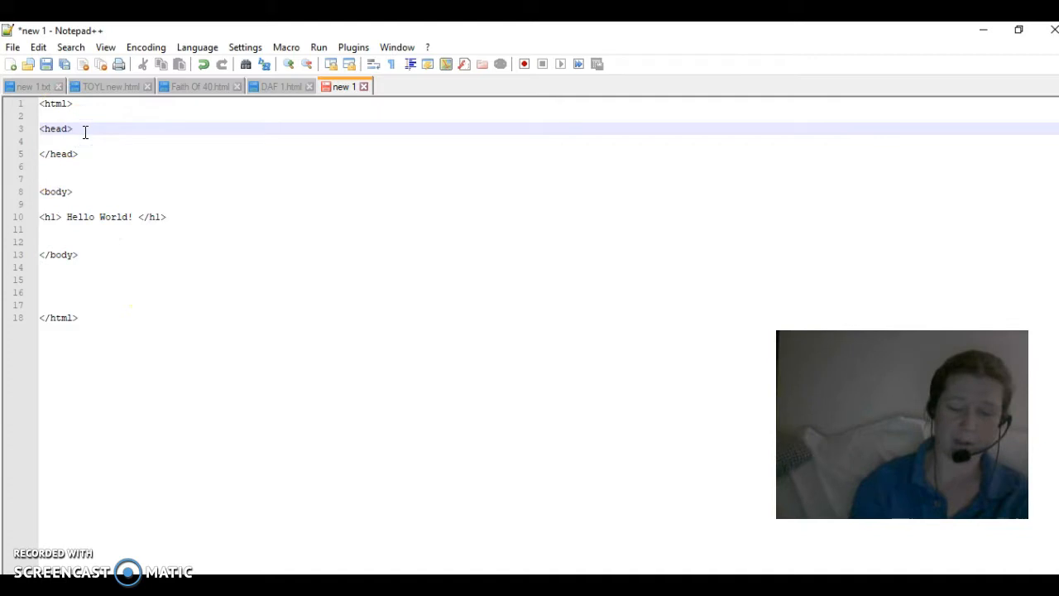
key(enter)
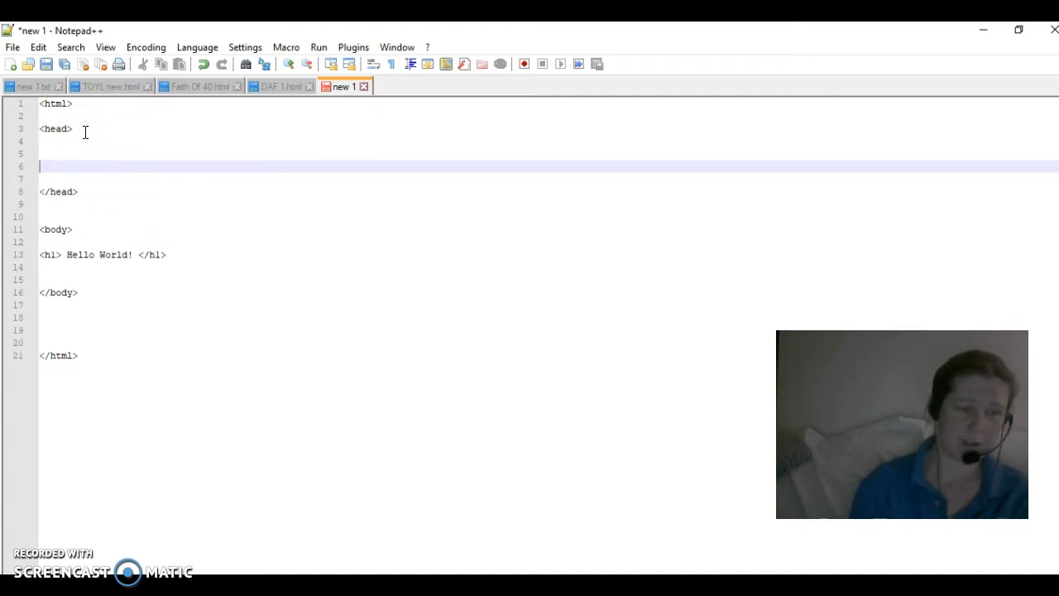
text(<)
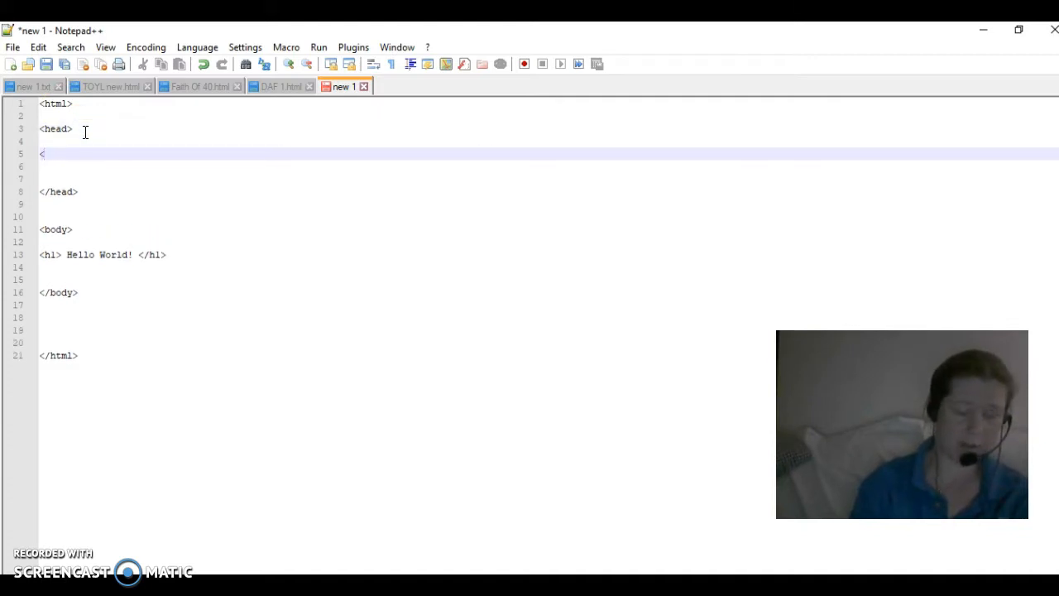
text(style)
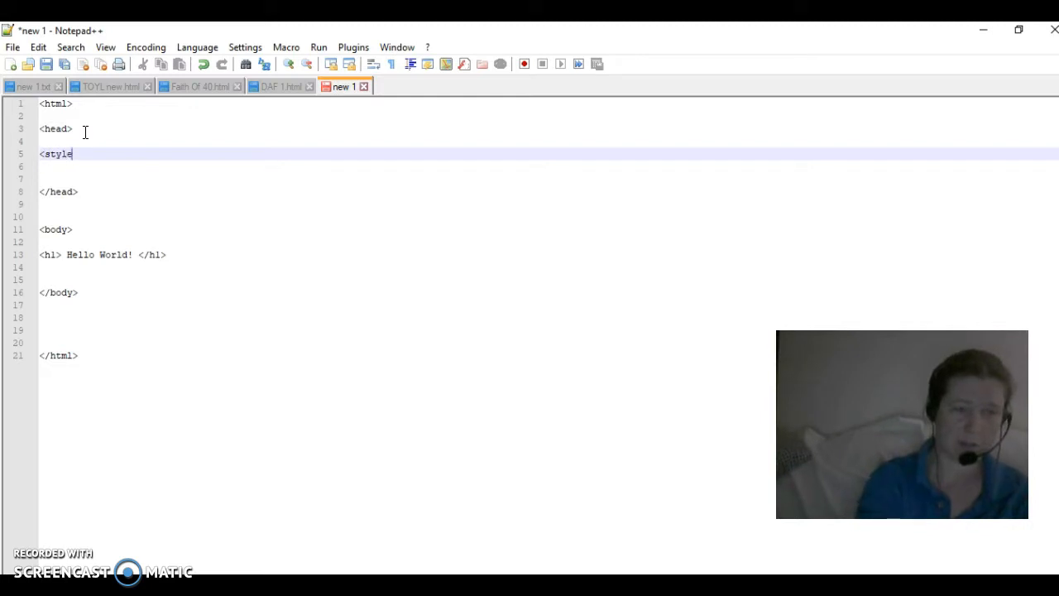
text(>)
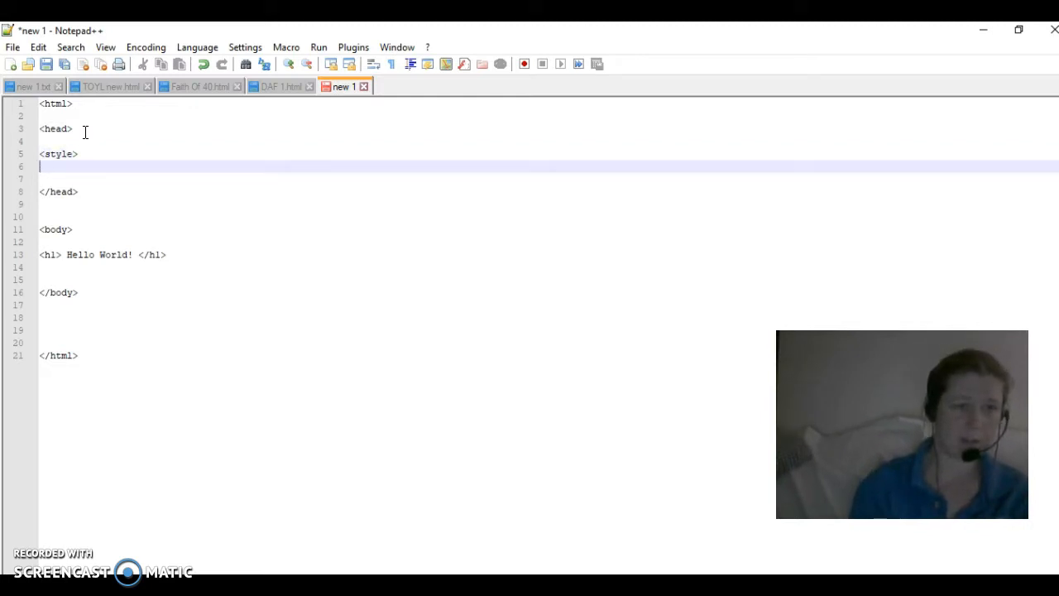
key(Enter)
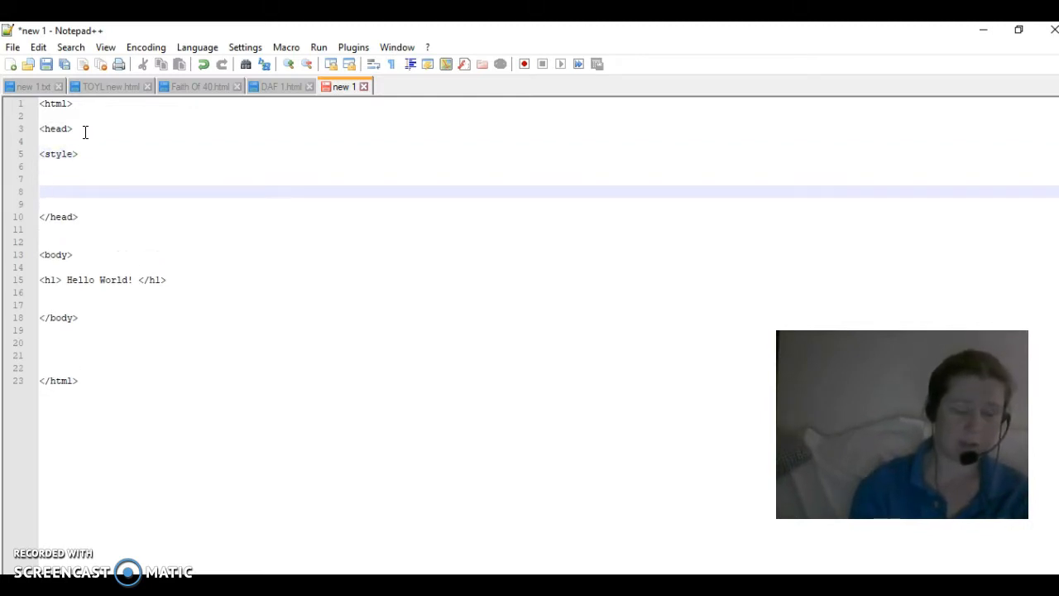
text(<)
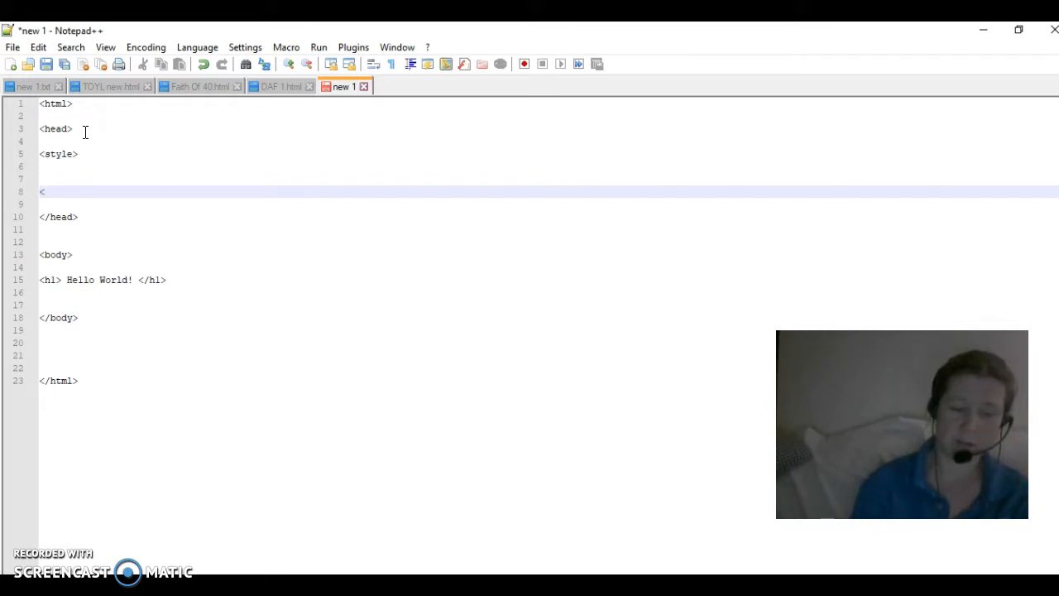
text(</style>)
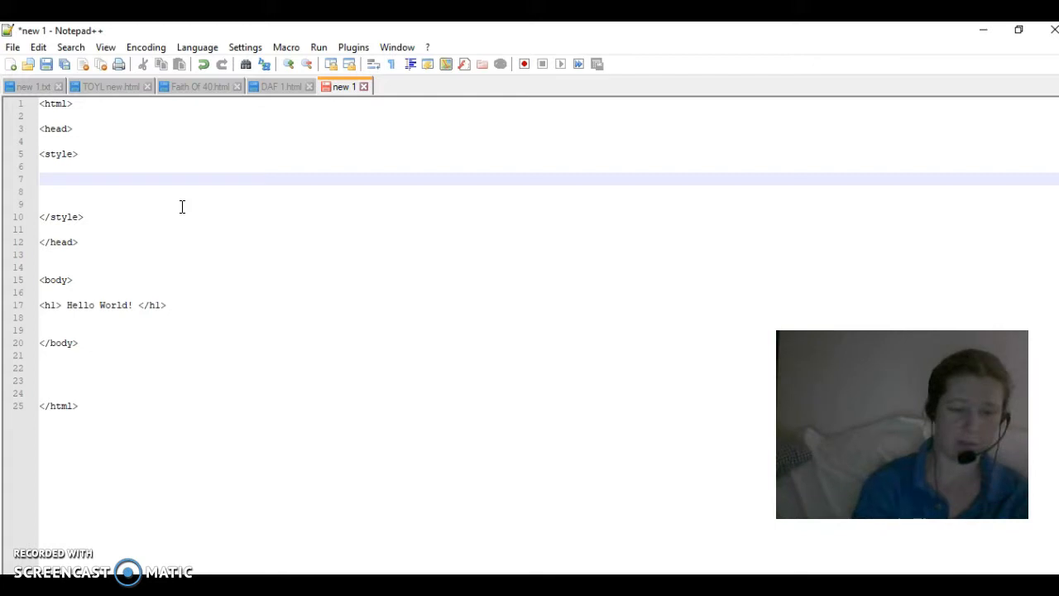
text(h)
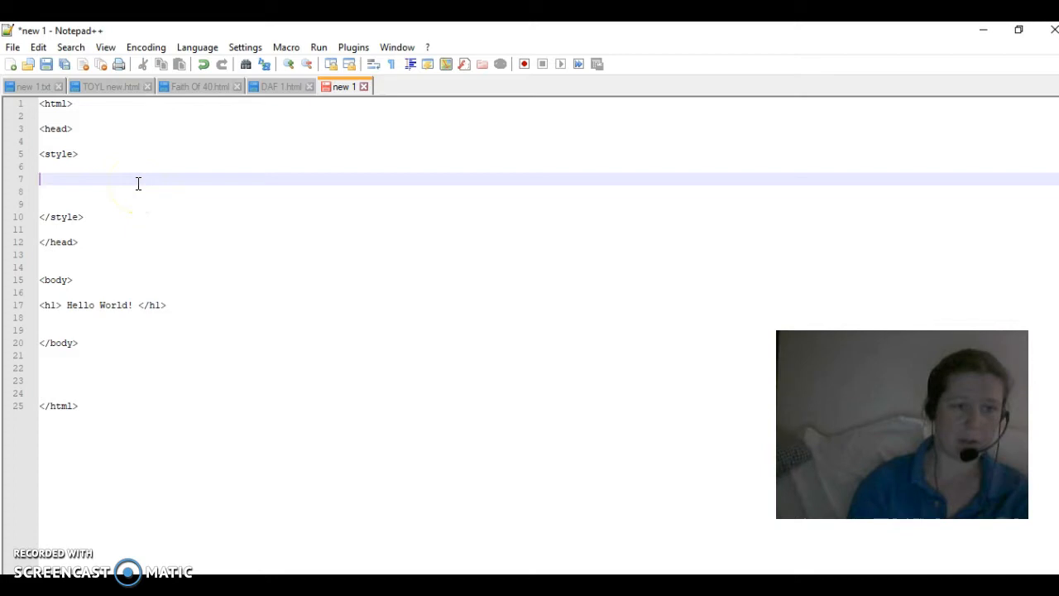
mouse_move(37, 240)
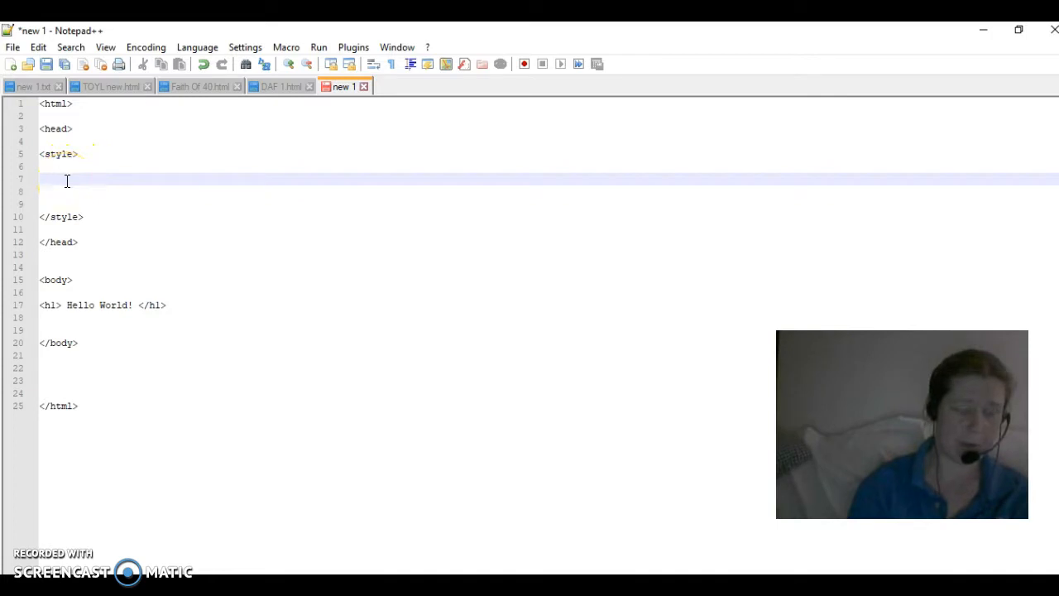
Write a body { } rule inside the style section and start its background property.
text(body {})
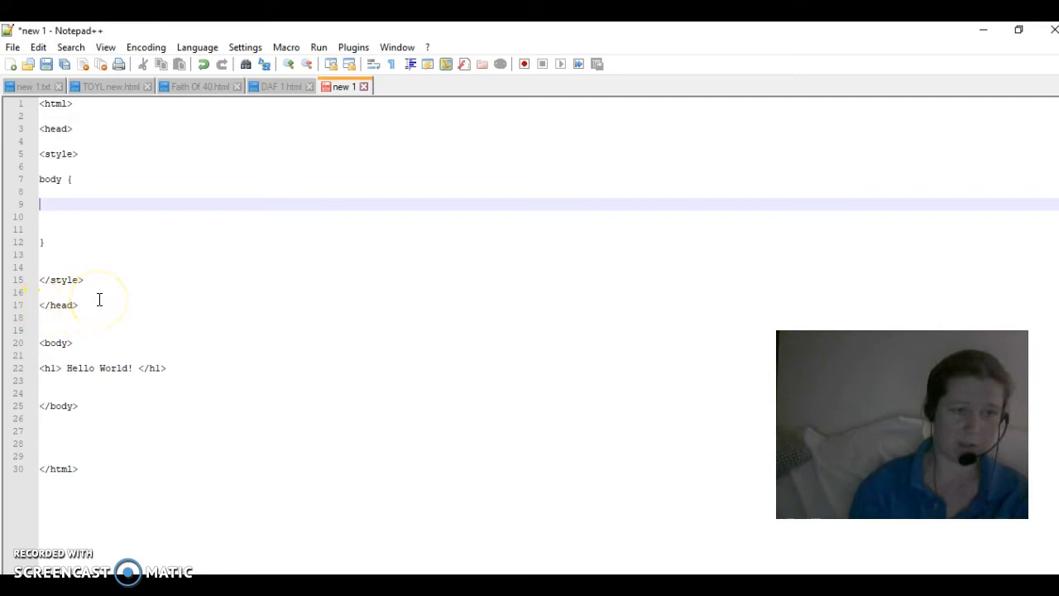
mouse_move(73, 245)
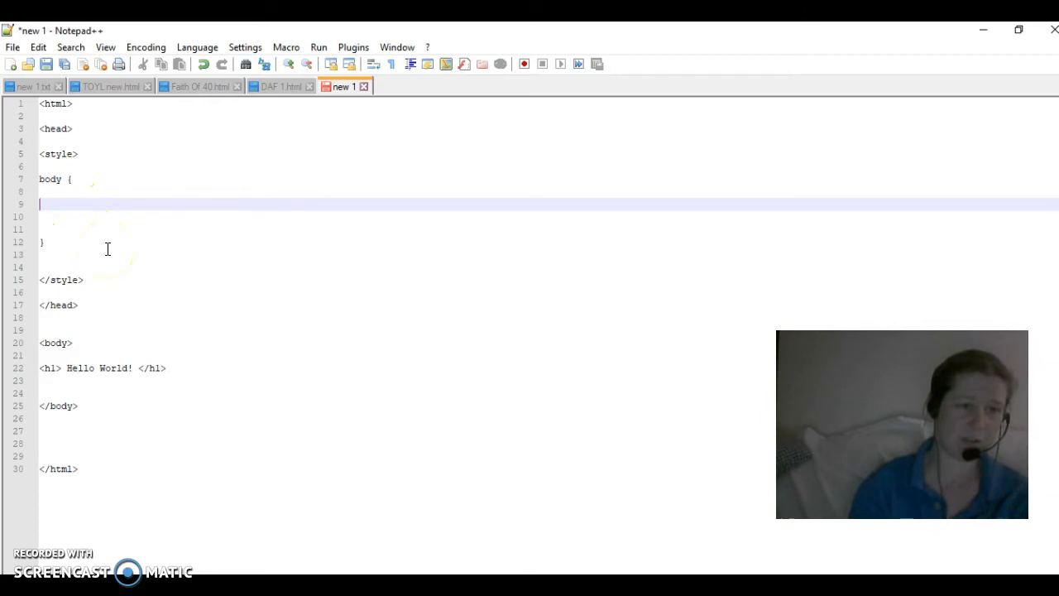
mouse_move(171, 239)
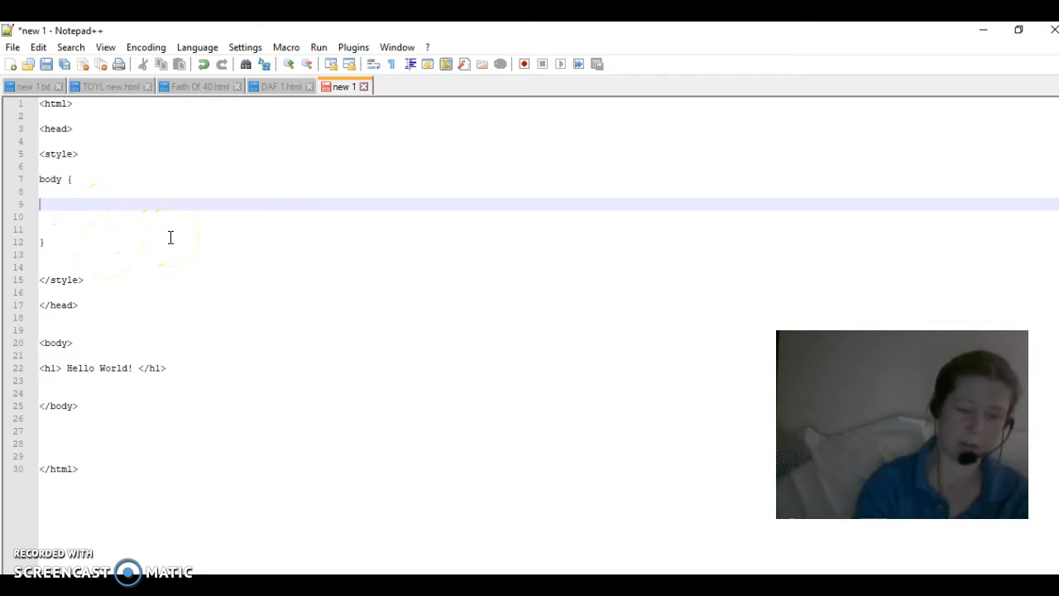
text(h1)
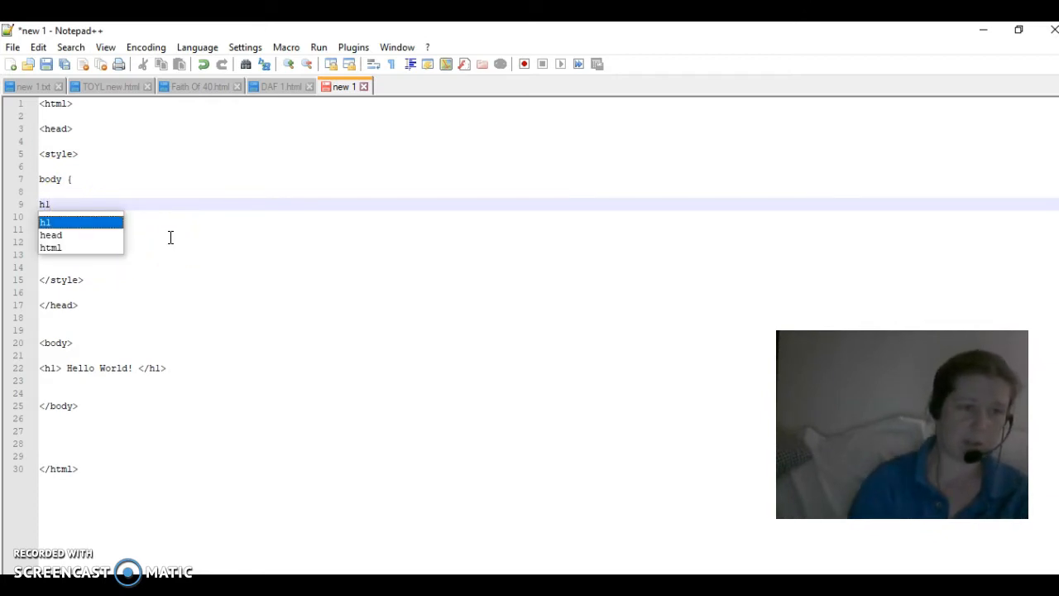
mouse_move(267, 249)
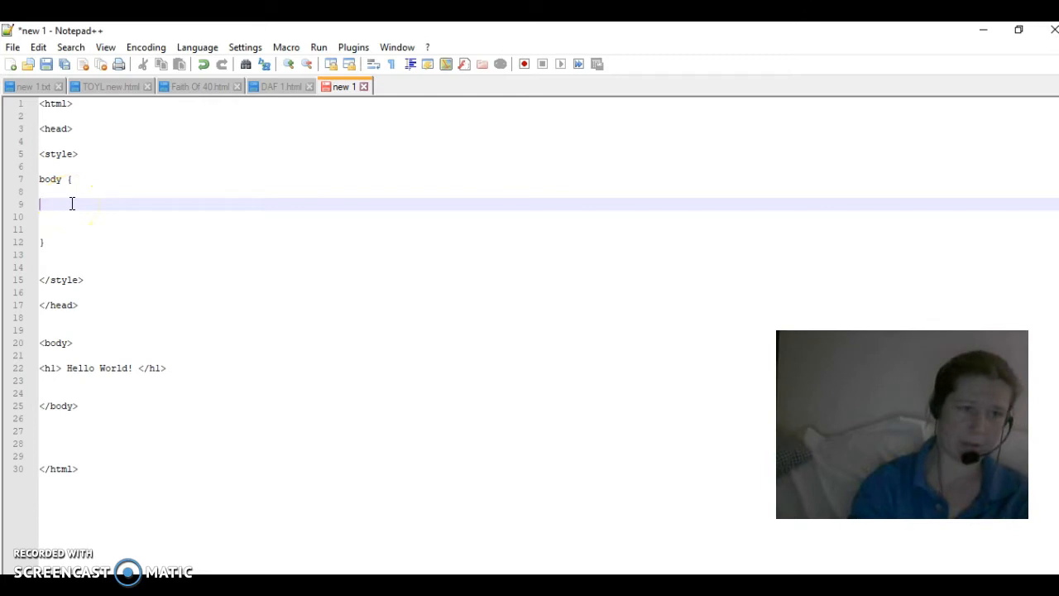
text(b)
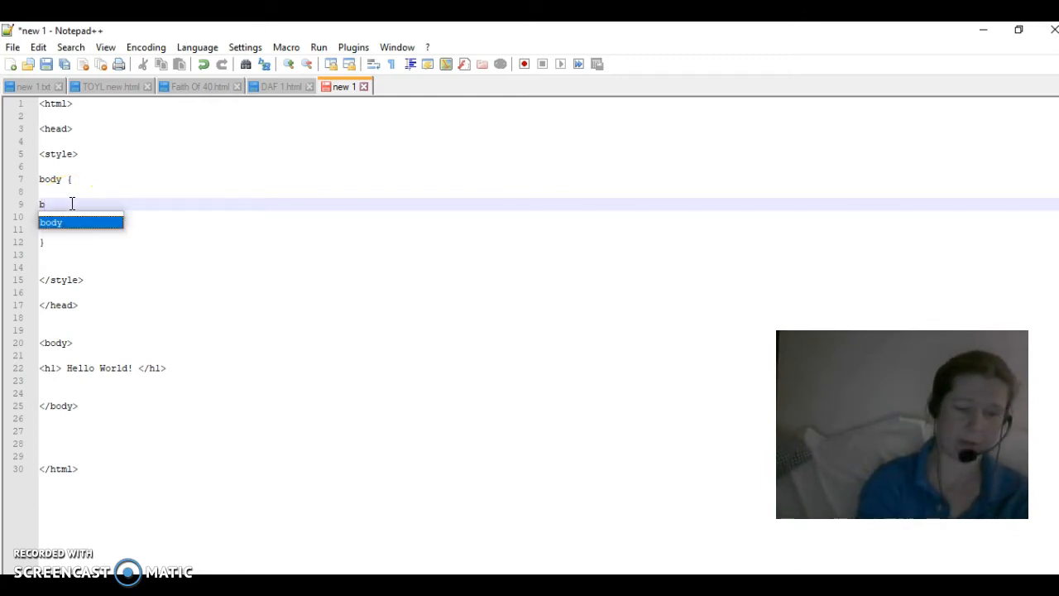
text(ackgrou)
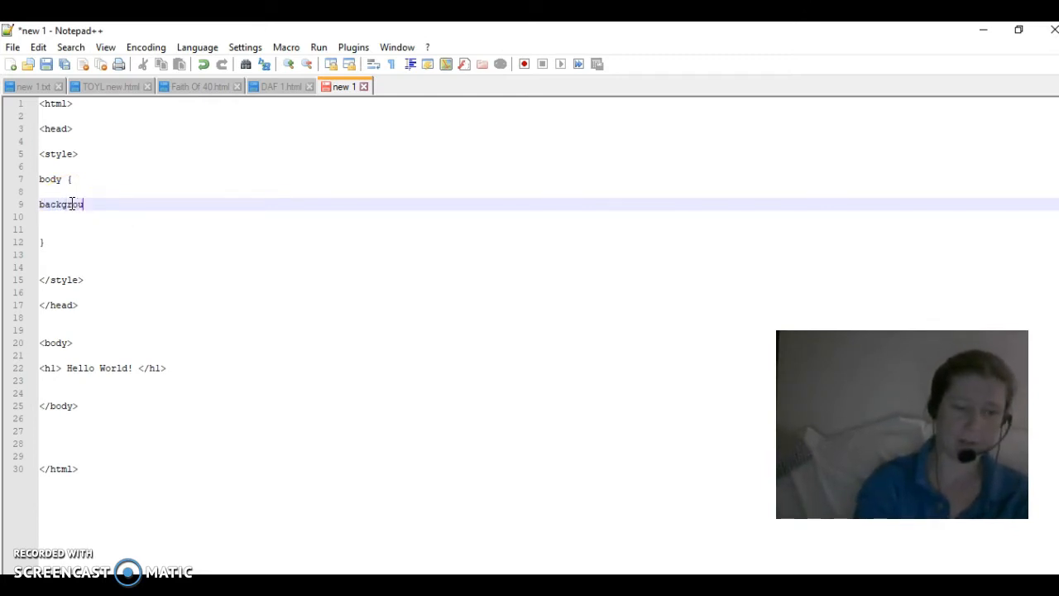
text(nd)
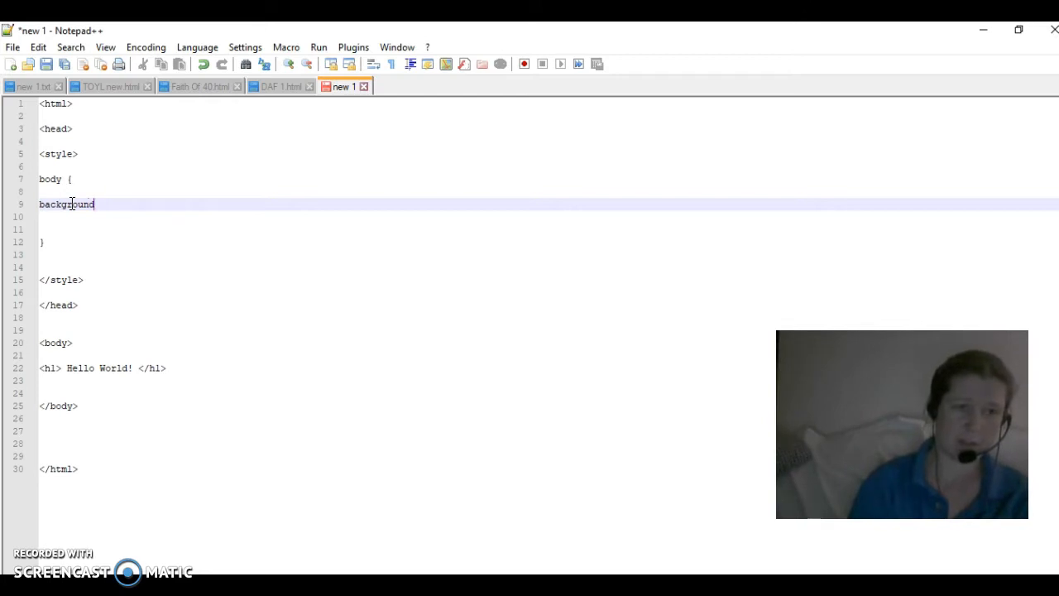
text(:)
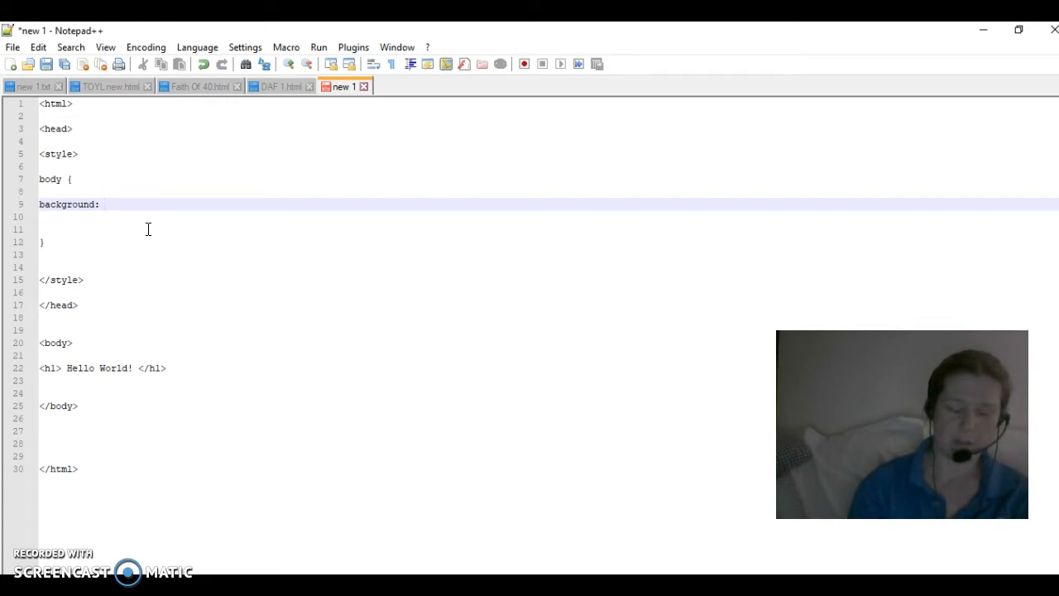
Complete the rule as 'background: green;'.
text(gree)
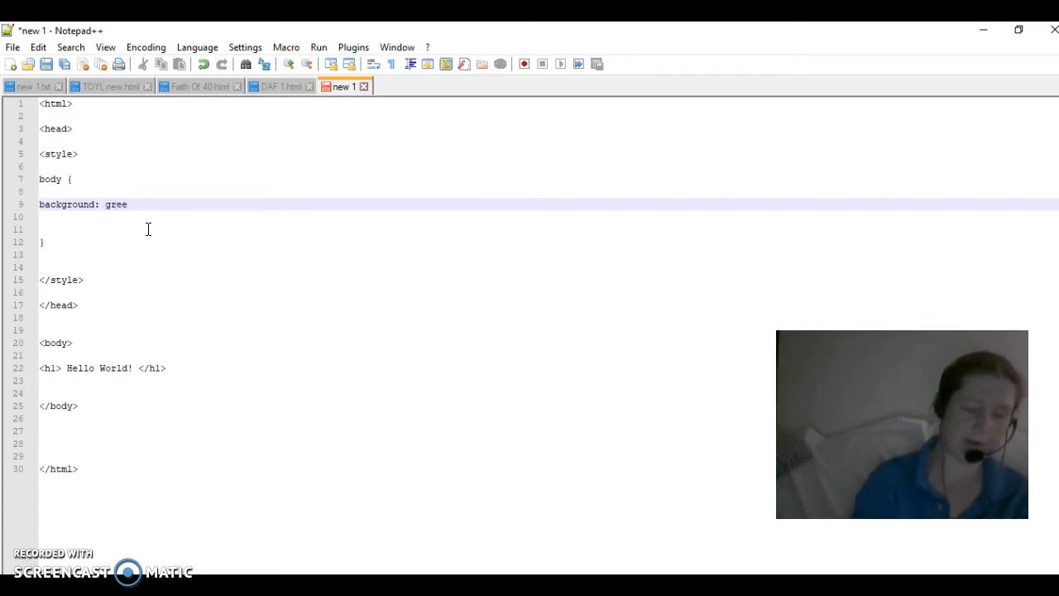
text(n)
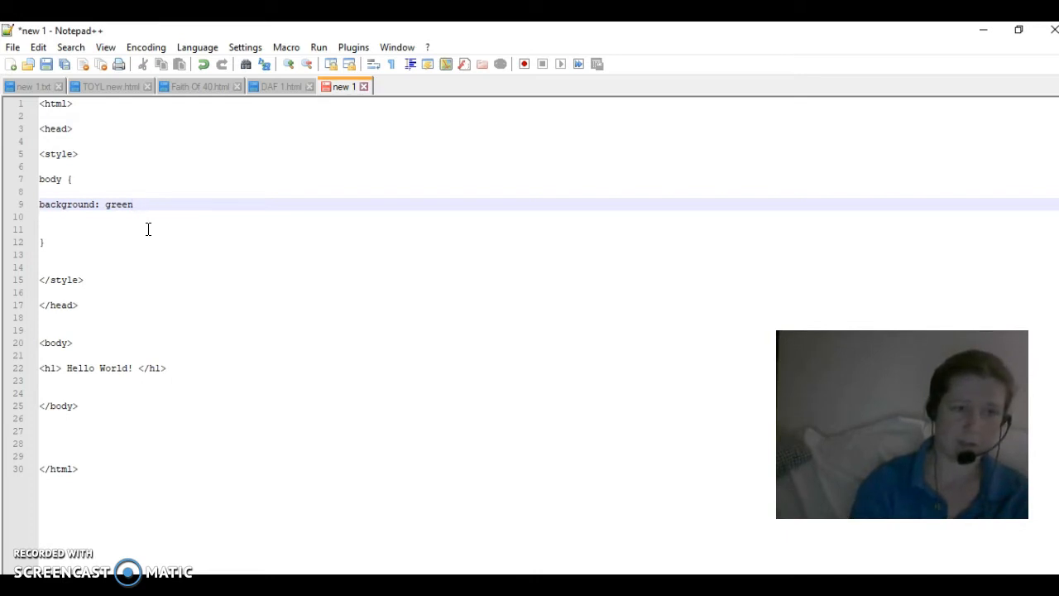
text(;)
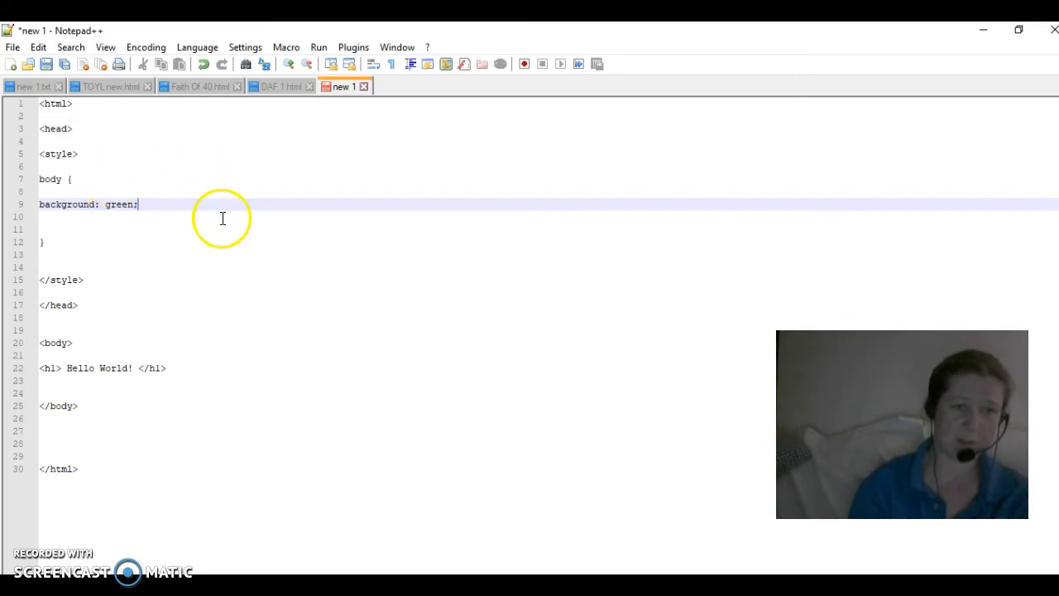
mouse_move(237, 286)
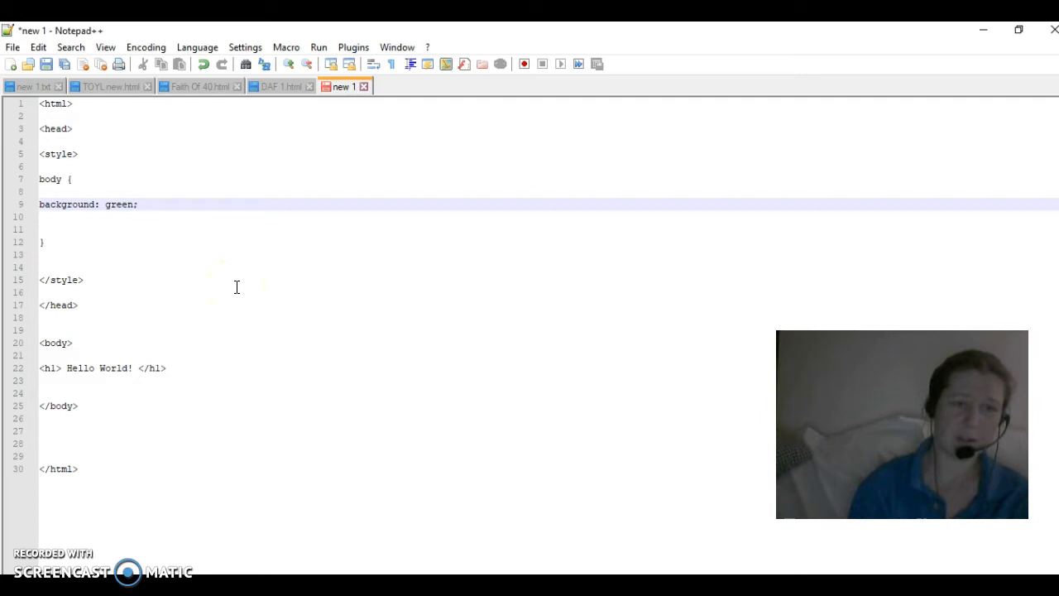
click(136, 205)
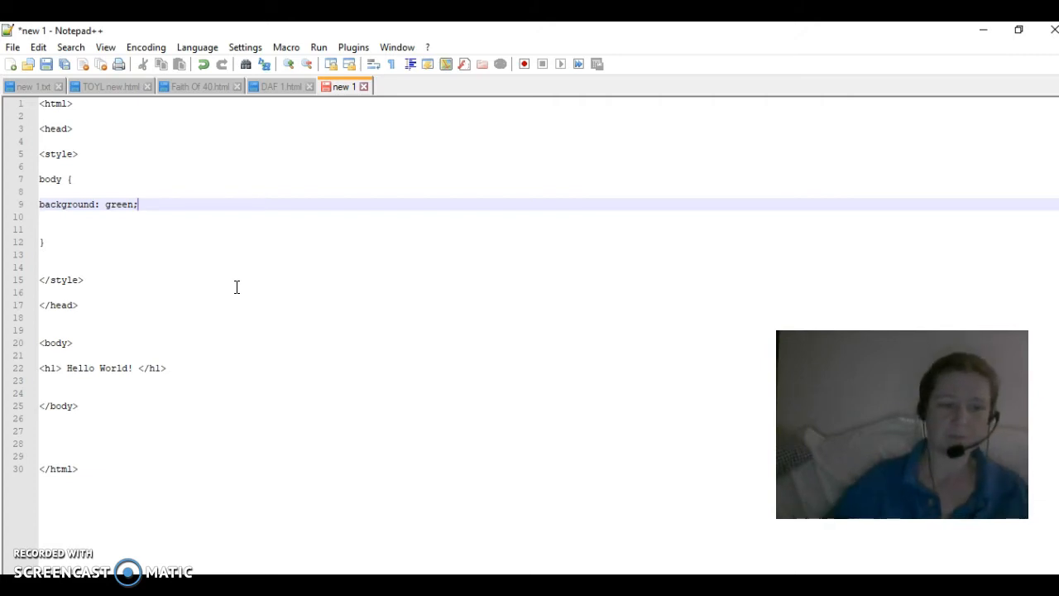
mouse_move(136, 324)
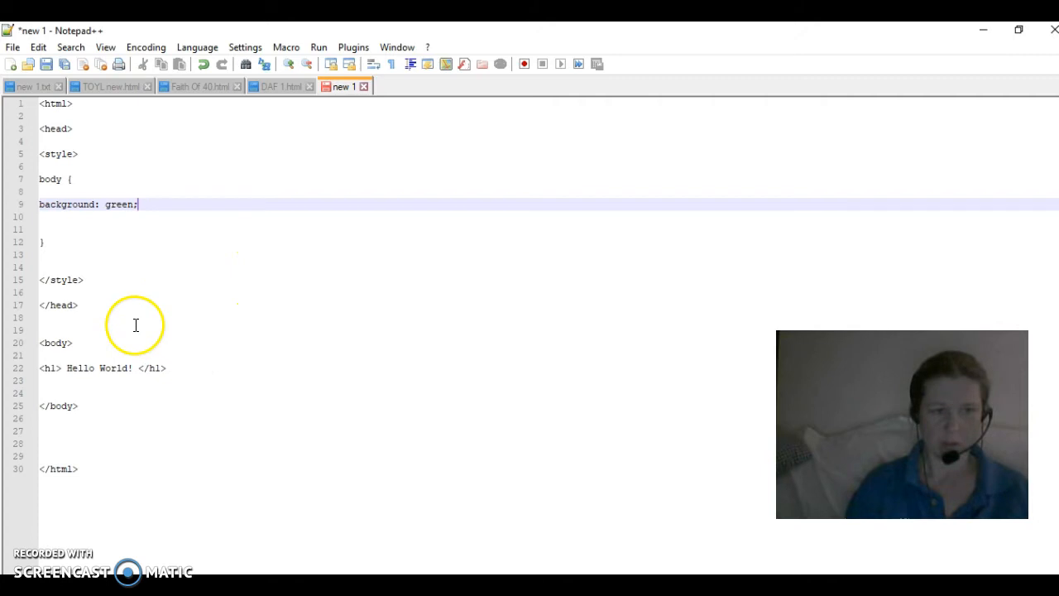
Write an h1 { } rule below the body rule with 'font-size: 50px;'.
click(55, 225)
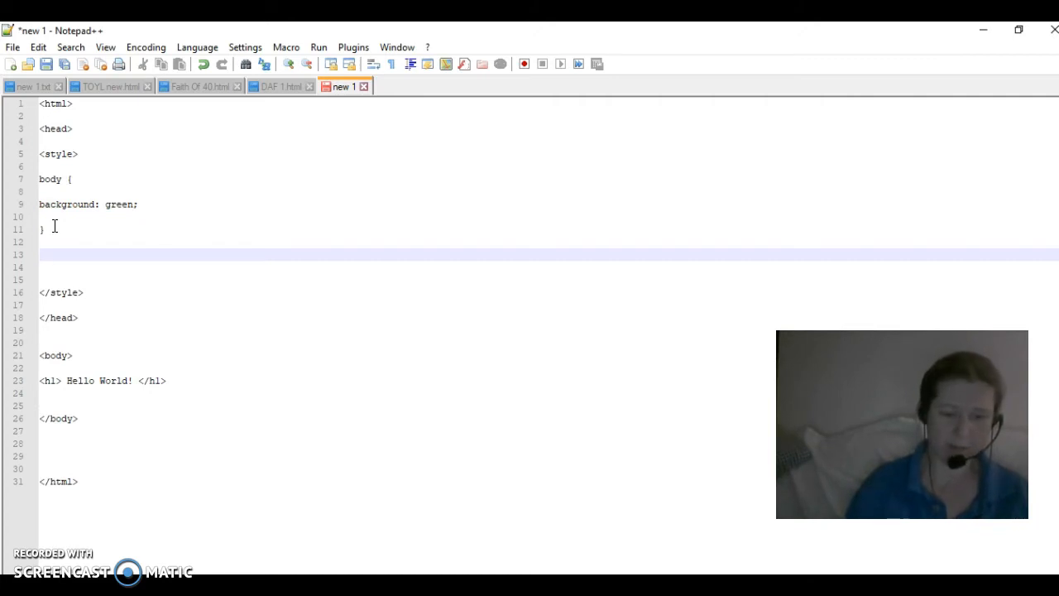
text(h1)
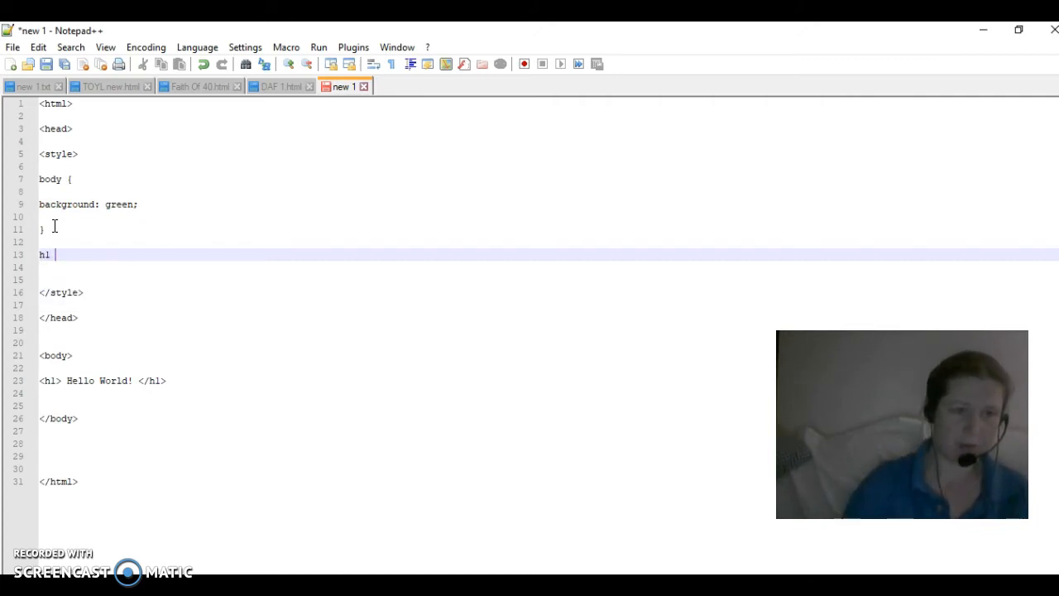
text({})
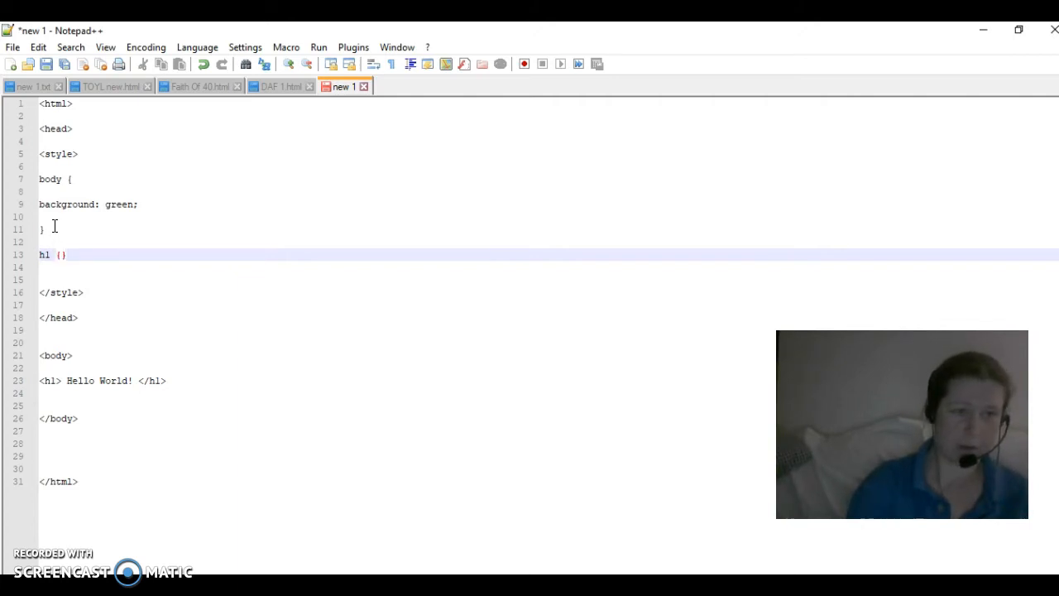
key(enter)
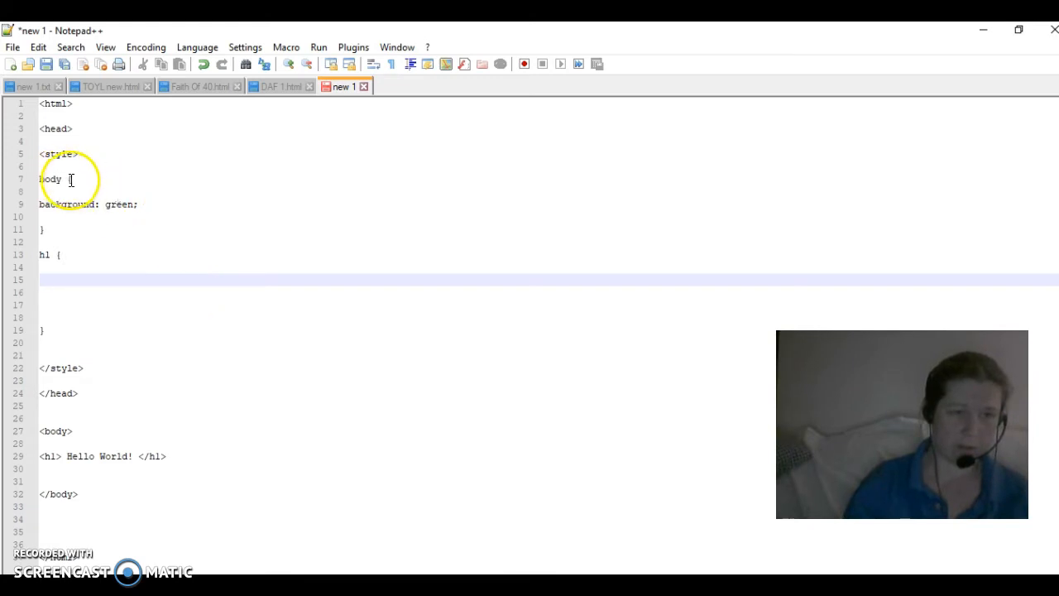
mouse_move(60, 341)
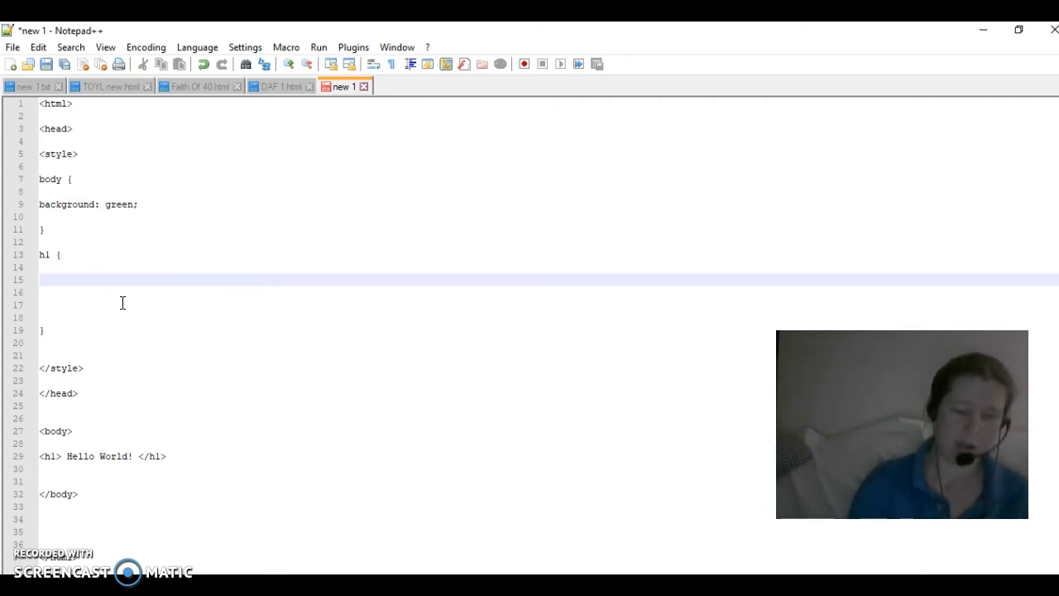
text(font-)
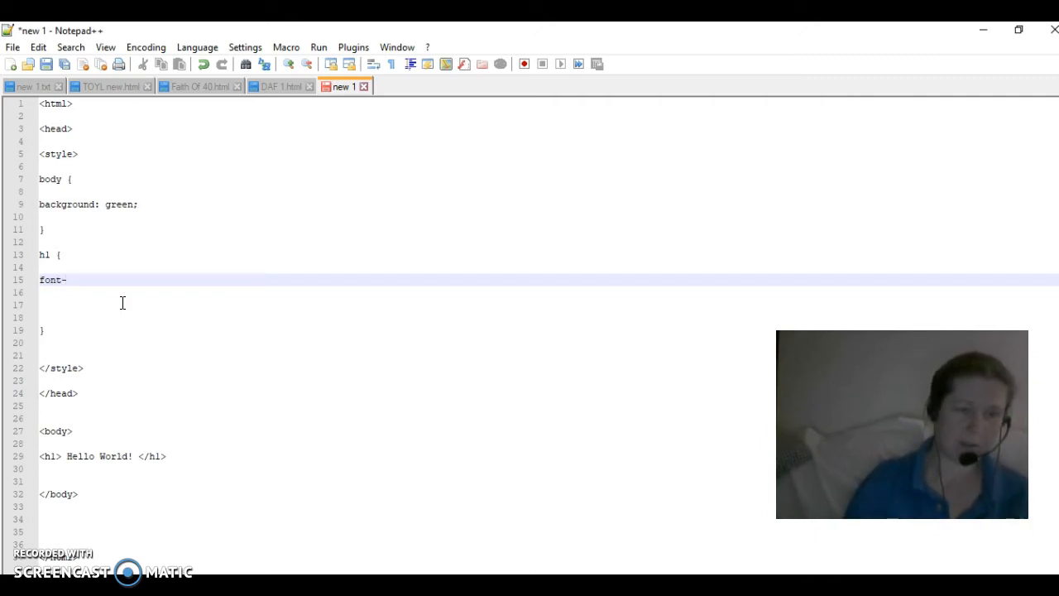
text(six)
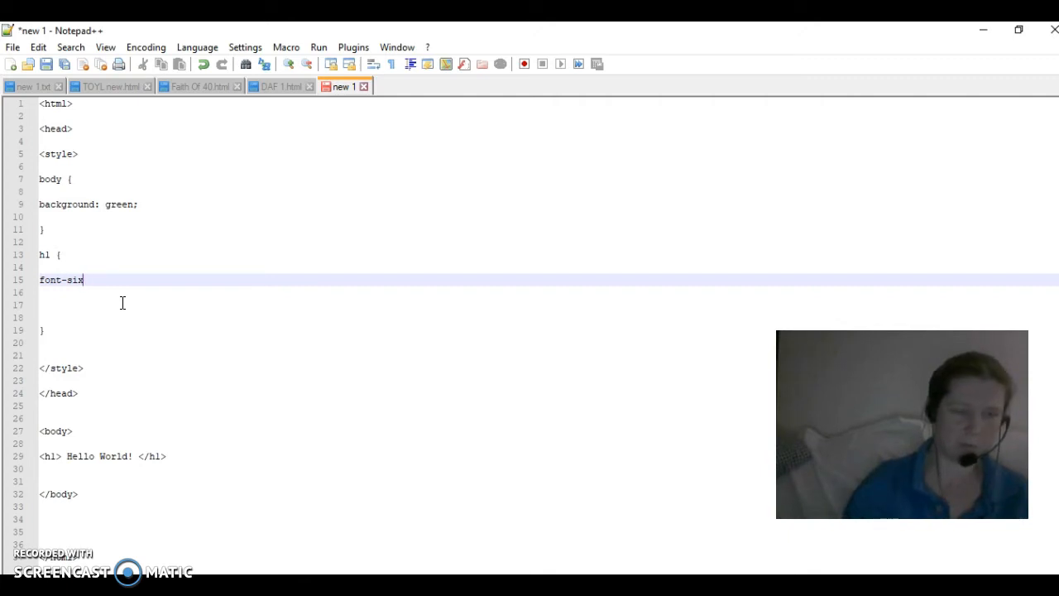
text(ze)
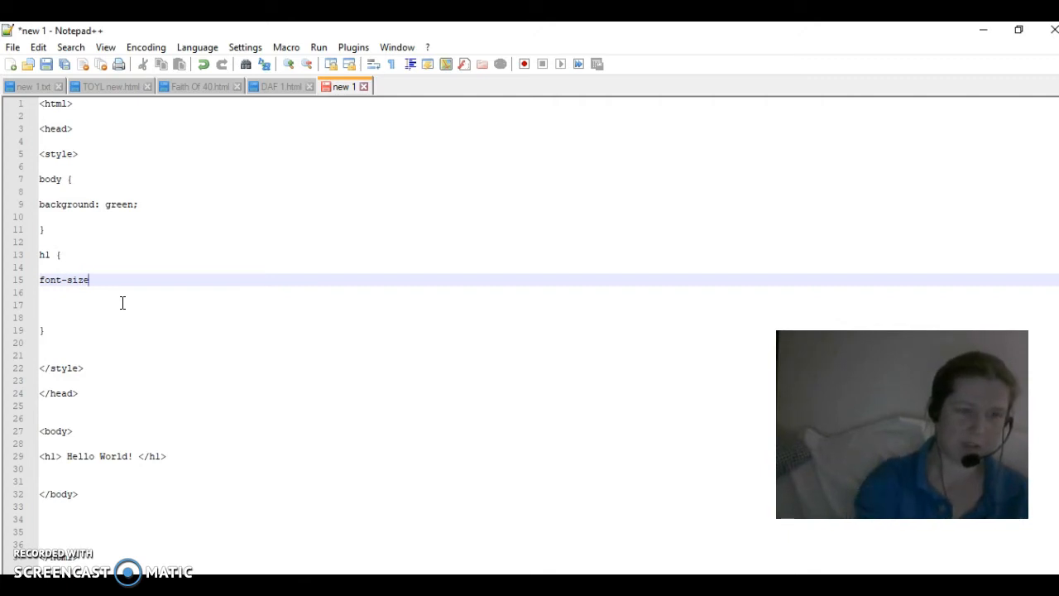
text(:)
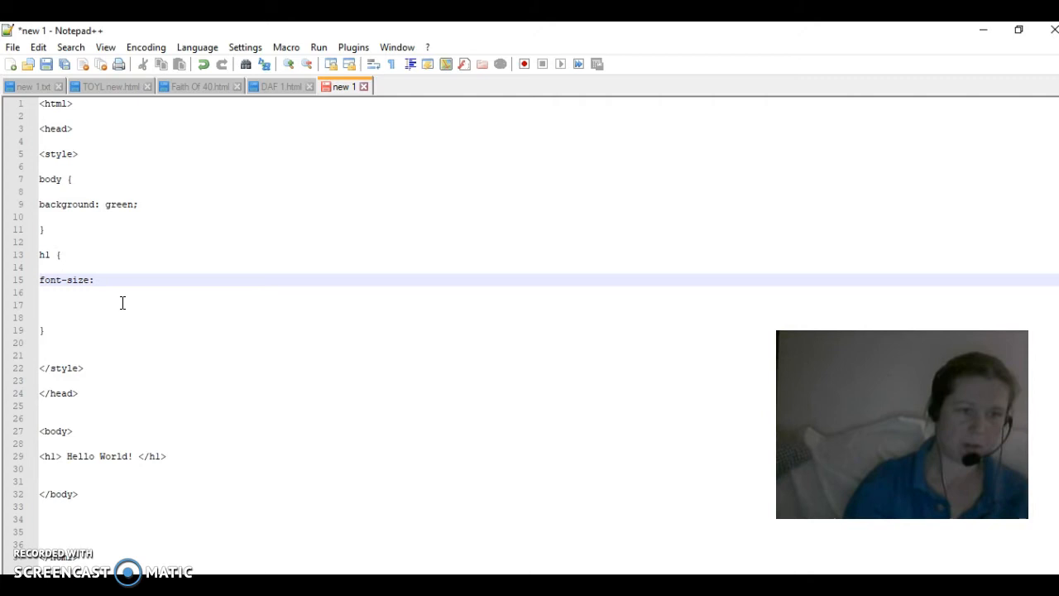
click(98, 279)
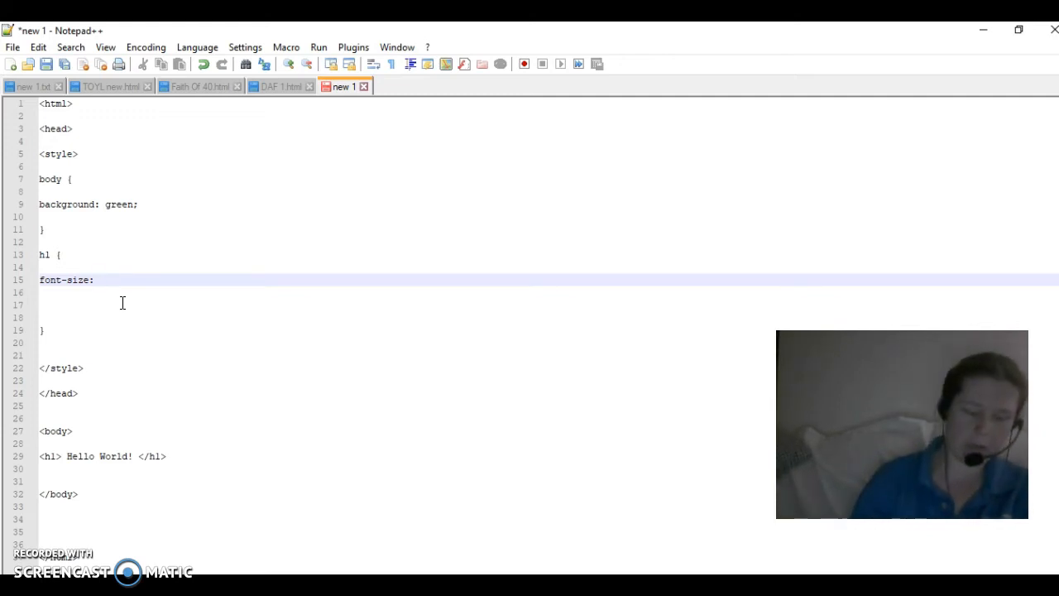
text(50)
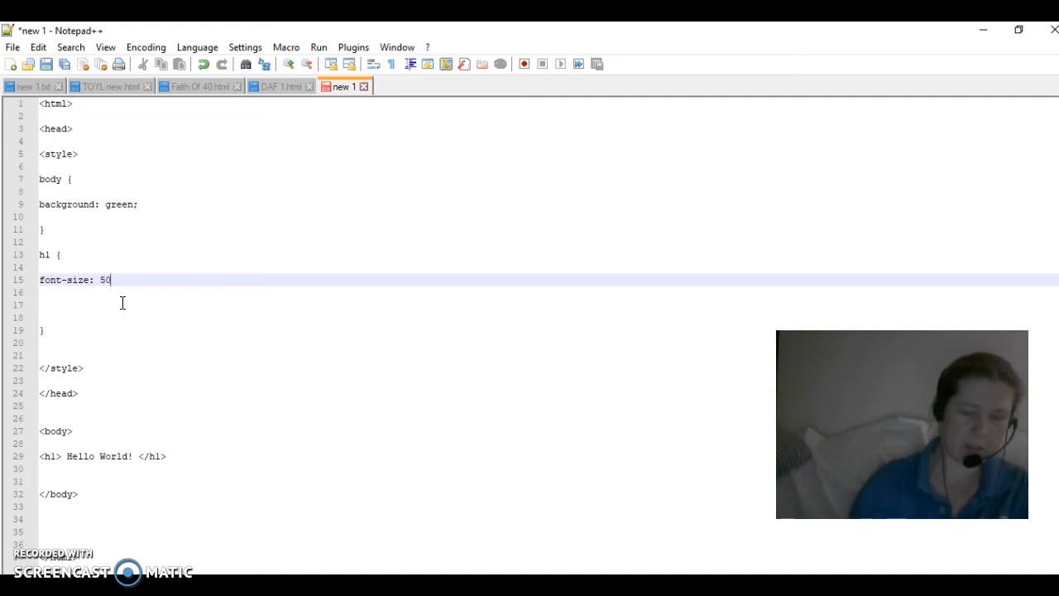
text(px)
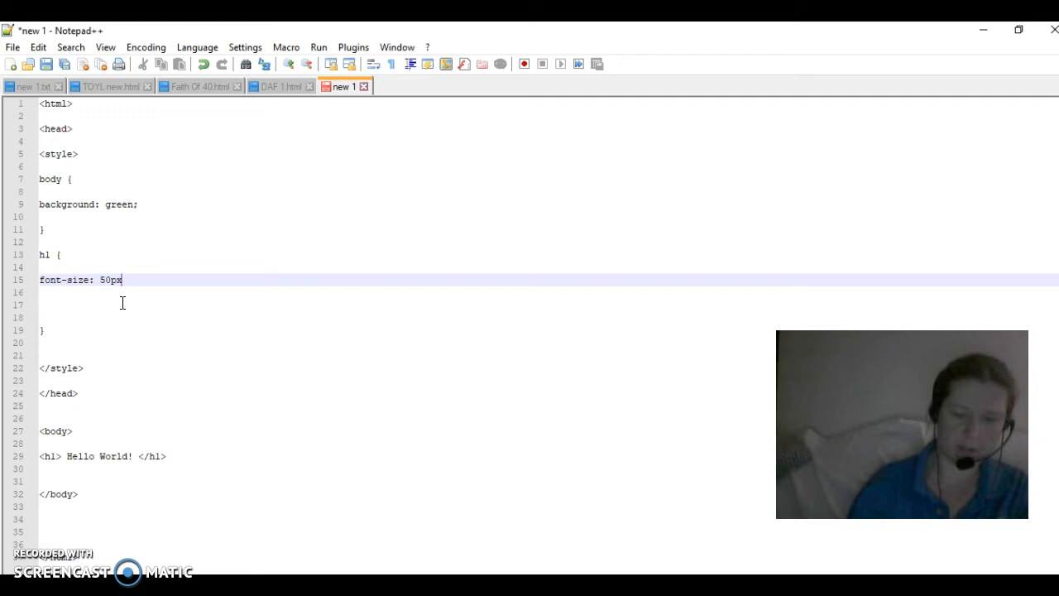
text(;)
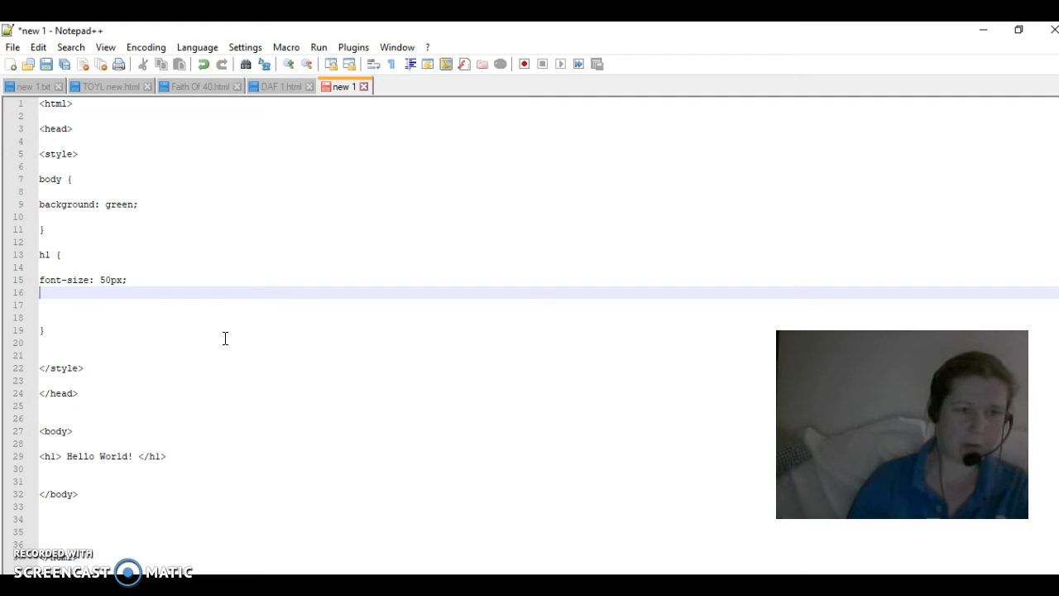
Add 'color: white;' to the h1 rule.
text(col)
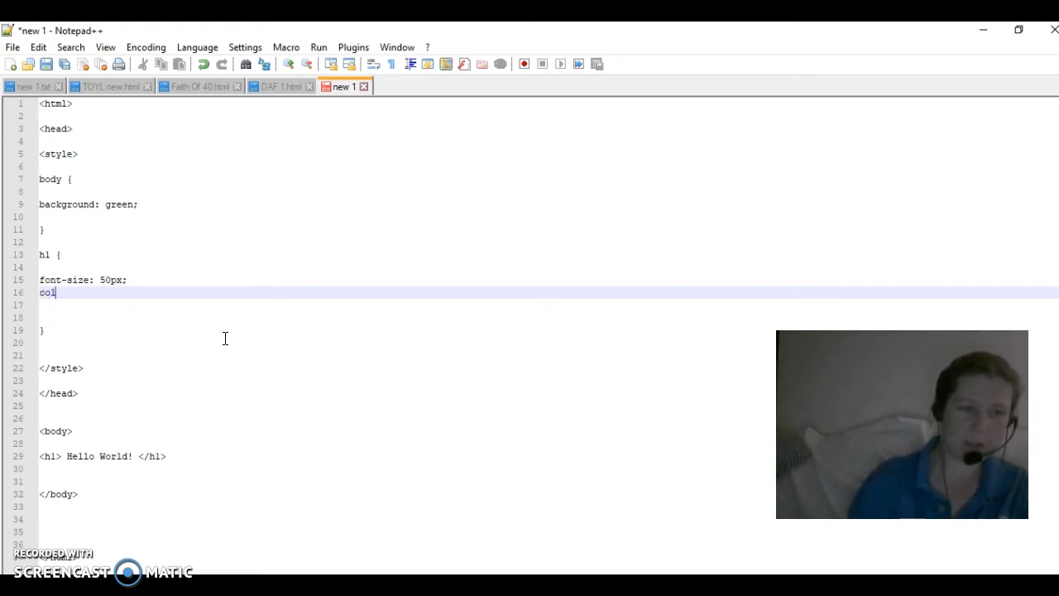
text(d)
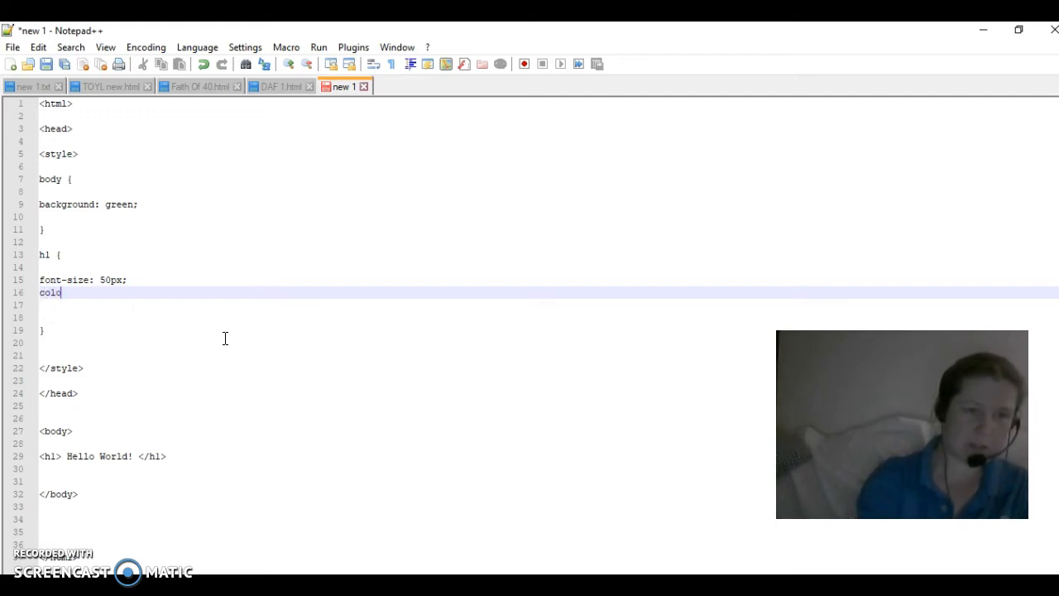
text(color:)
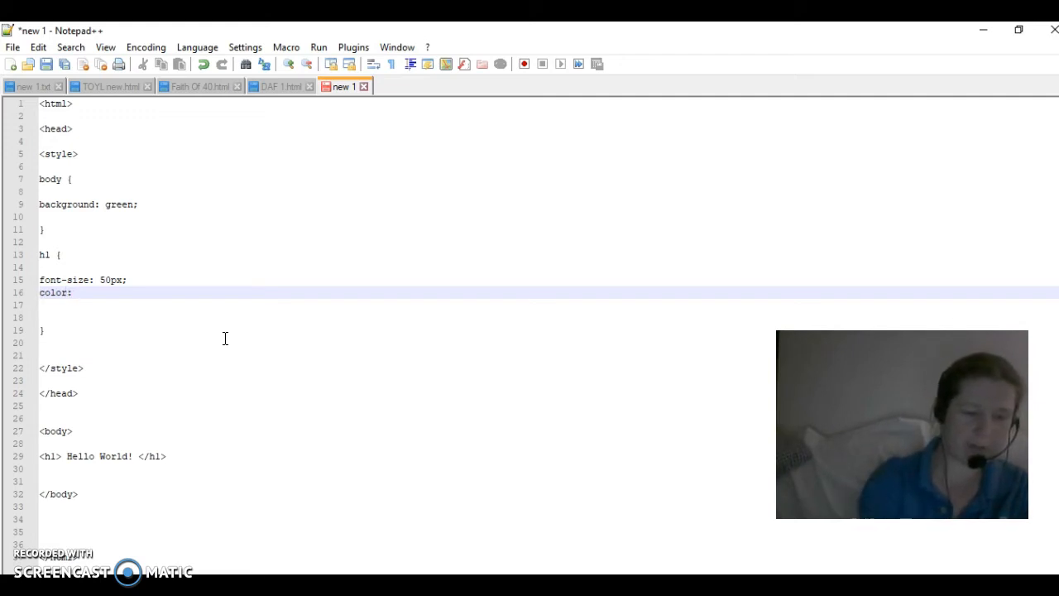
text(wh)
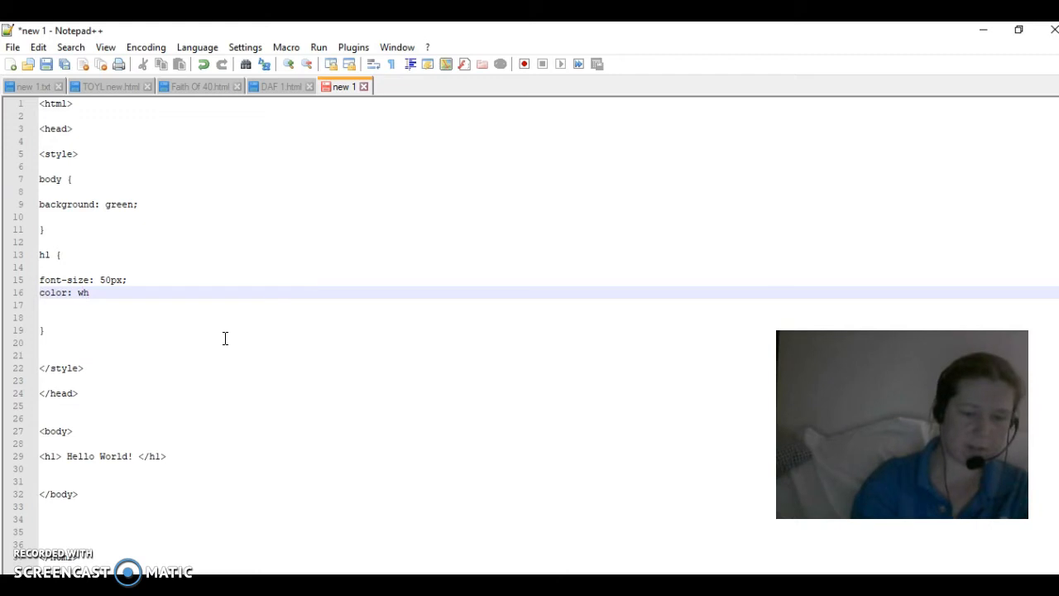
text(ite;)
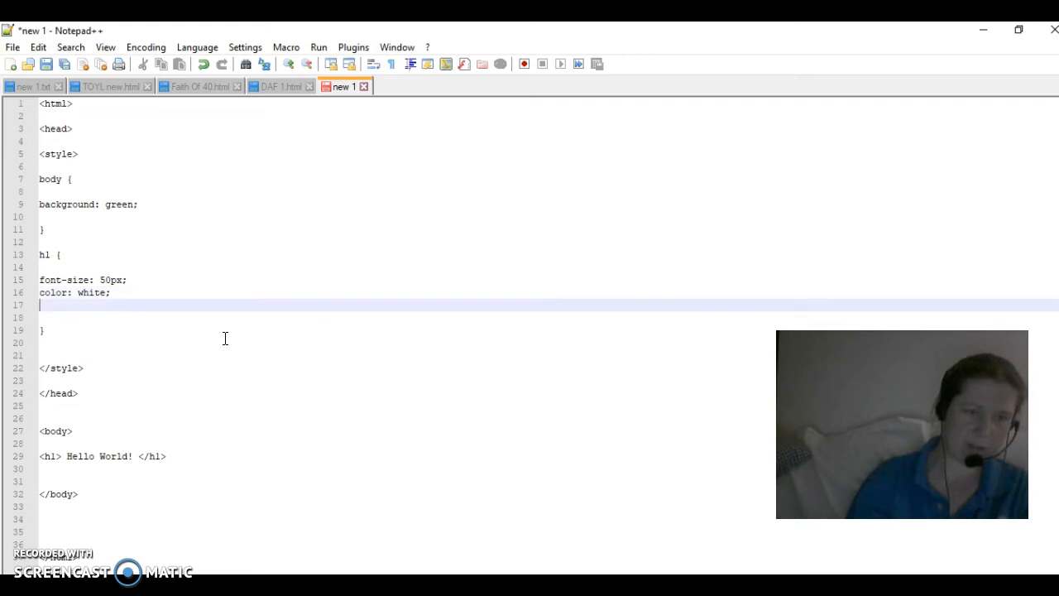
Replace the h1 colour value white with #fff.
click(75, 292)
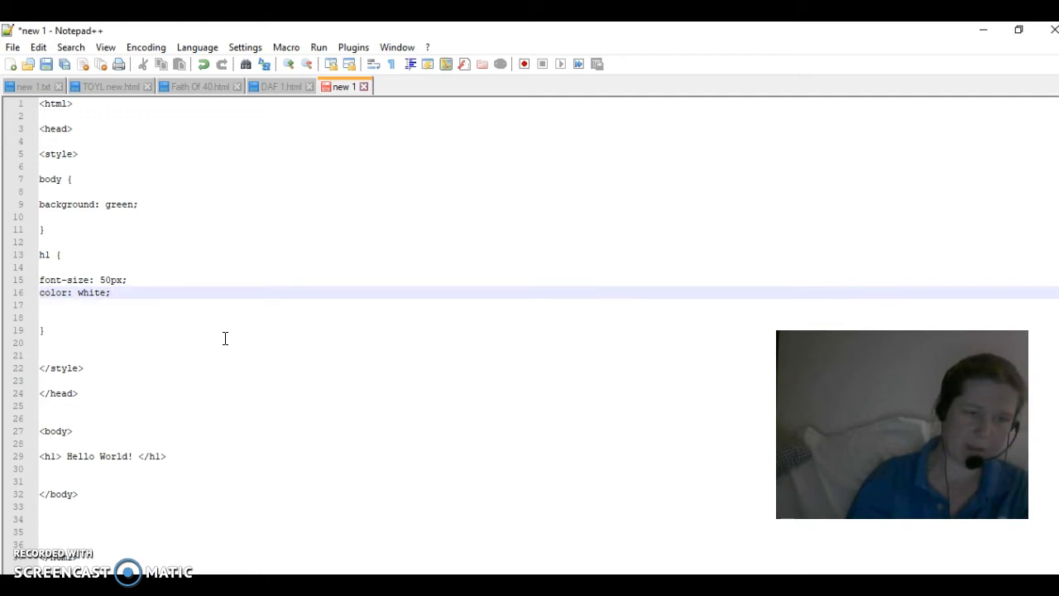
text(#)
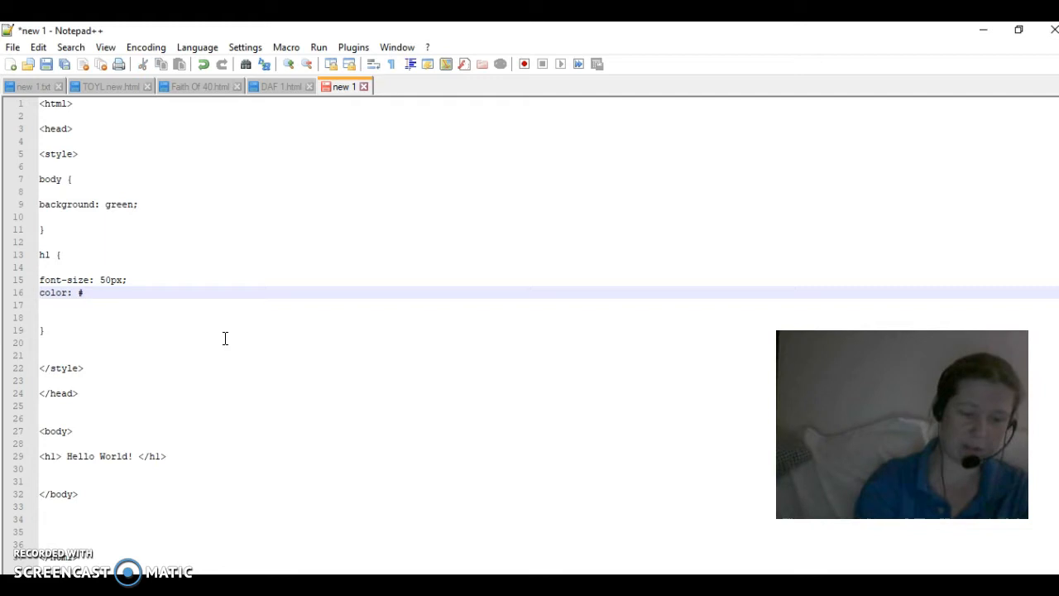
text(fff)
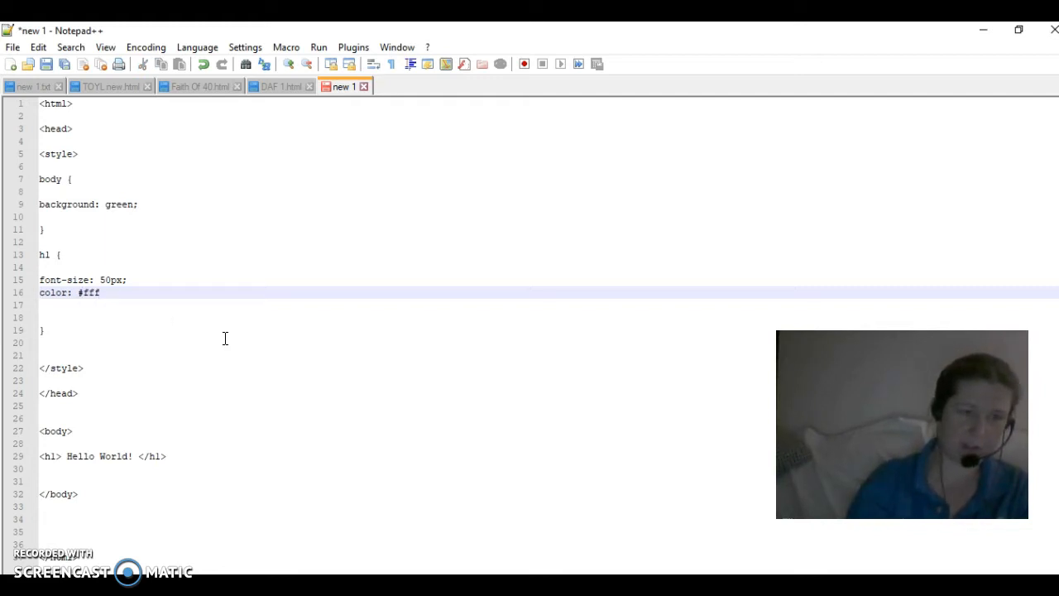
text(:)
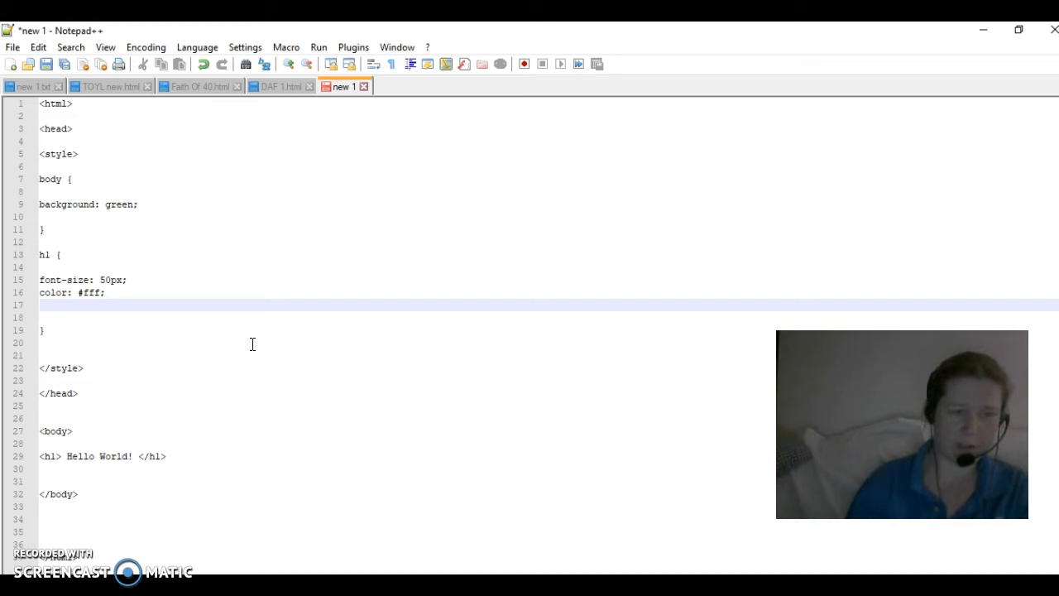
Add 'text-align: center;' on the next line of the h1 rule.
text(text)
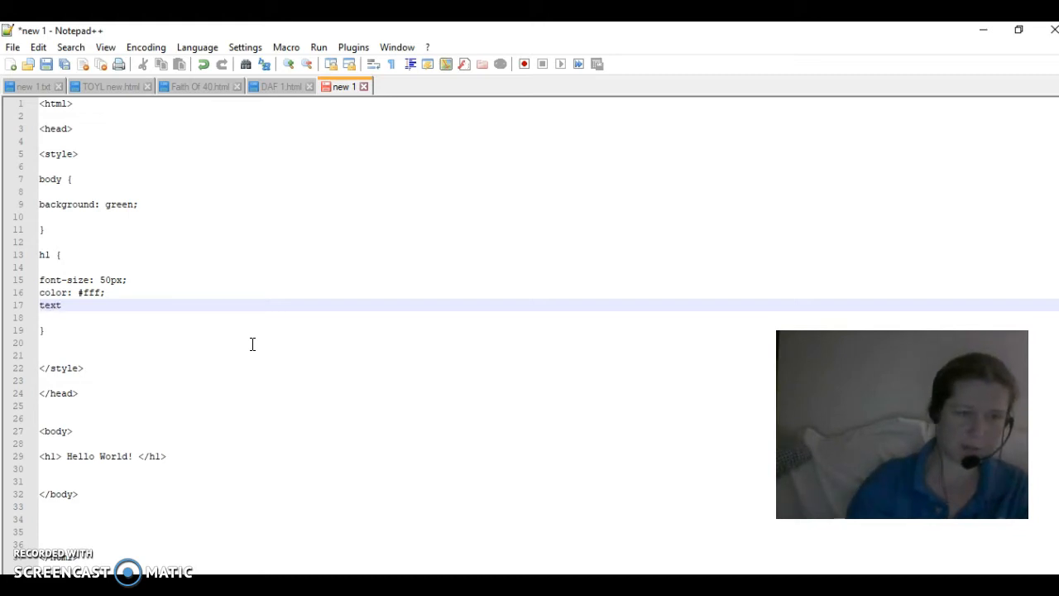
text(-)
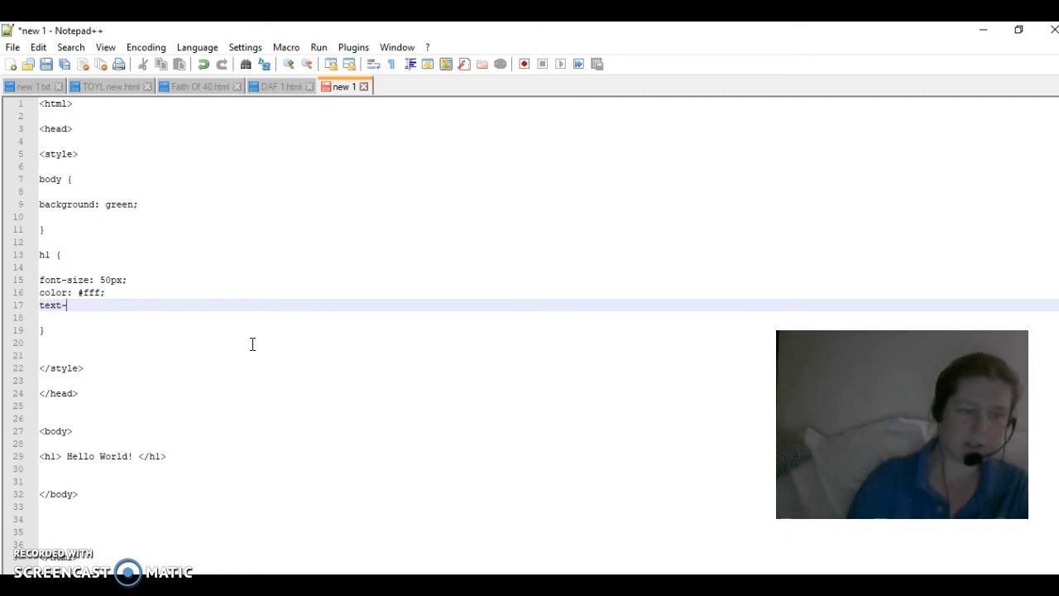
text(align:)
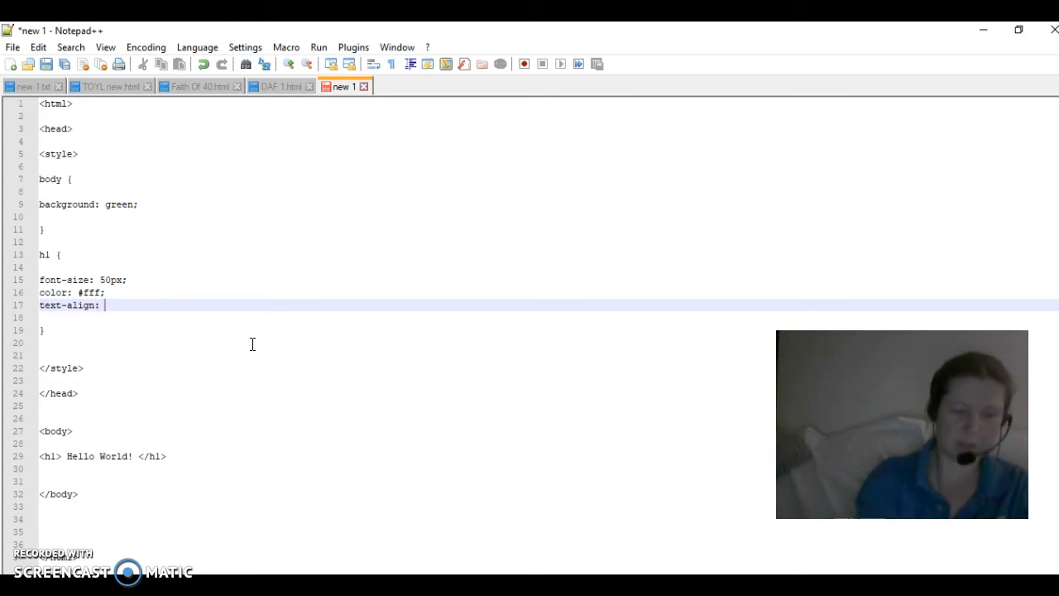
text(cen)
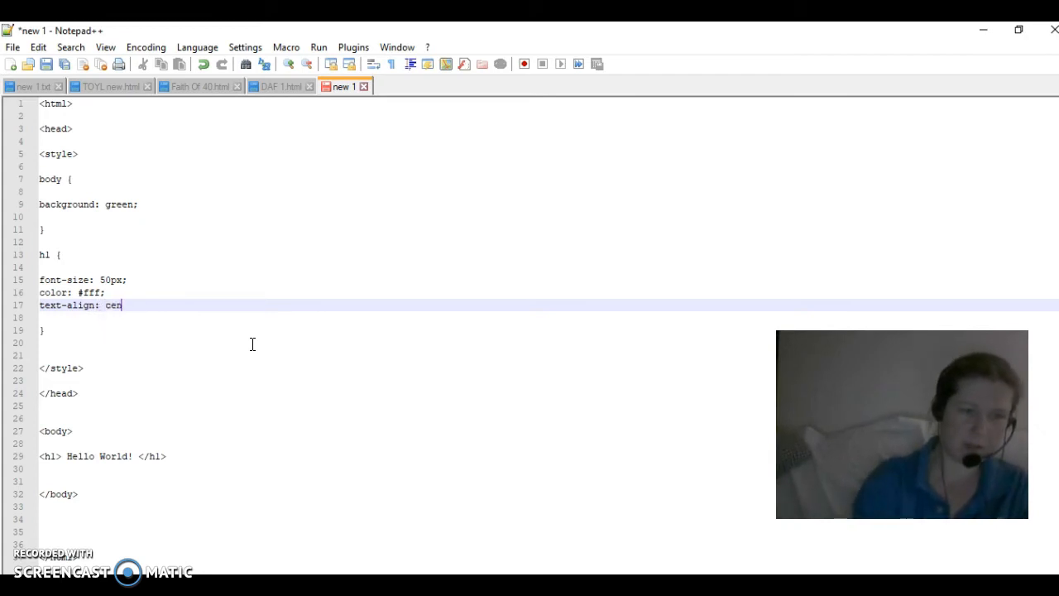
text(ter;)
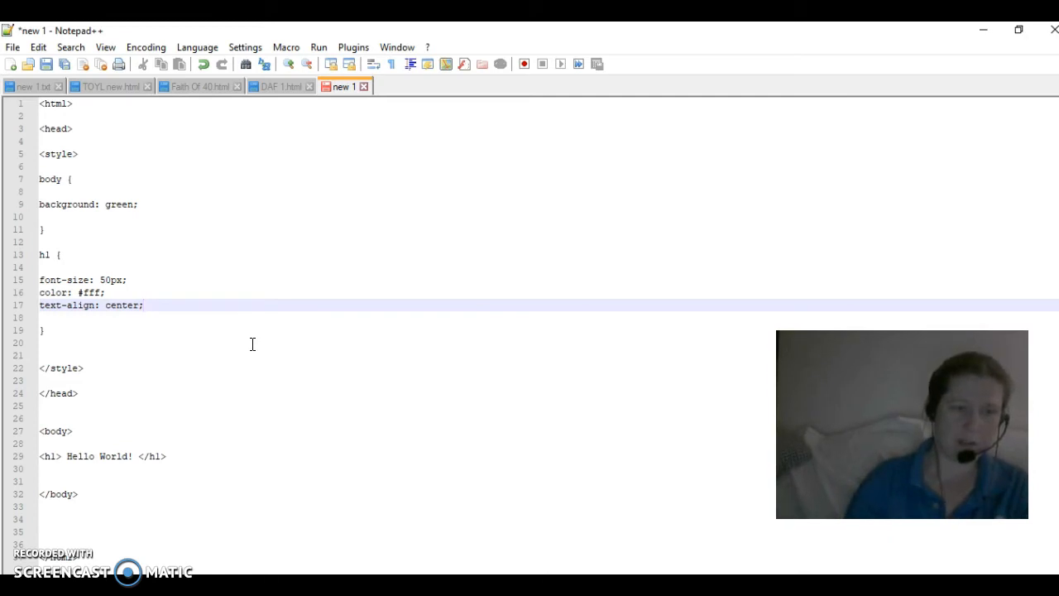
mouse_move(858, 86)
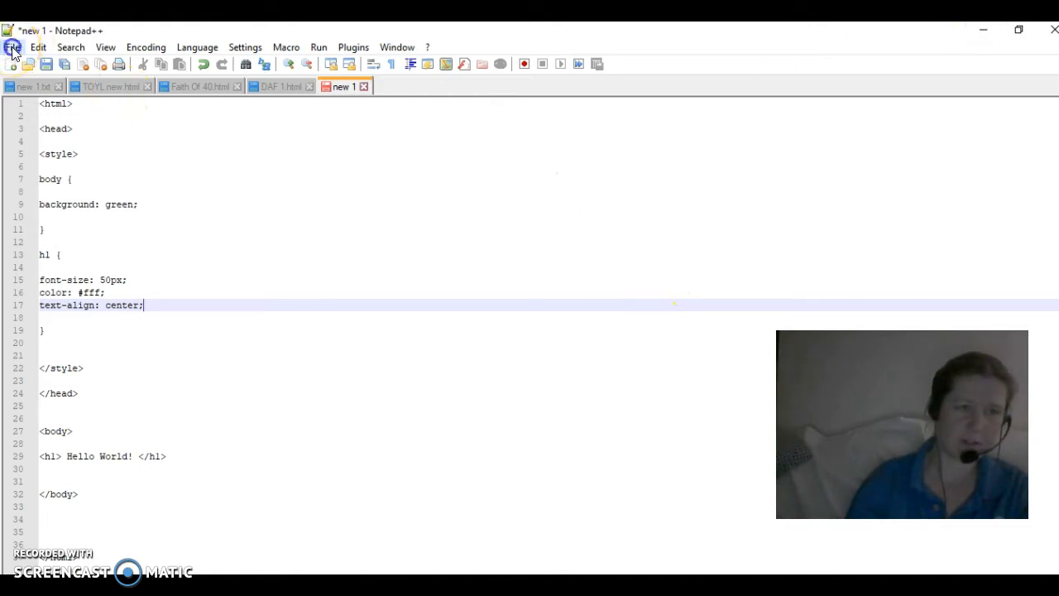
Bring up the File menu's Save As dialog for the unsaved page.
click(13, 47)
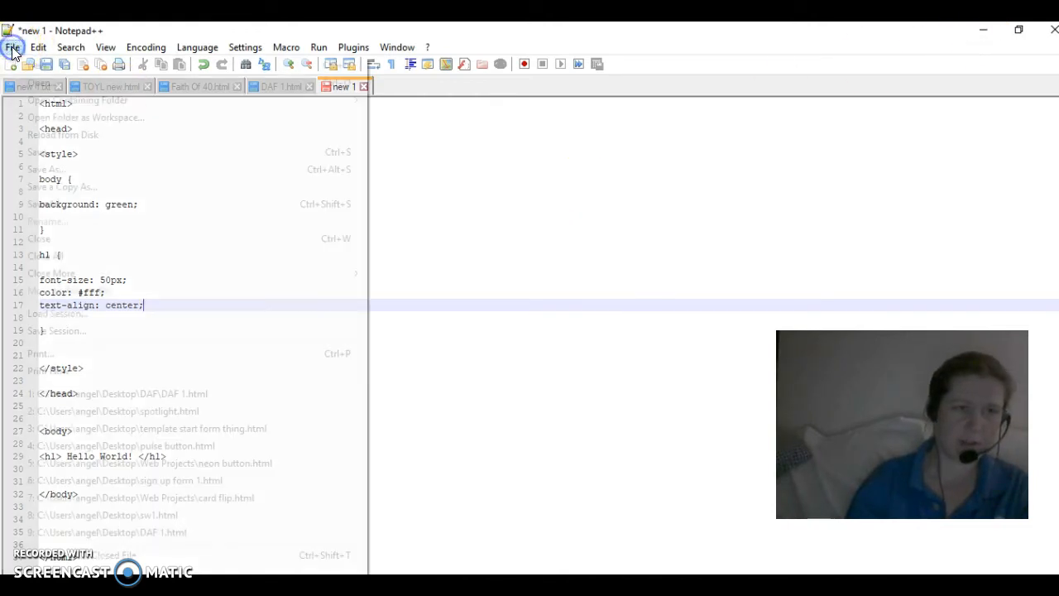
click(13, 46)
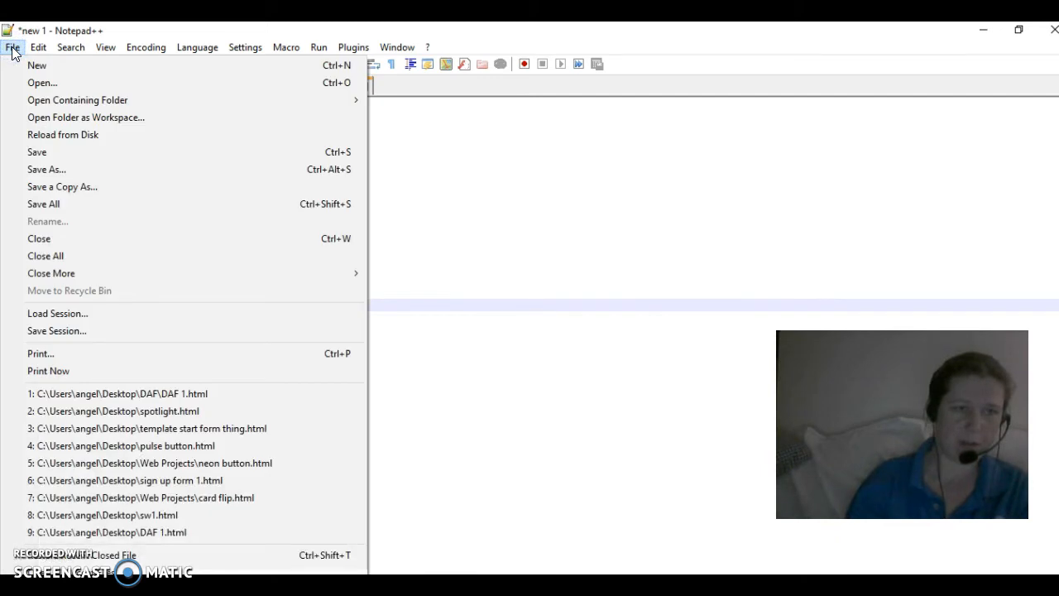
mouse_move(47, 168)
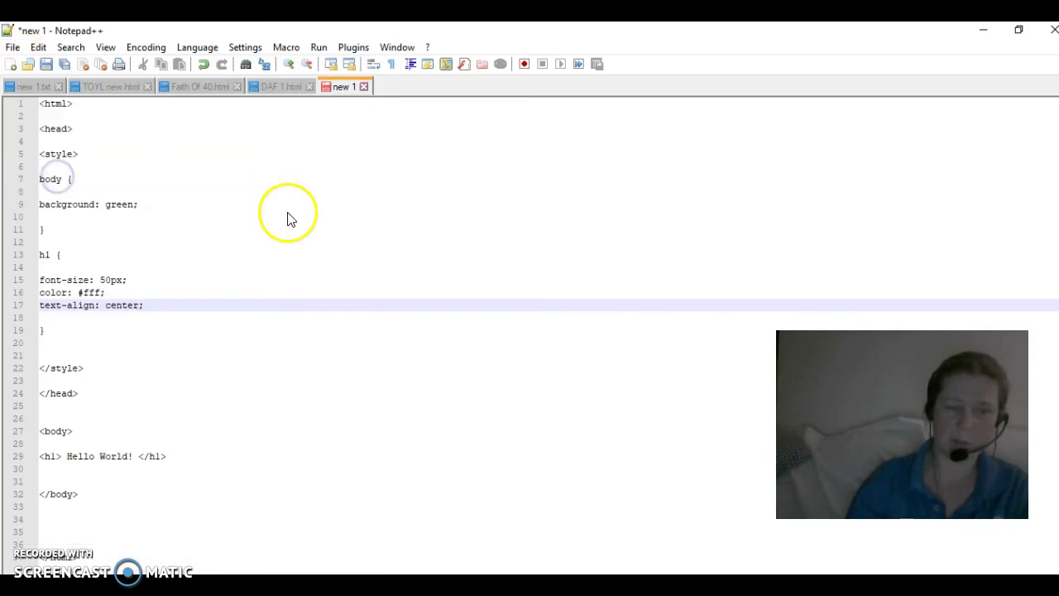
mouse_move(331, 280)
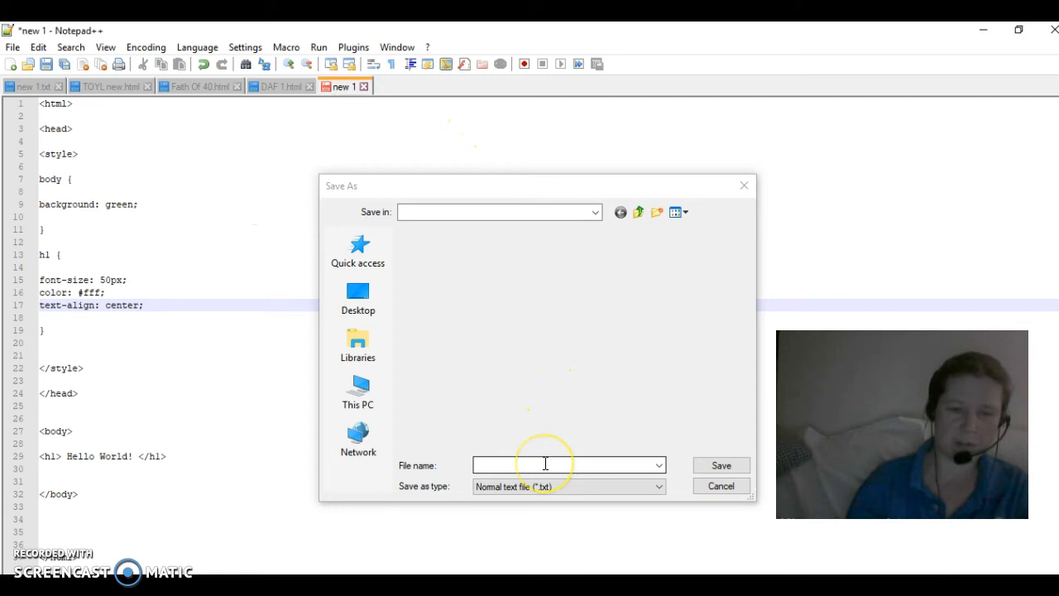
mouse_move(545, 463)
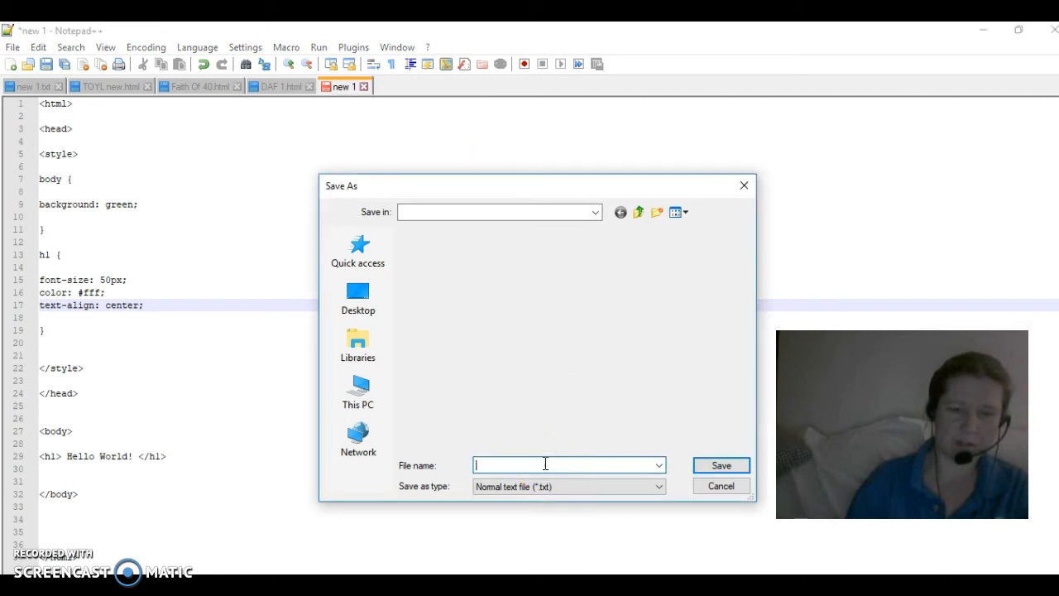
Name the file 'html lesson 1' and choose the Desktop as the save location.
text(html less)
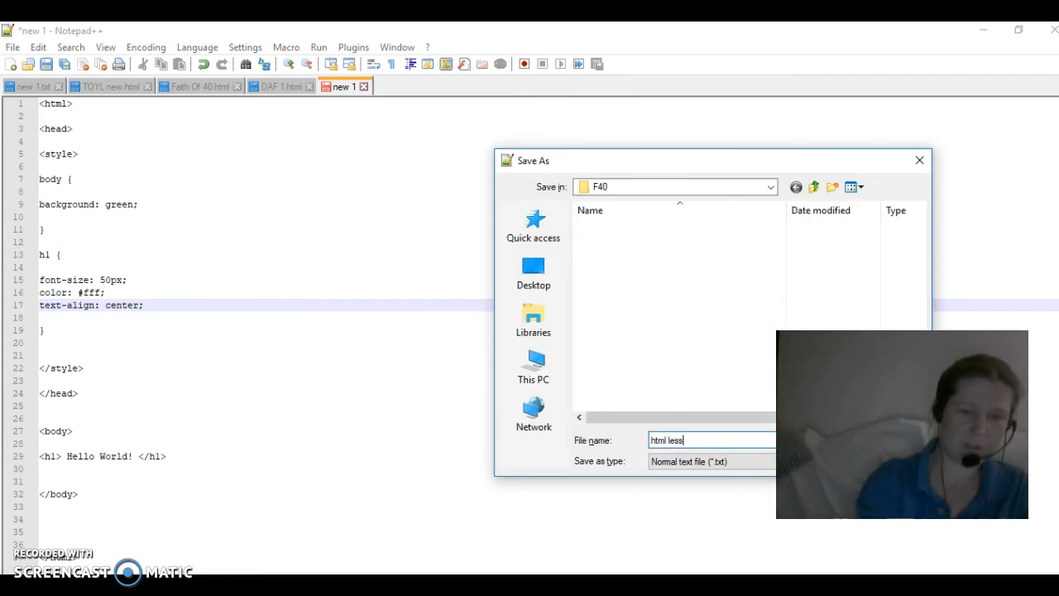
text(son 1)
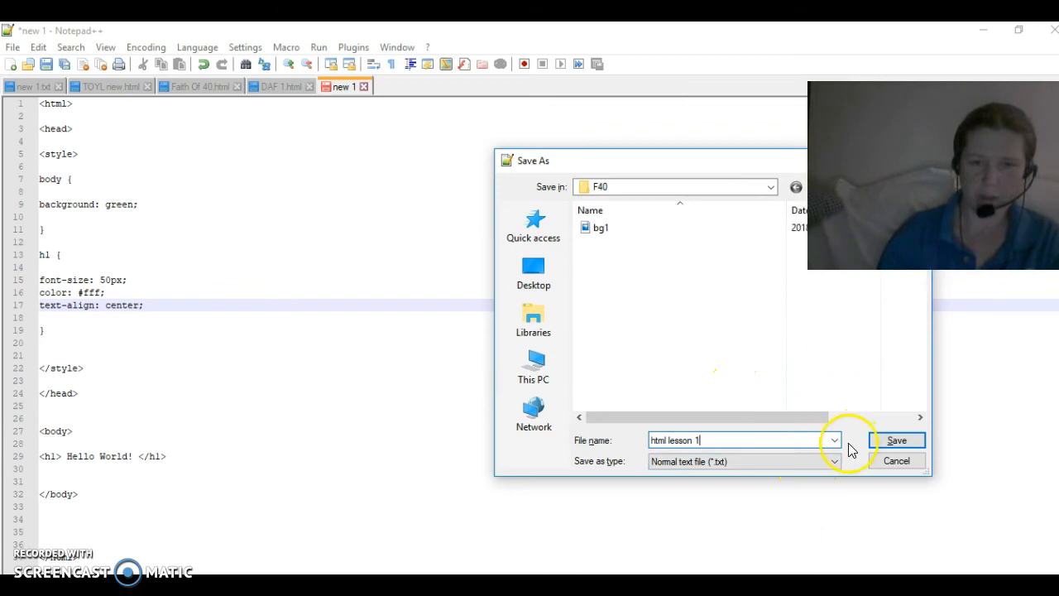
click(772, 186)
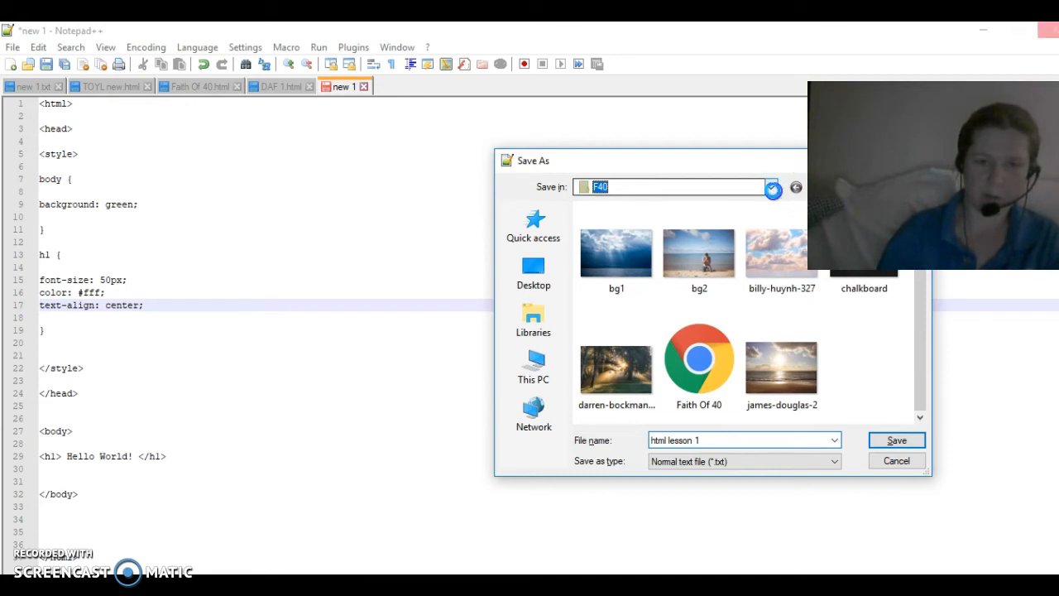
click(772, 186)
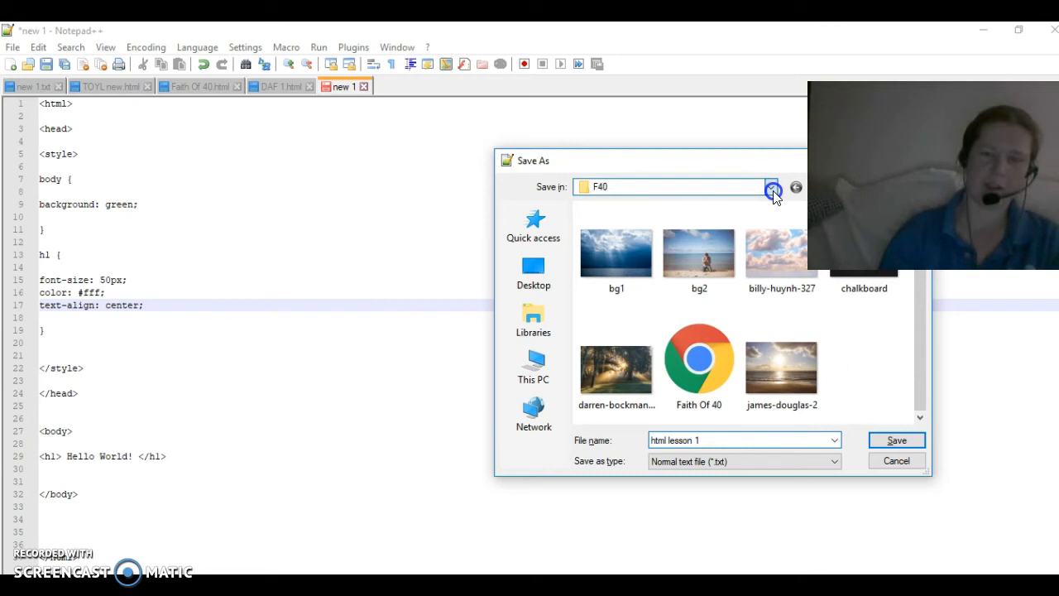
click(771, 185)
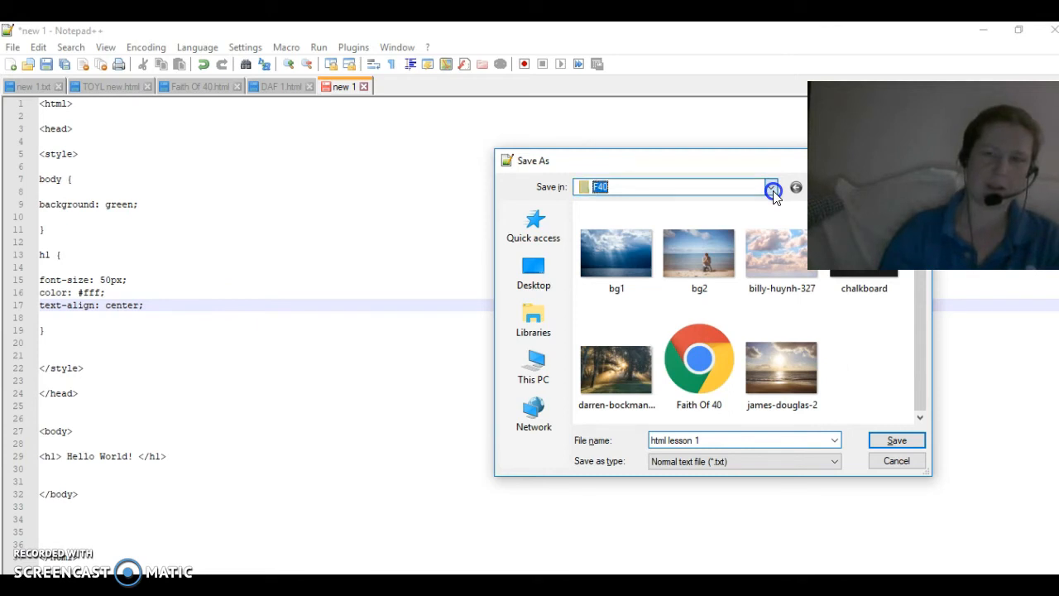
click(772, 185)
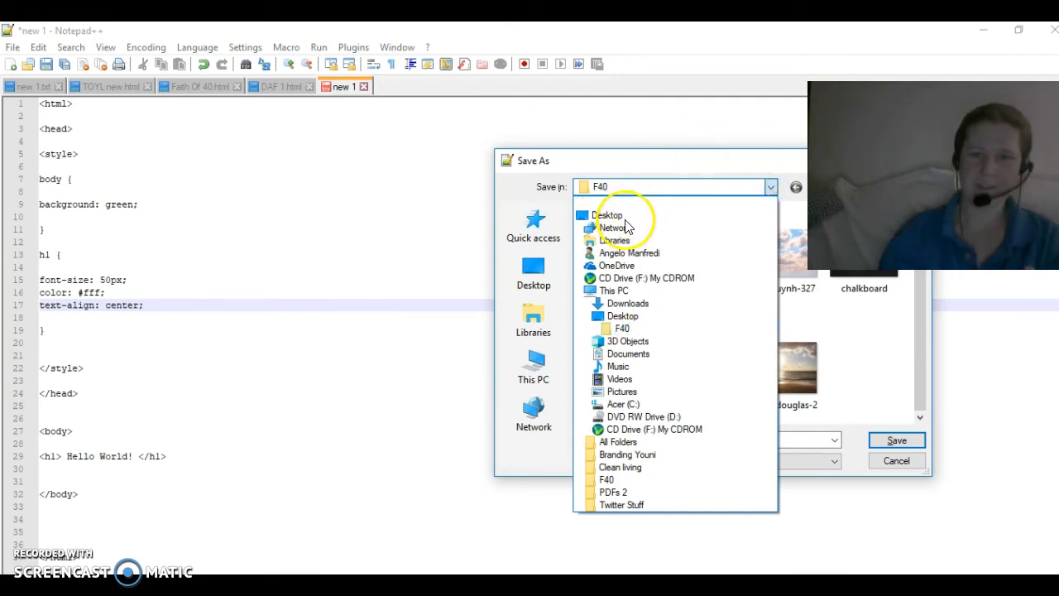
click(610, 216)
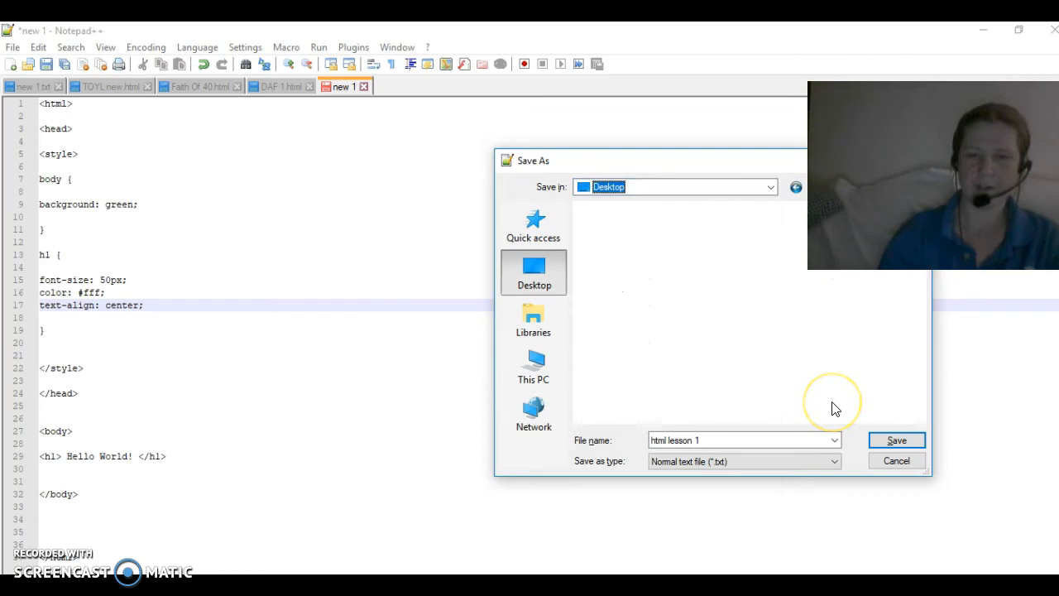
mouse_move(834, 404)
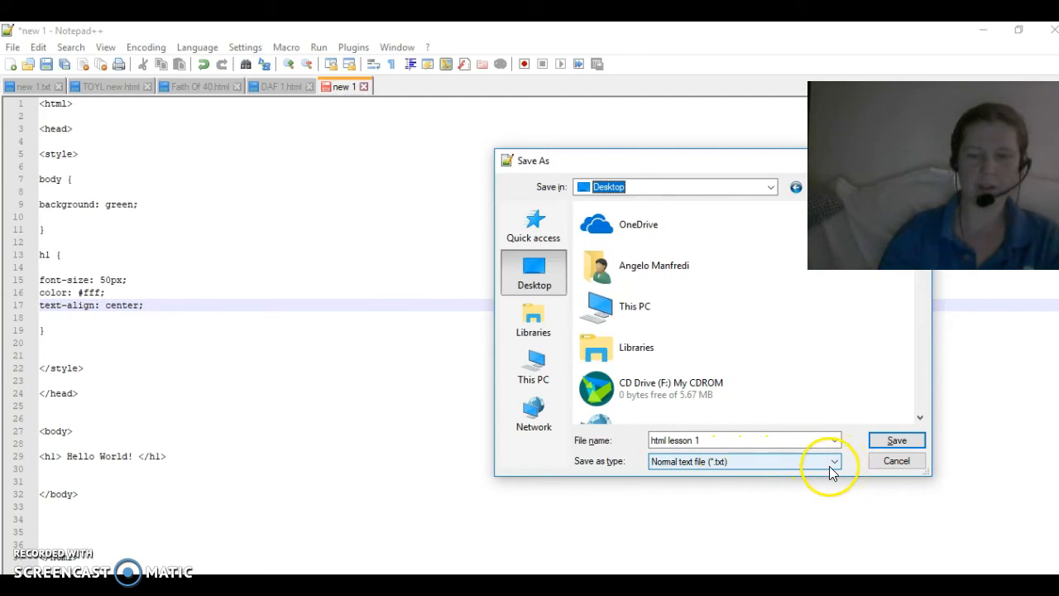
Set the file type to Hyper Text Markup Language and save.
click(835, 461)
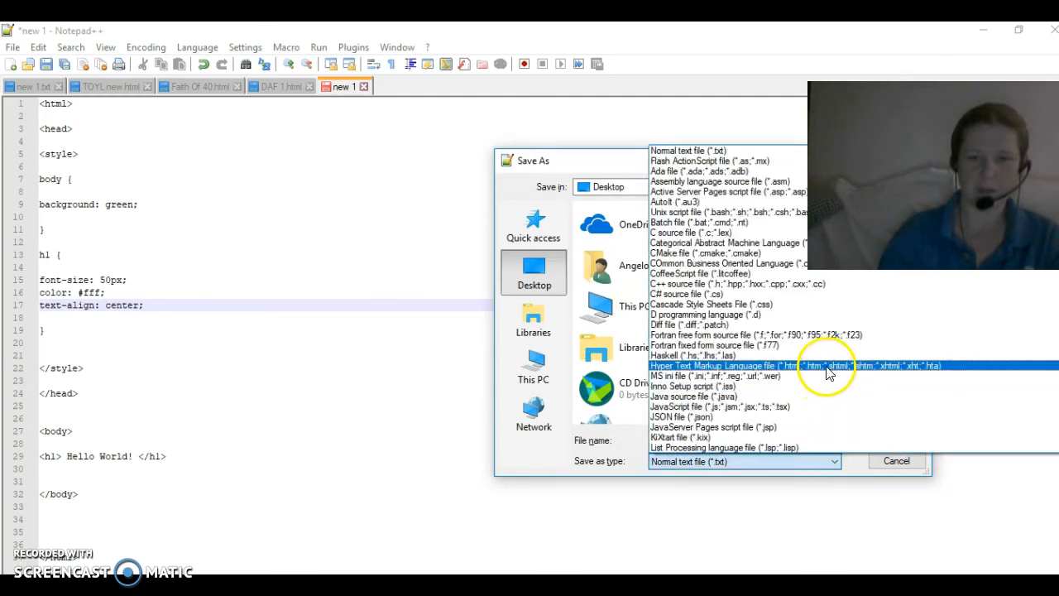
click(896, 460)
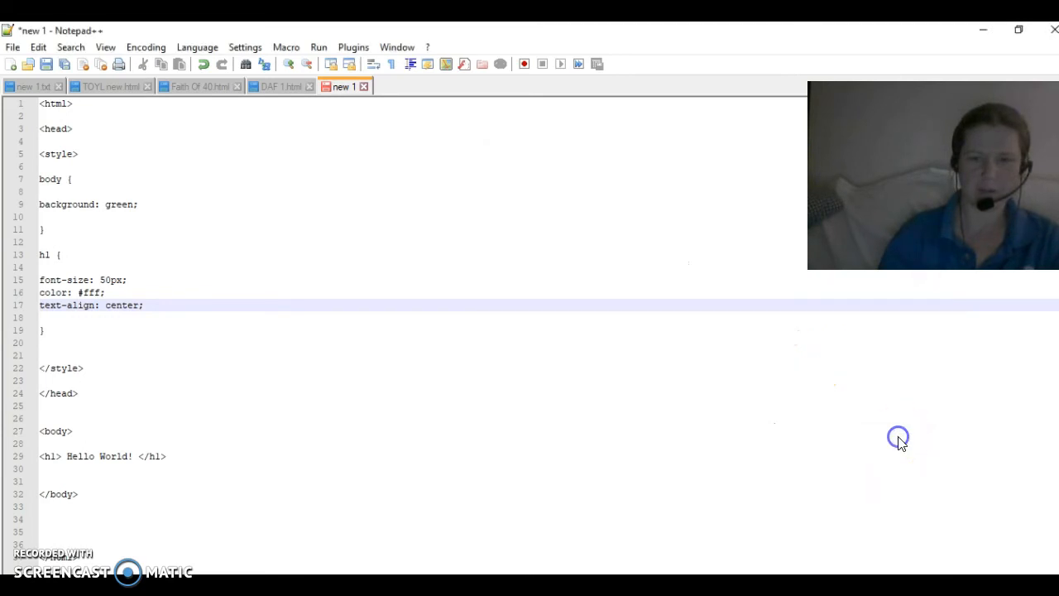
mouse_move(983, 36)
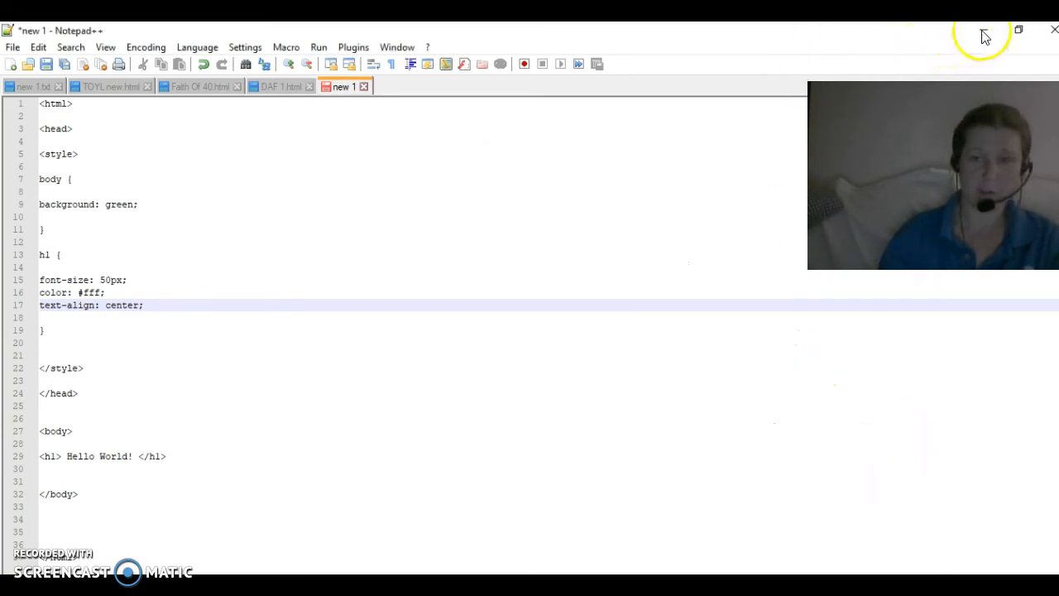
mouse_move(493, 255)
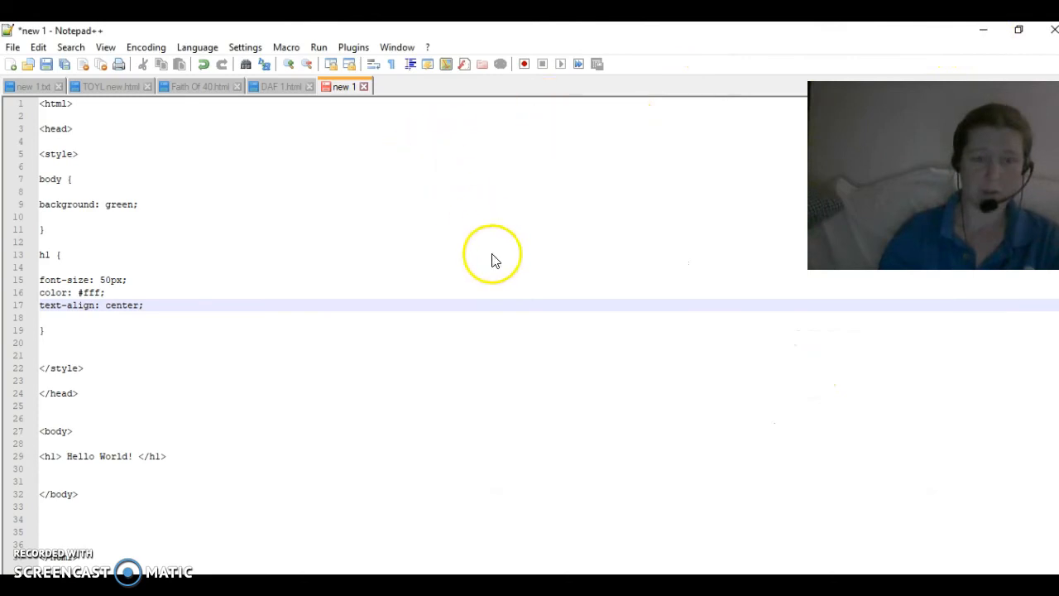
Confirm the save so the tab shows html lesson 1.html with HTML highlighting.
click(46, 63)
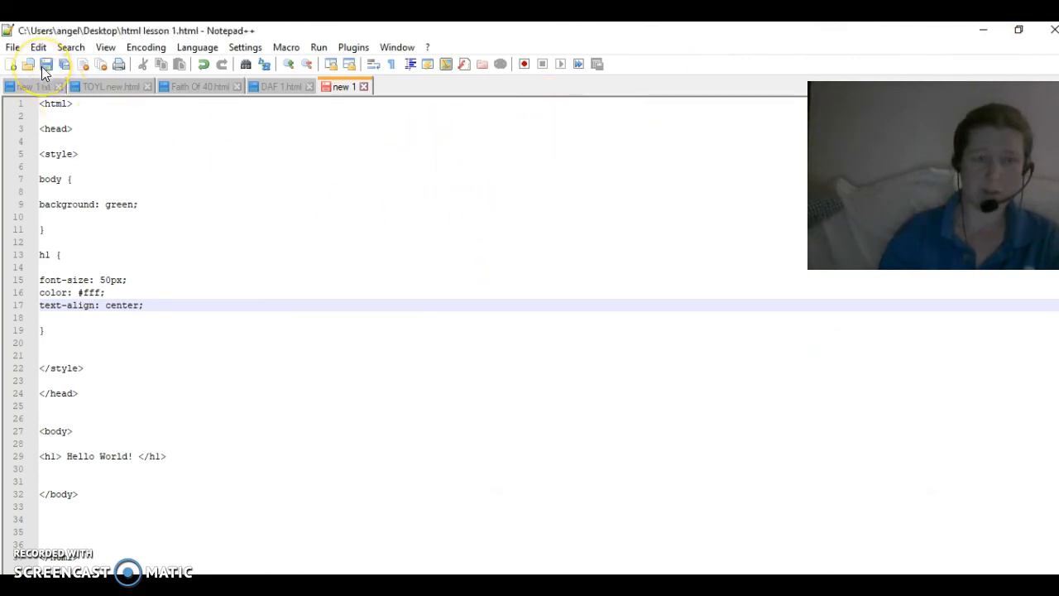
click(46, 63)
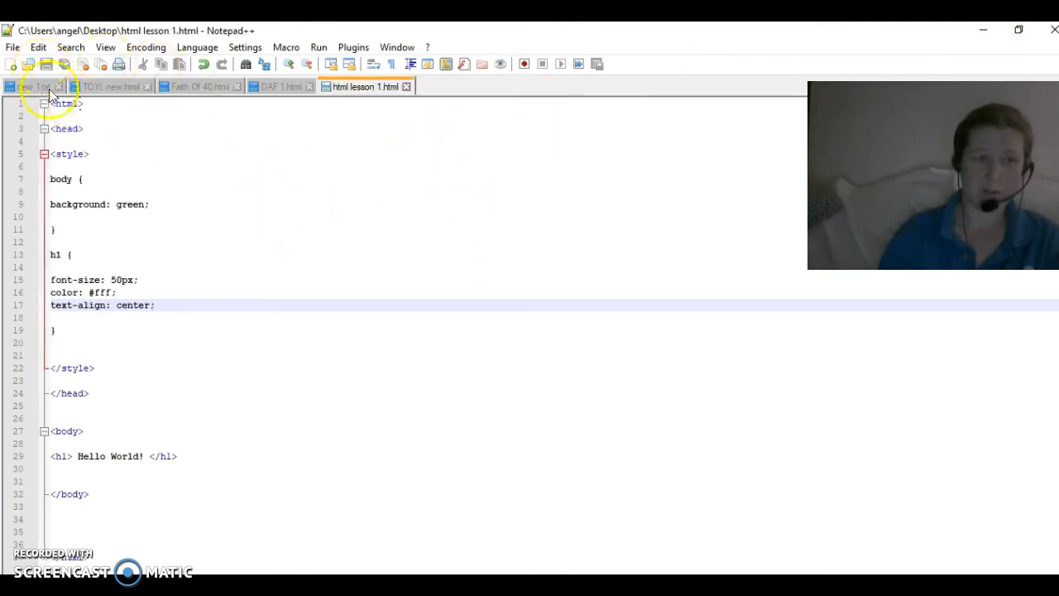
mouse_move(328, 268)
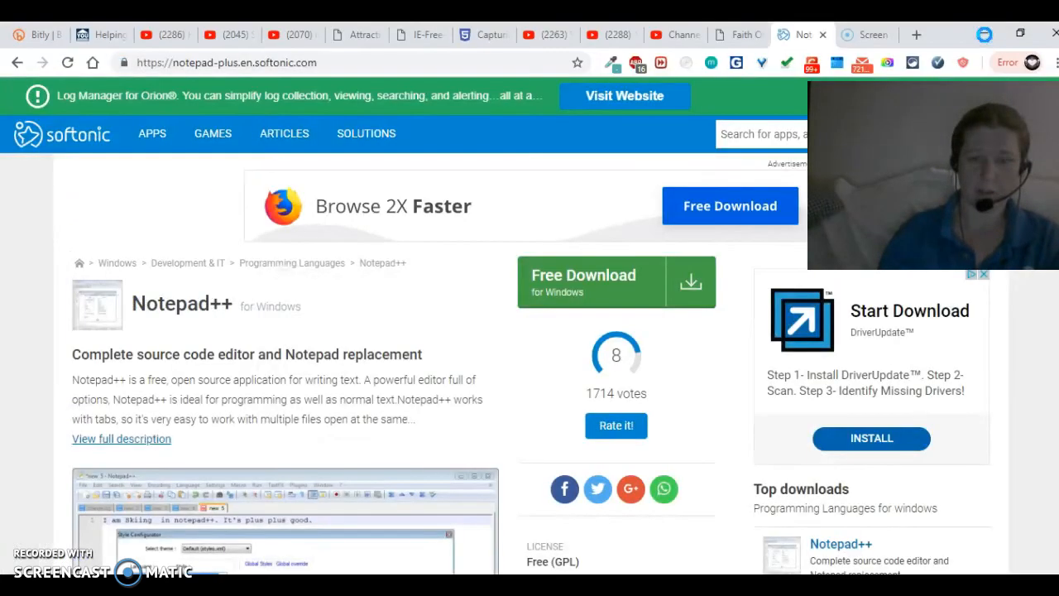
mouse_move(987, 34)
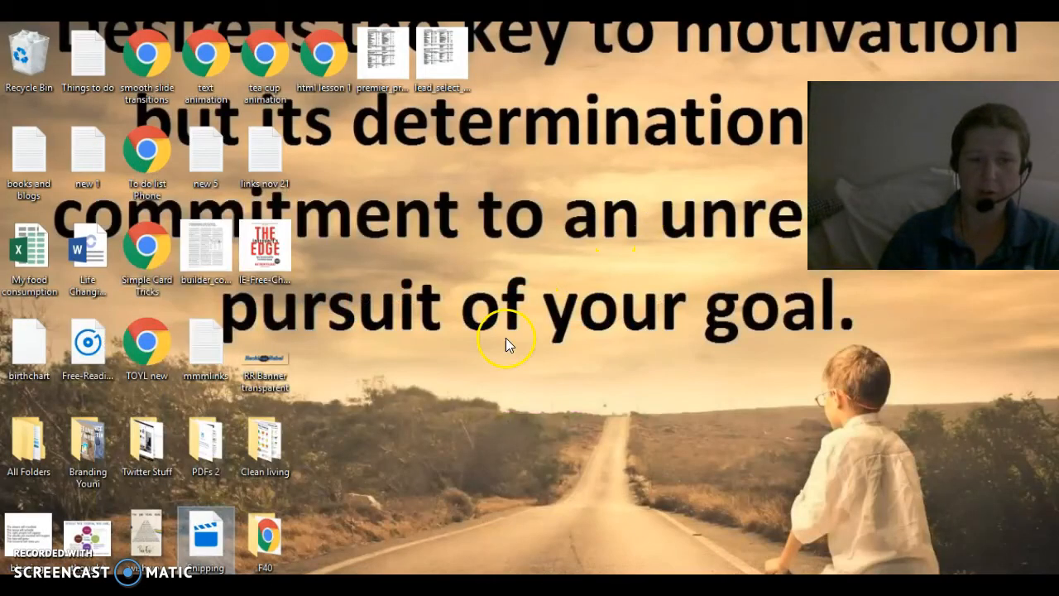
mouse_move(439, 497)
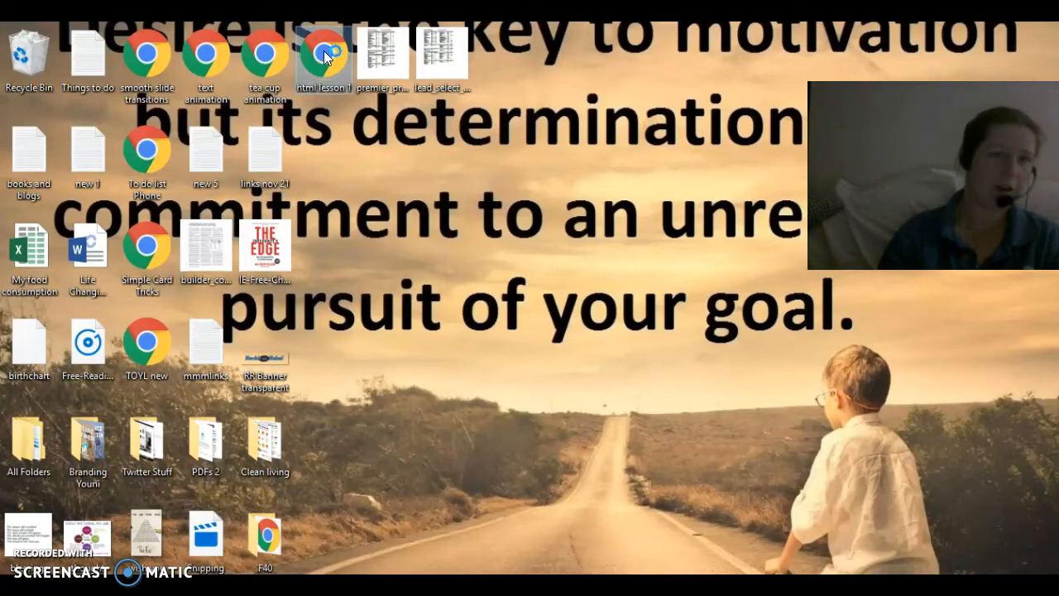
mouse_move(323, 53)
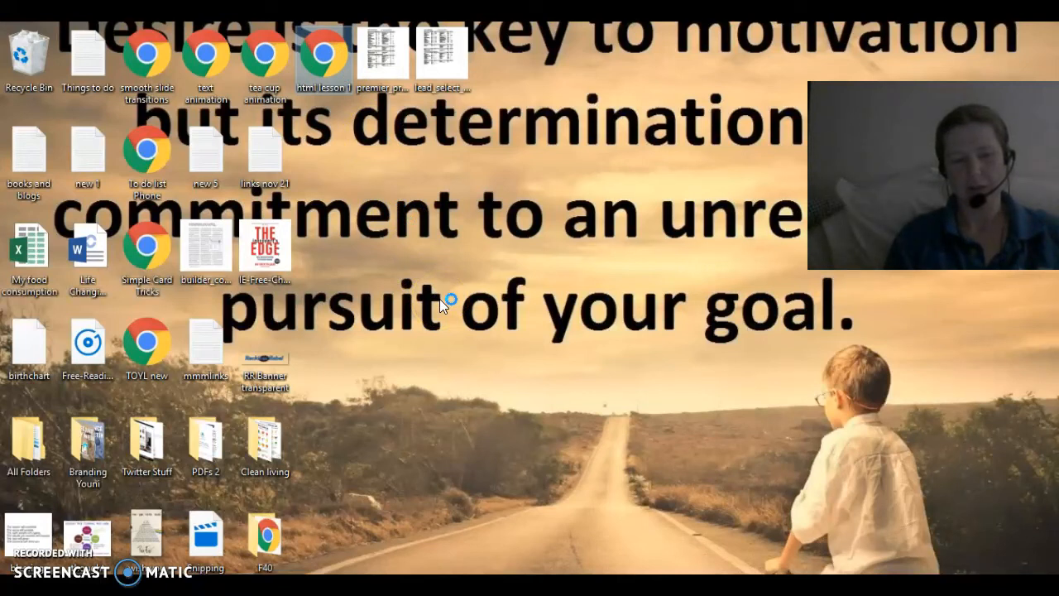
mouse_move(394, 185)
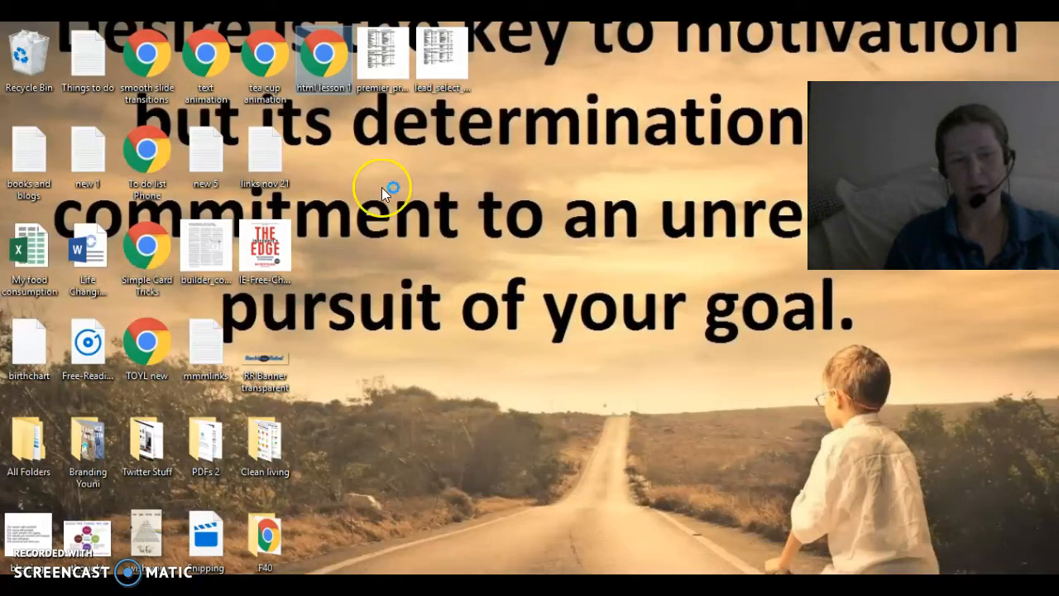
Open html lesson 1 from the desktop in Chrome to view the white heading on green.
double_click(325, 53)
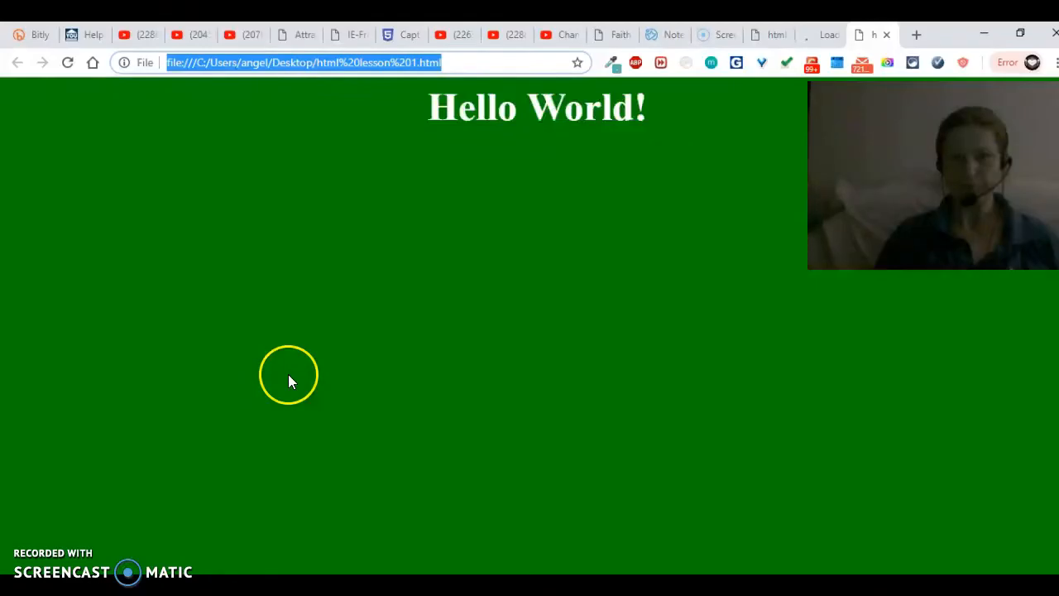